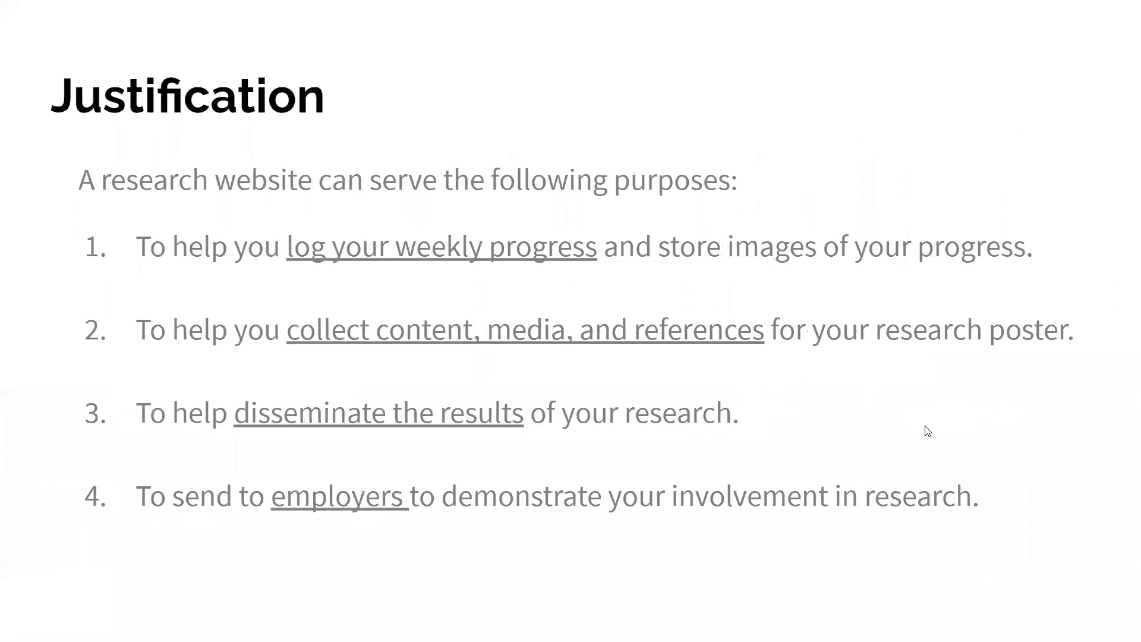
mouse_move(551, 285)
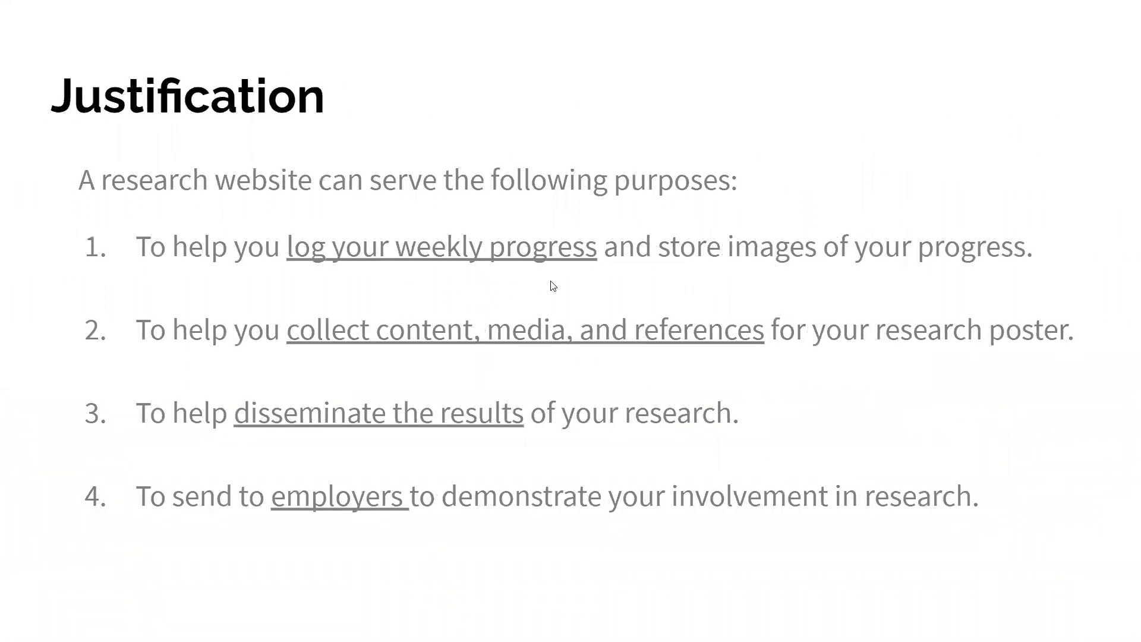
Step: Exit the full-screen slideshow back to the editor on the Justification slide
key(Escape)
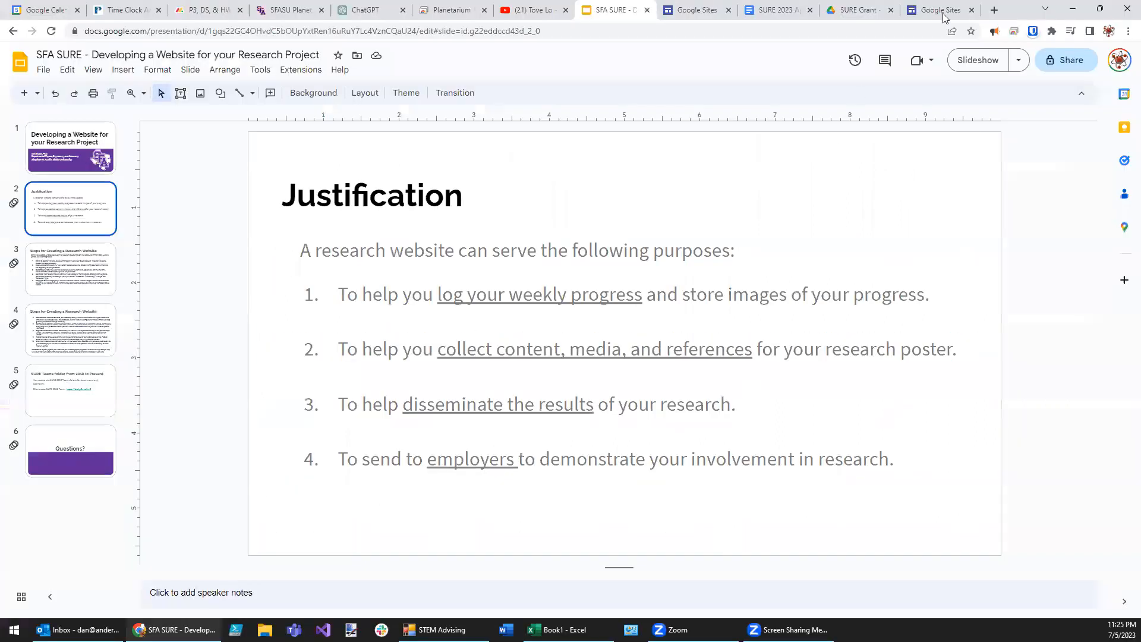
Step: Start a new blank site from the Google Sites home page
click(938, 9)
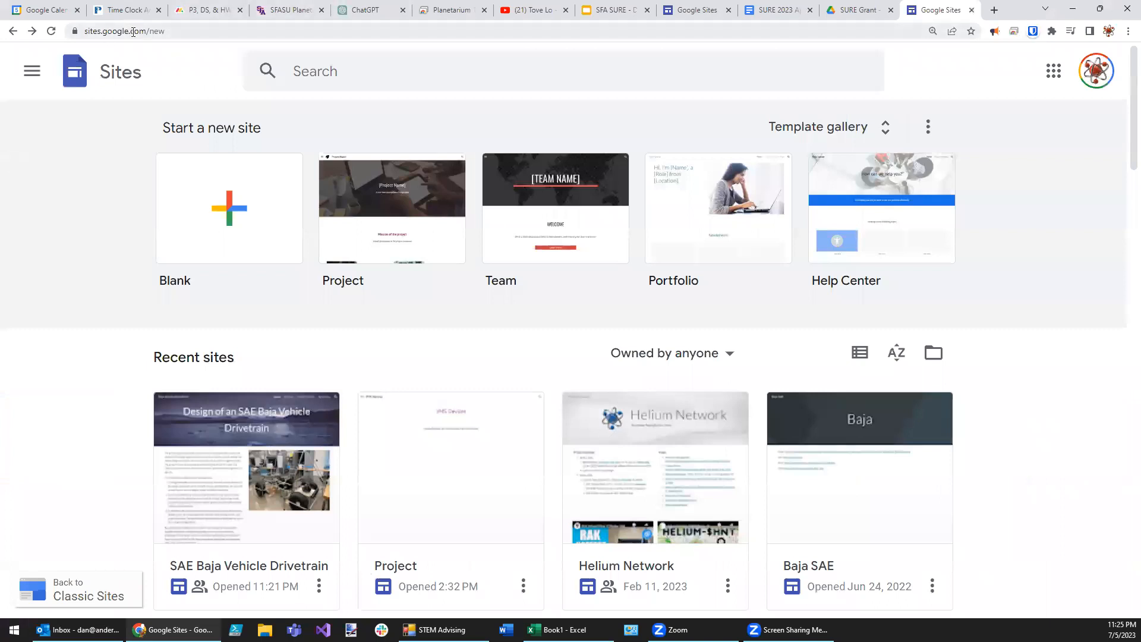
click(131, 30)
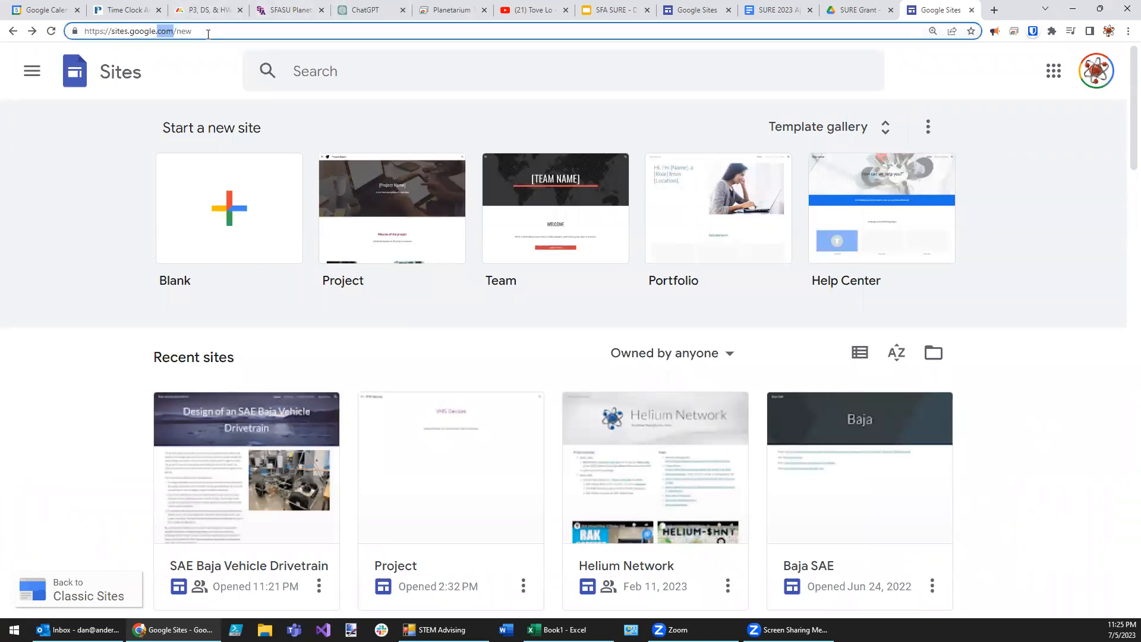
mouse_move(1095, 71)
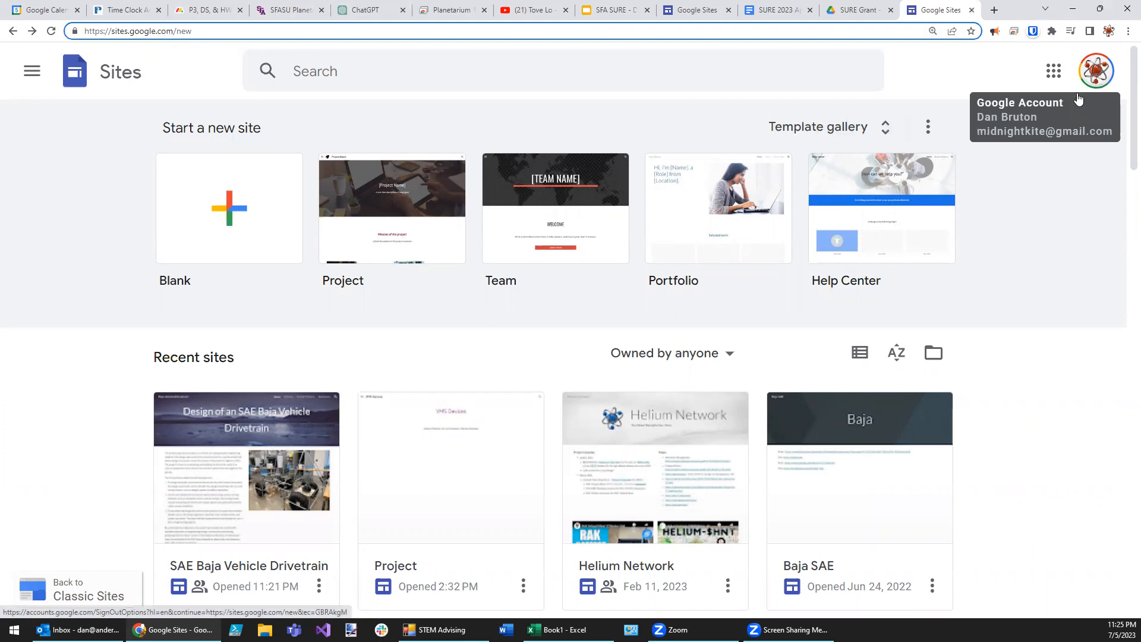
click(228, 209)
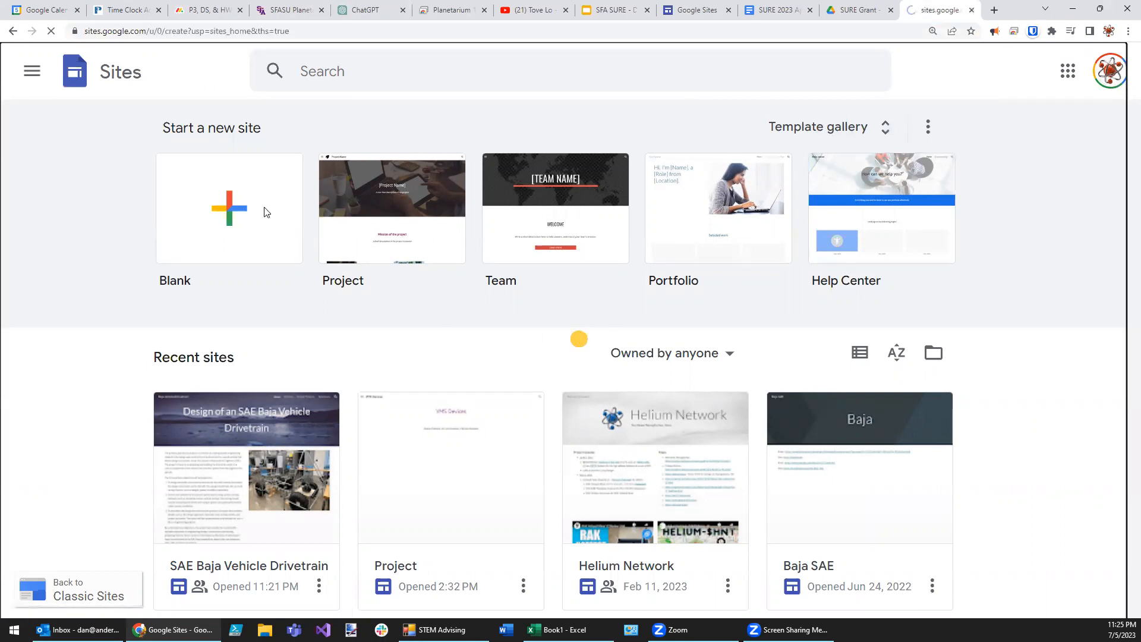
Step: Copy the title 'Design of an SAE Baja Vehicle Drivetrain' from the SURE 2023 application and return to the site
click(772, 10)
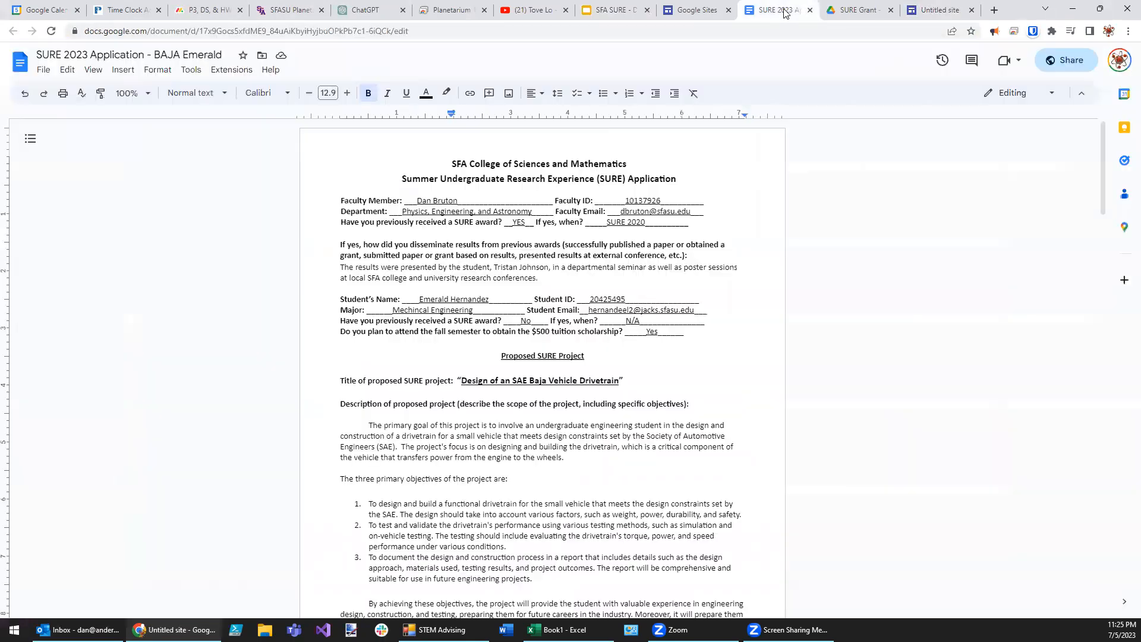
click(580, 380)
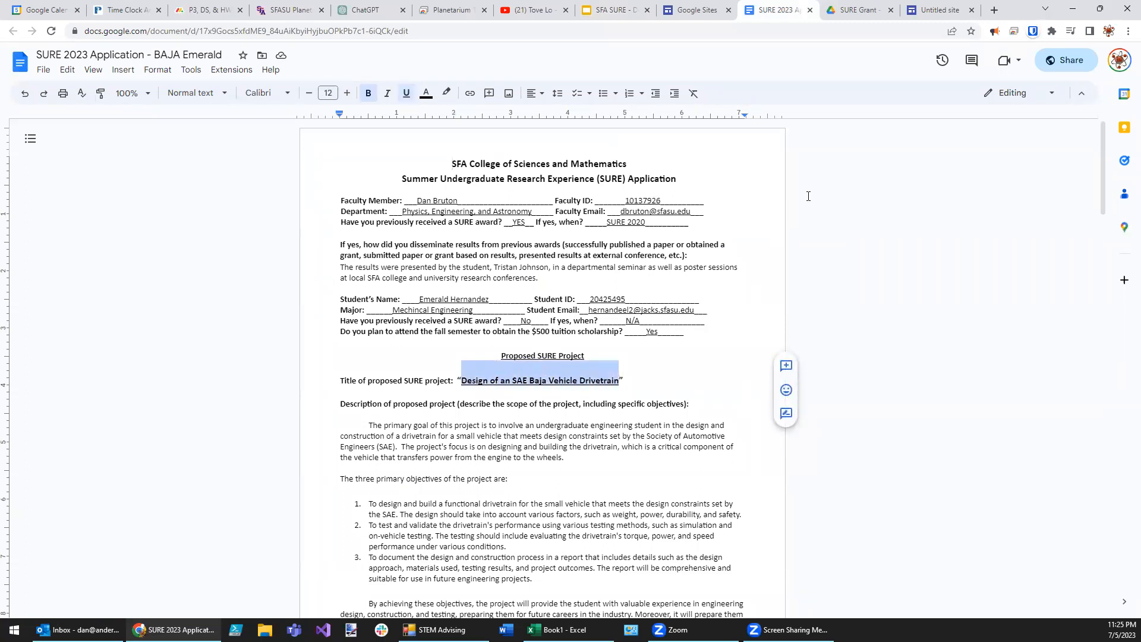
mouse_move(854, 368)
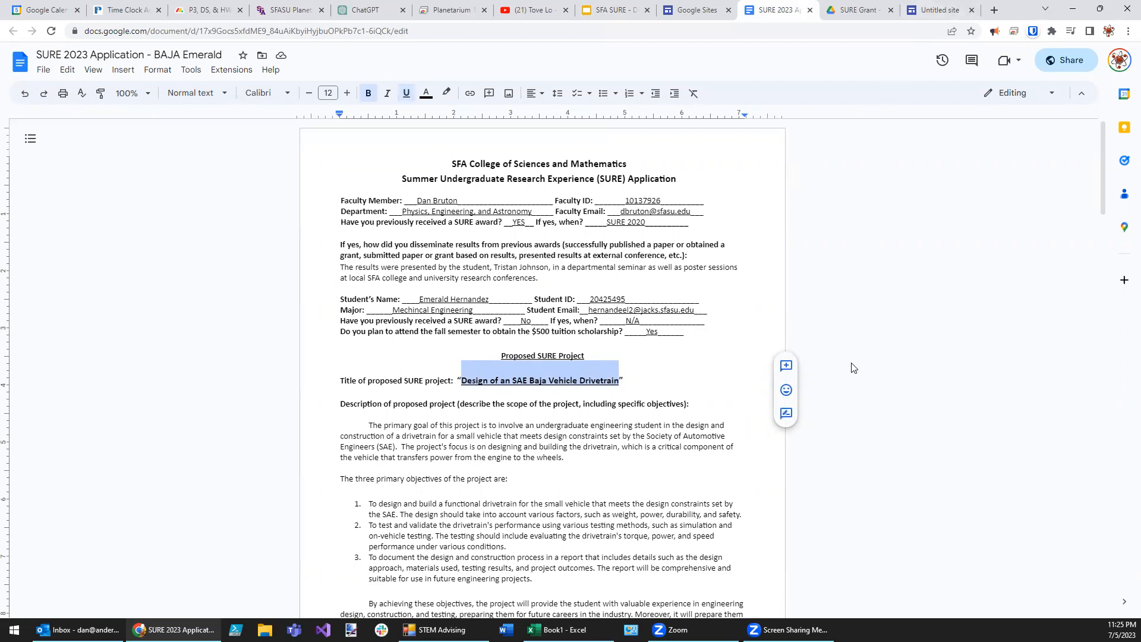
click(939, 9)
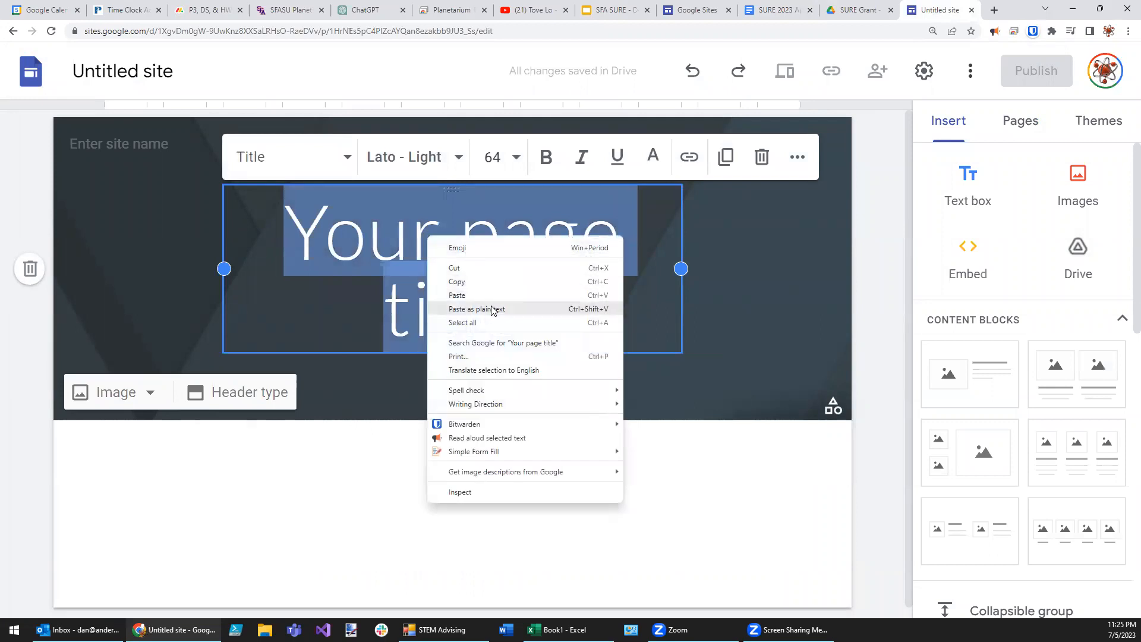
Step: Paste the project title as plain text into the header at size 36 in bold
click(456, 295)
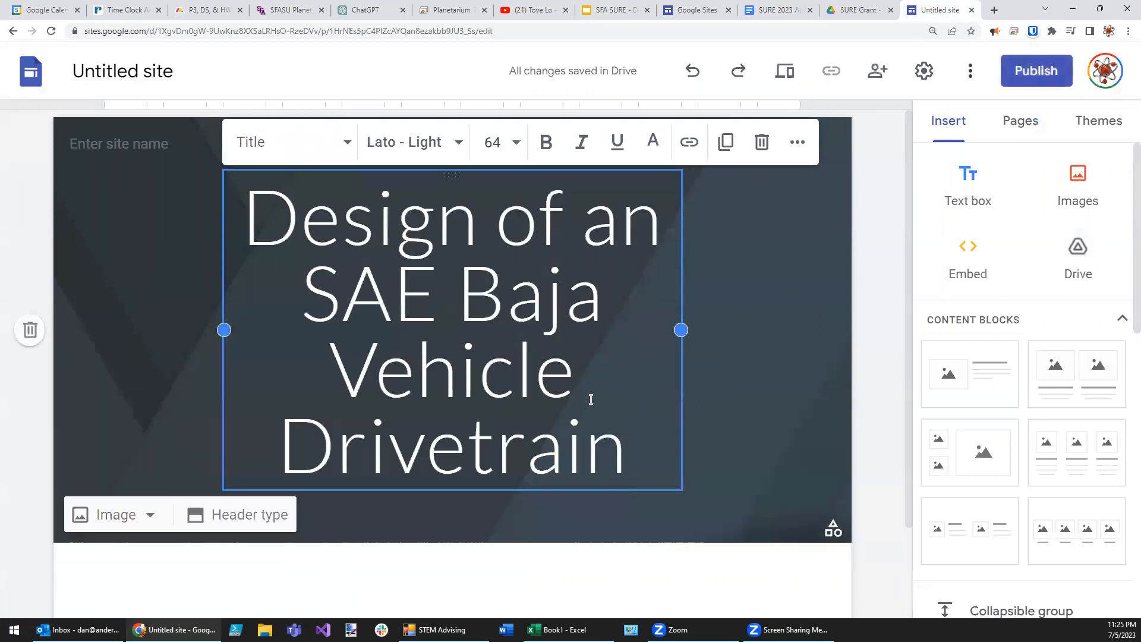
click(515, 142)
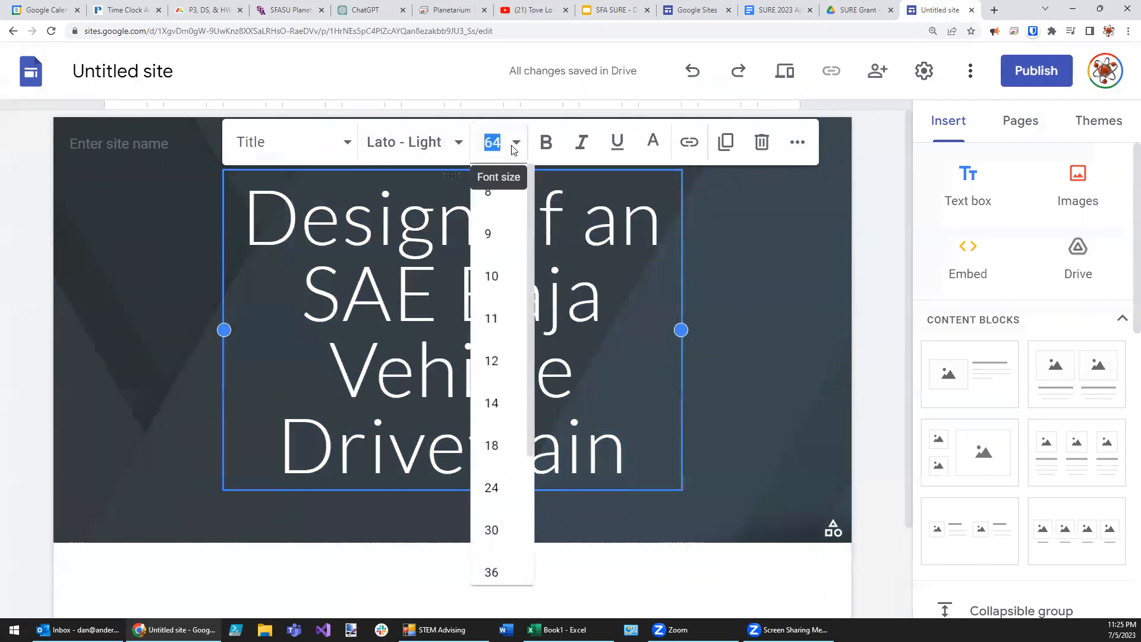
click(490, 572)
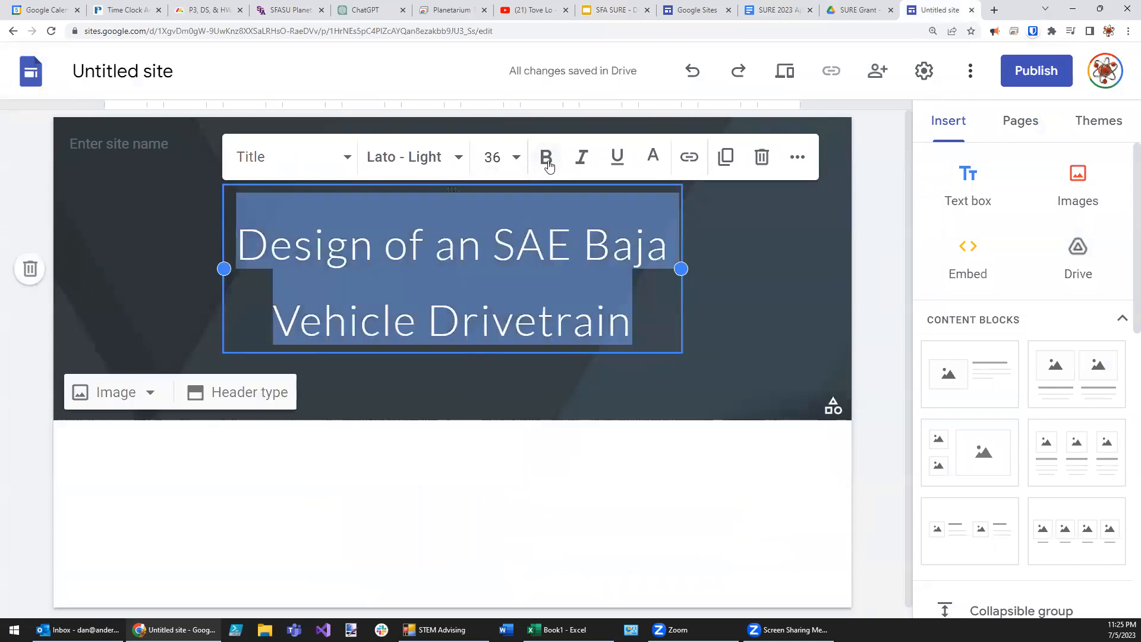
click(546, 157)
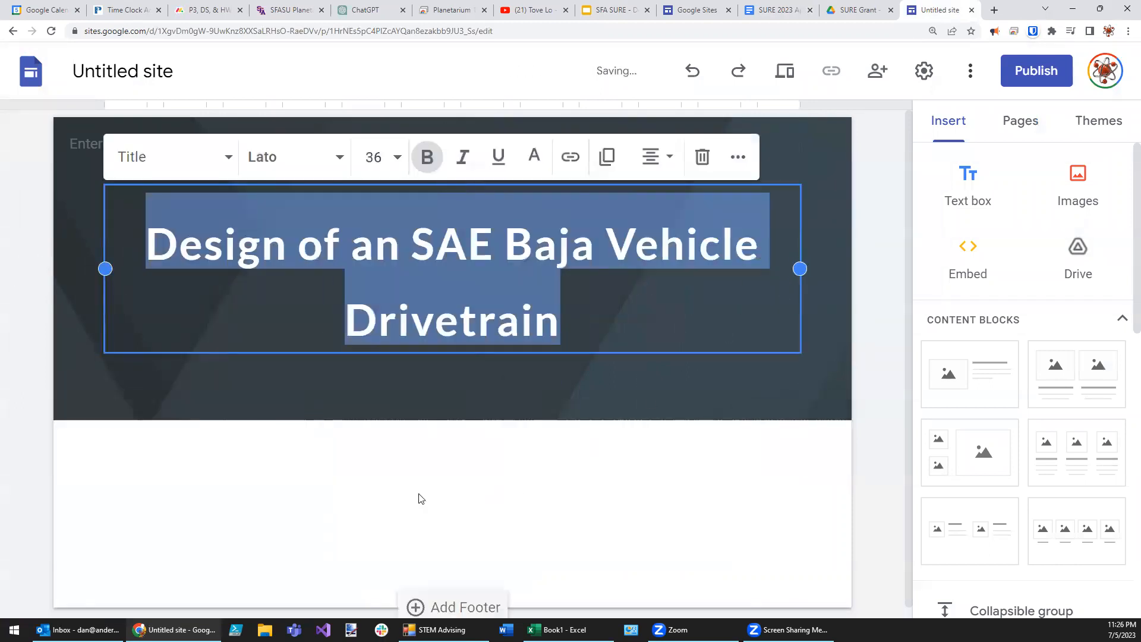
click(377, 507)
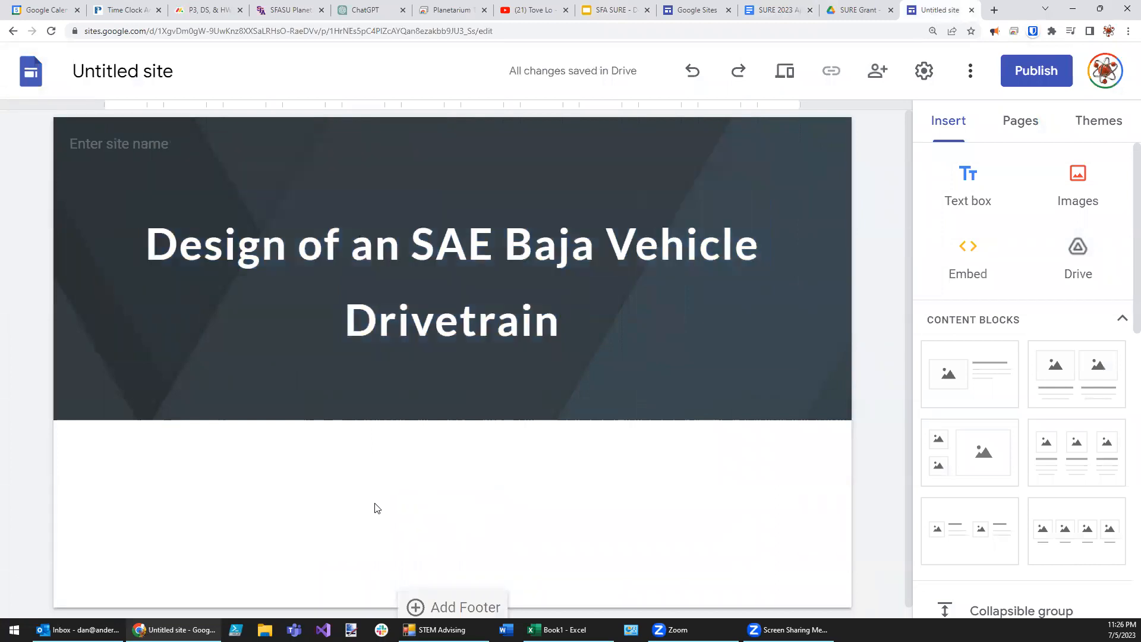
mouse_move(363, 516)
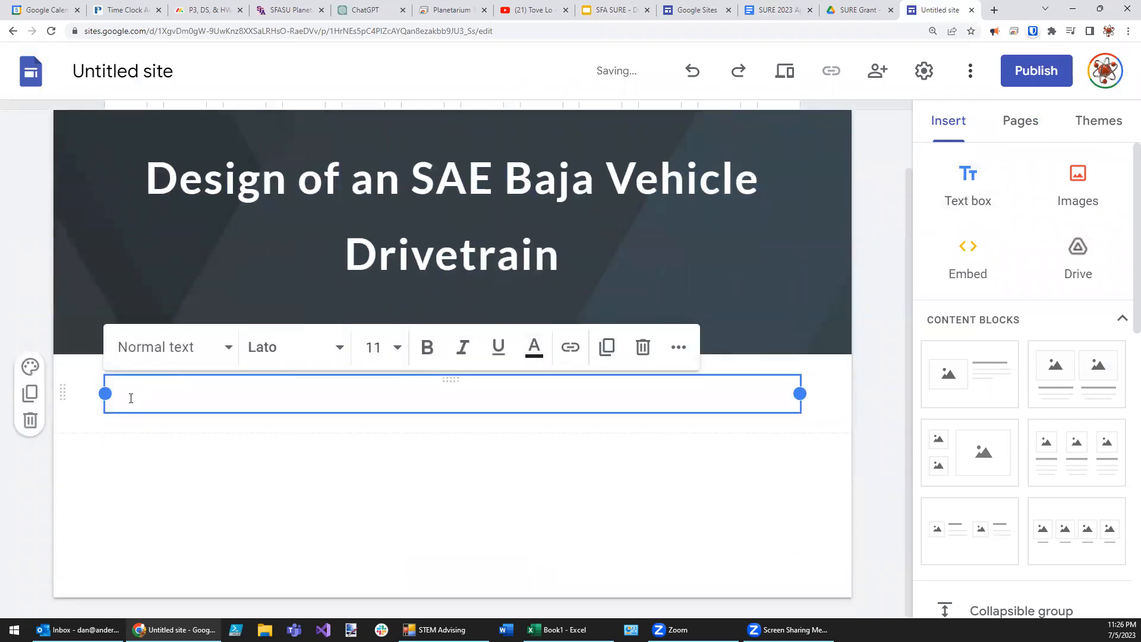
Step: Select the project description and three objectives in the application document for copying
click(776, 10)
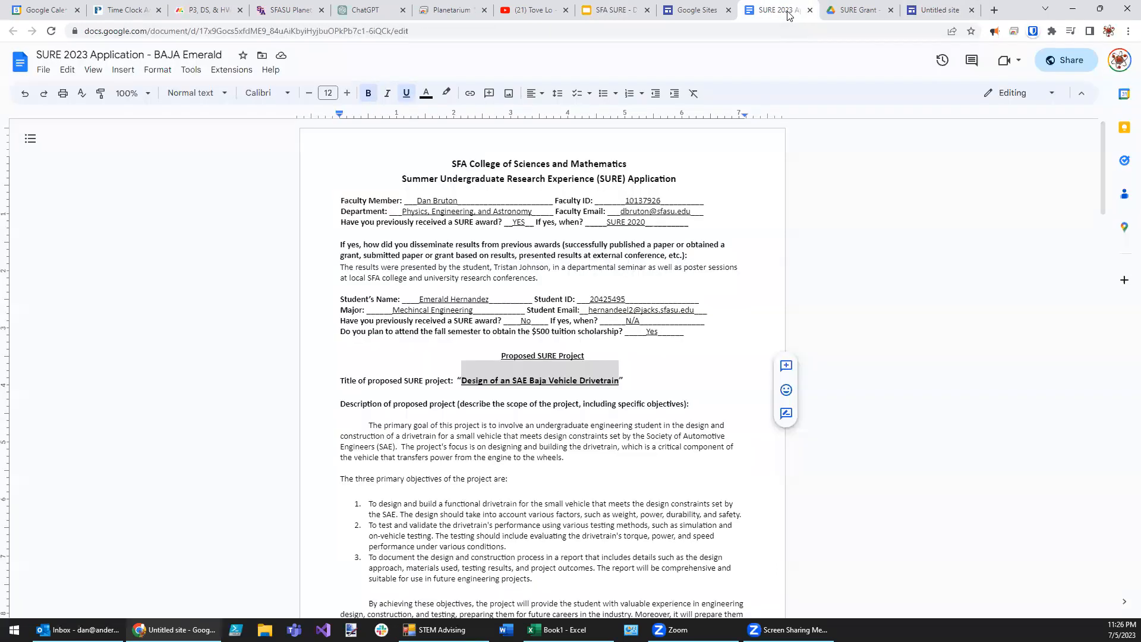
scroll(down, 3)
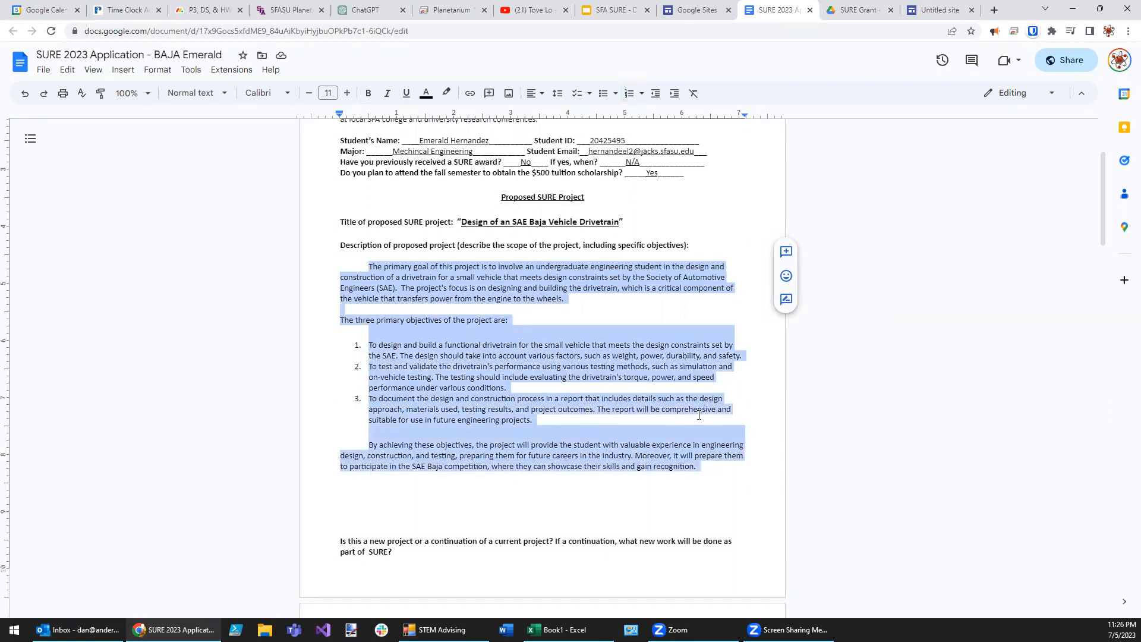
mouse_move(694, 9)
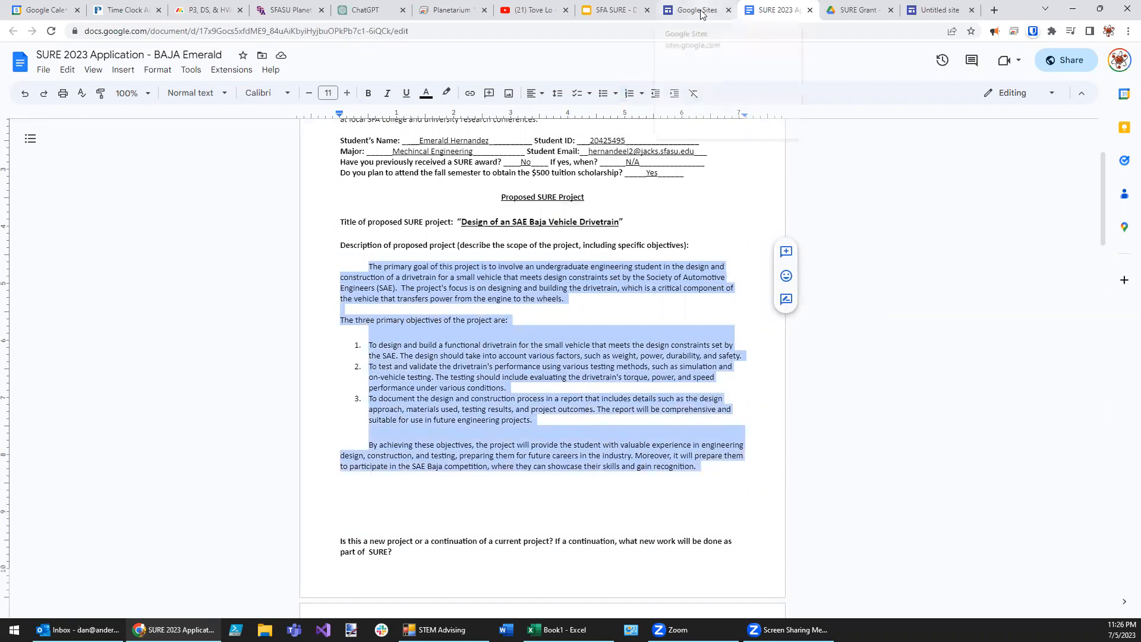
Step: Paste the description and objectives into the text block below the title and widen it
click(940, 9)
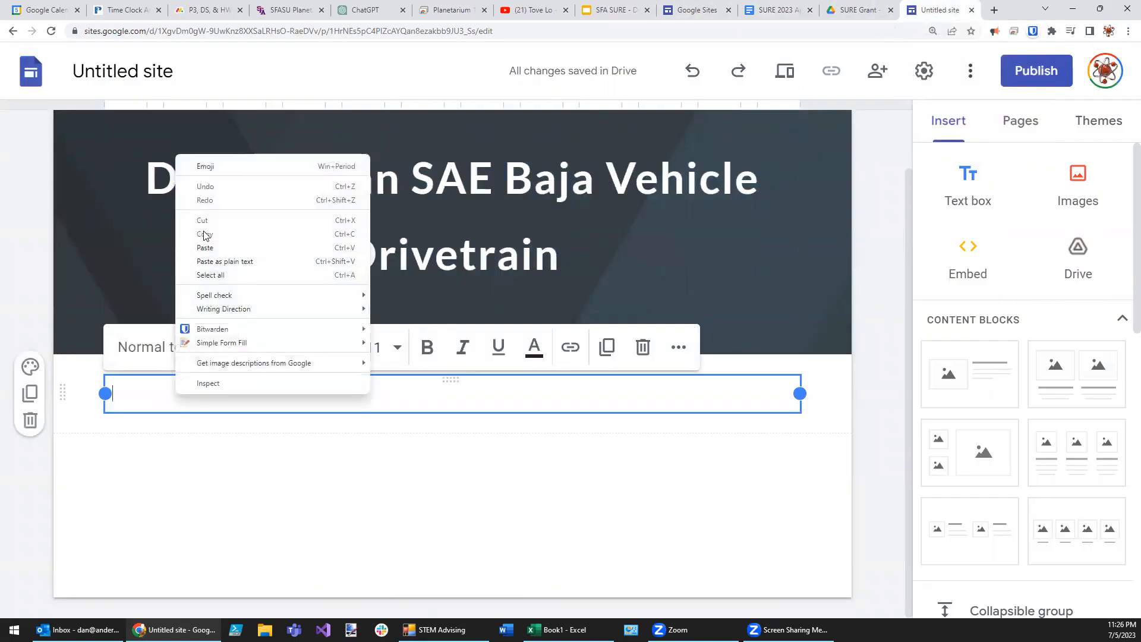
click(205, 247)
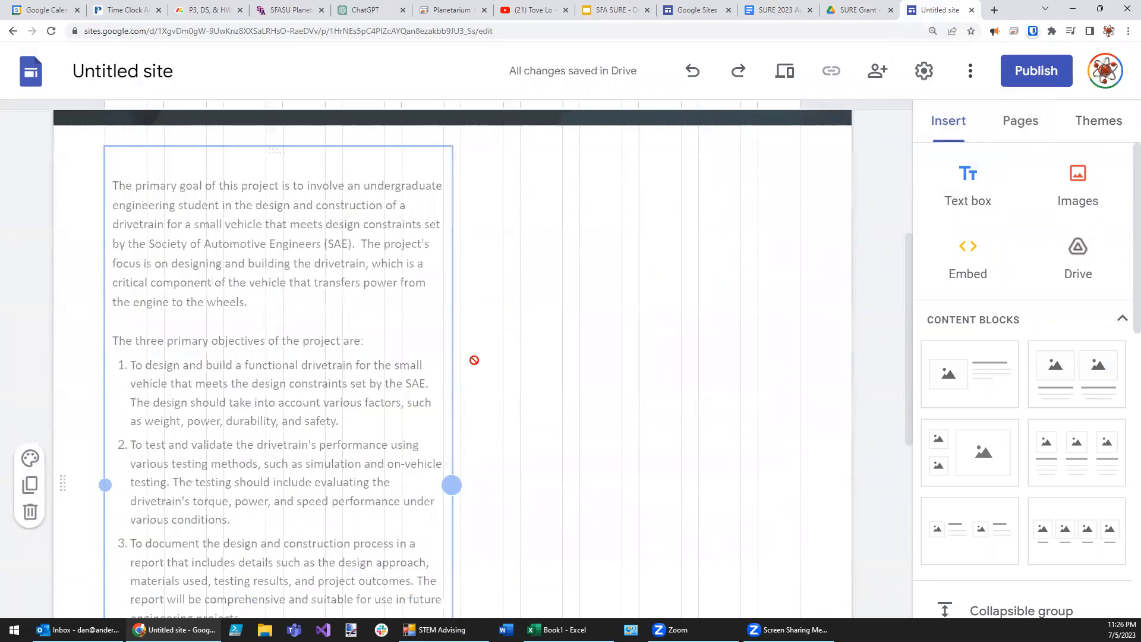
click(277, 240)
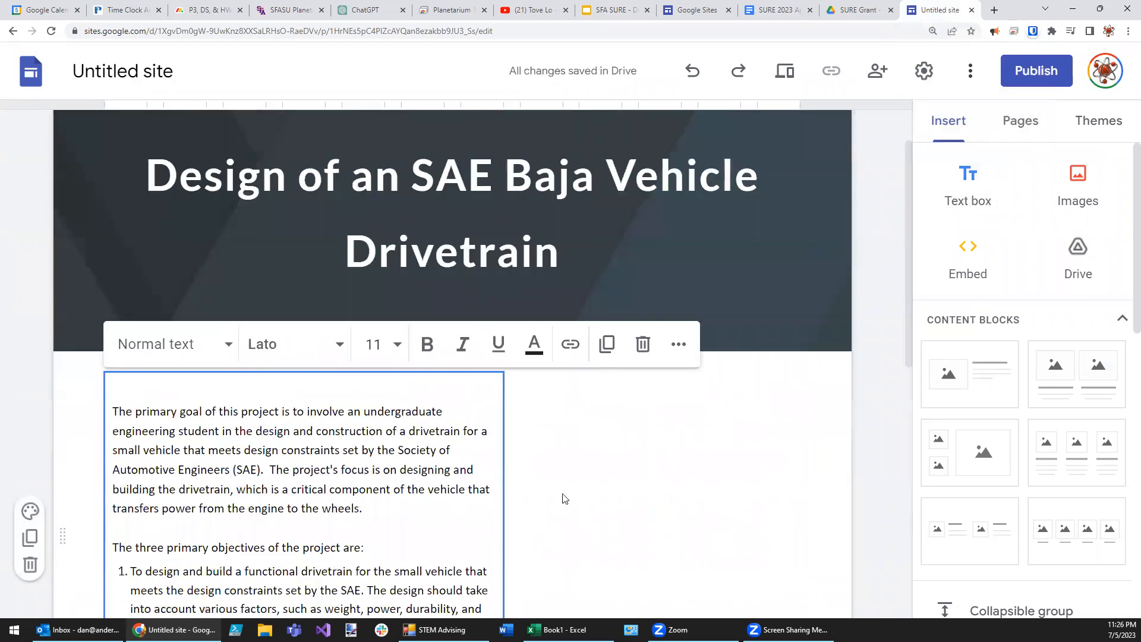
mouse_move(262, 387)
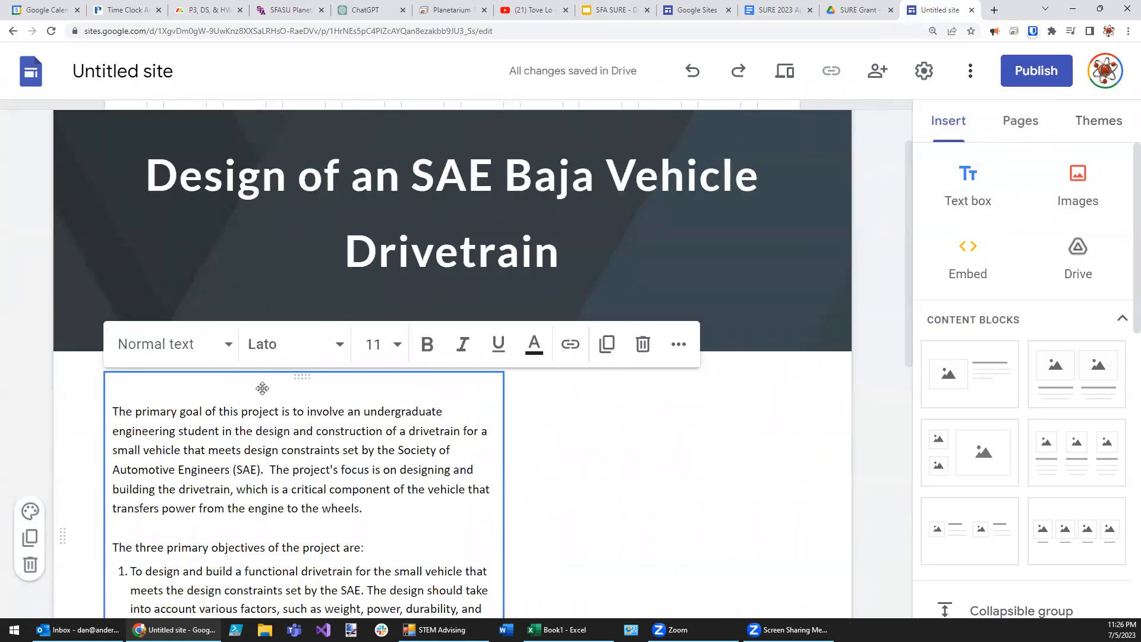
click(295, 344)
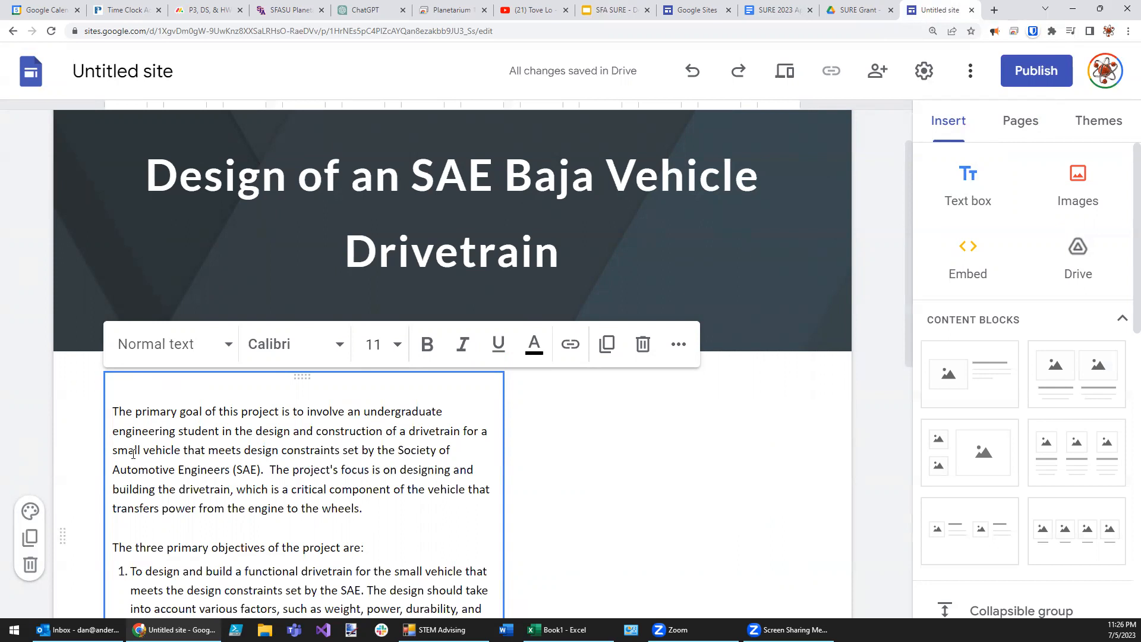
Step: Add a bold 'Introduction' heading on its own line above the project description
click(115, 412)
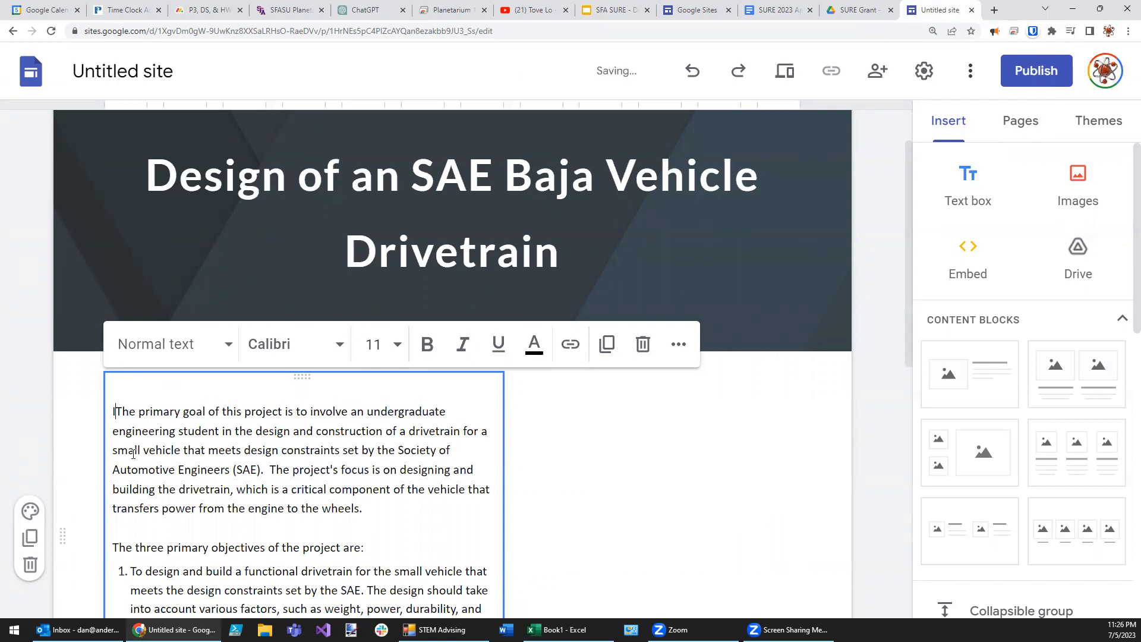
text(Introc)
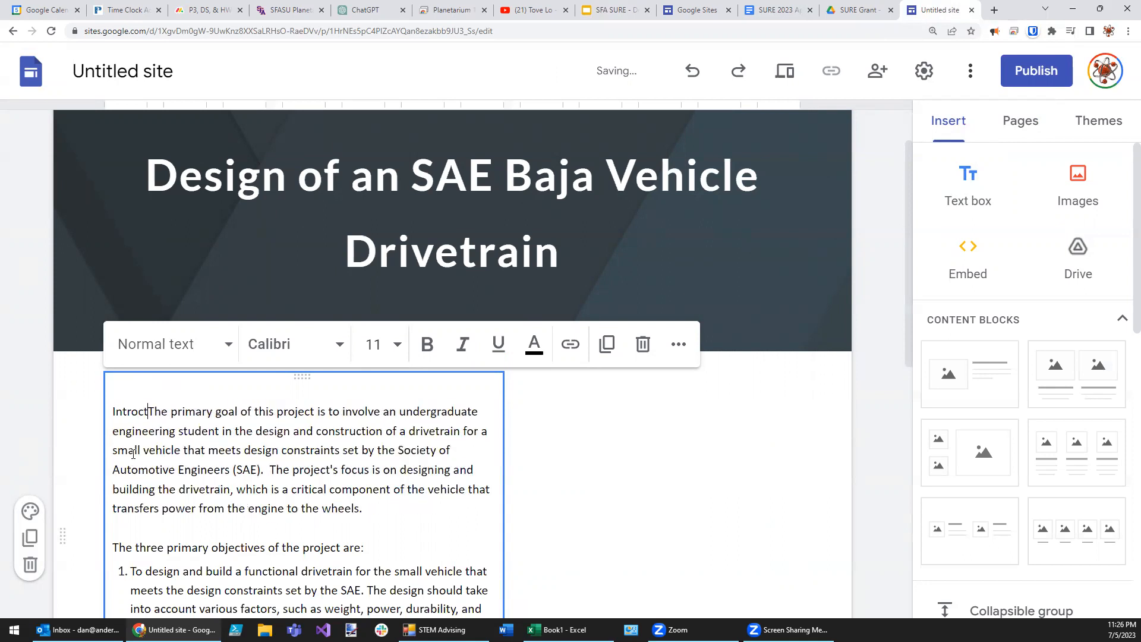
key(enter)
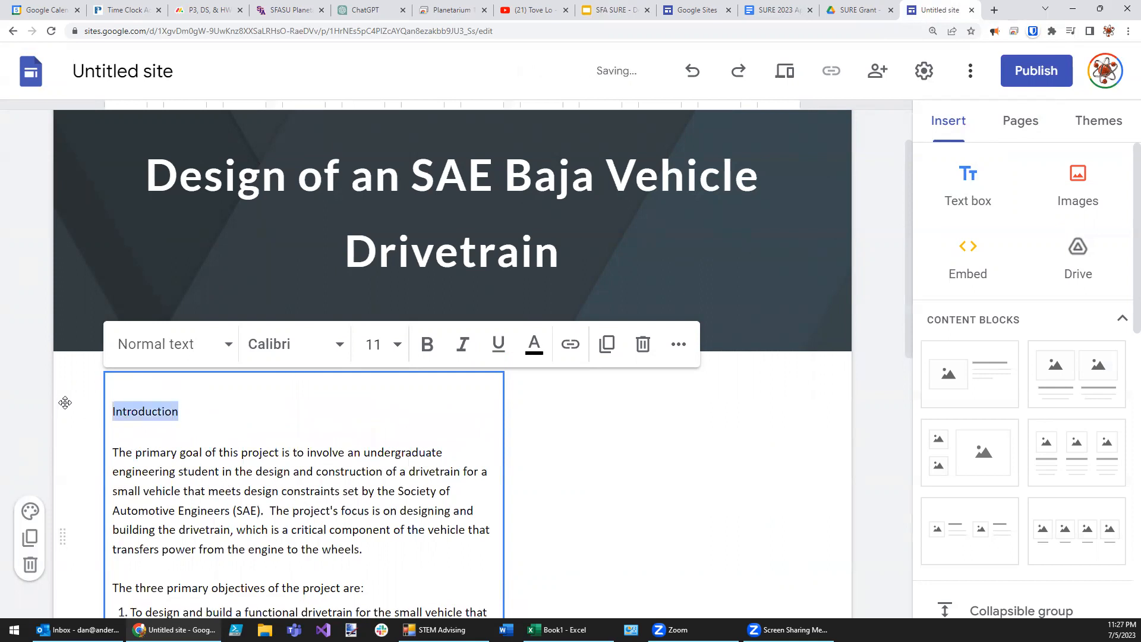
click(396, 344)
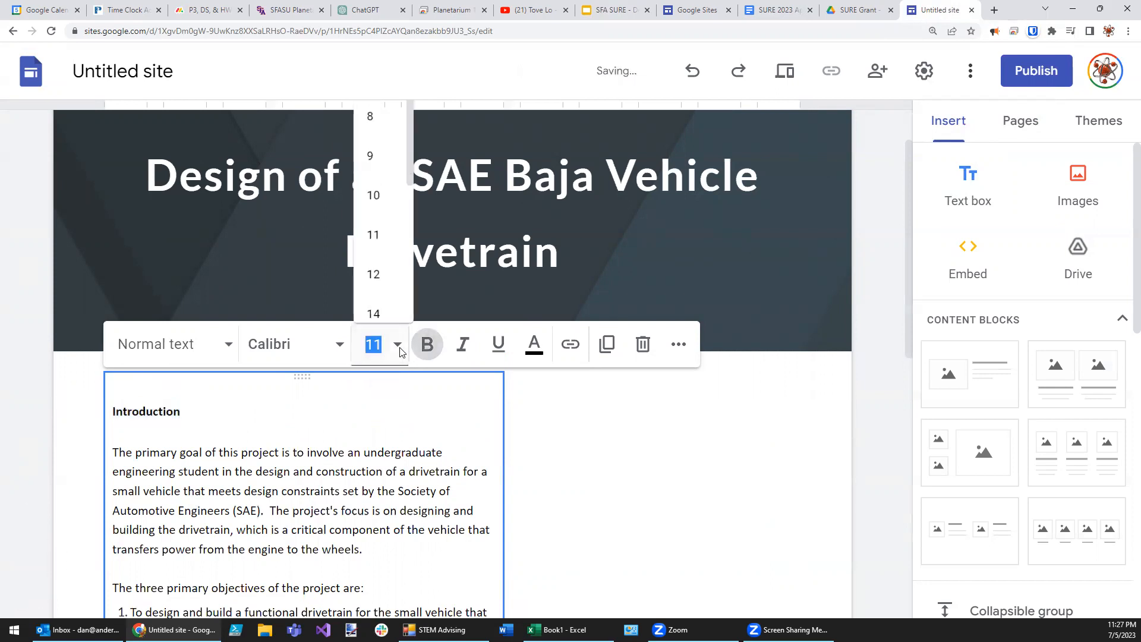
click(372, 313)
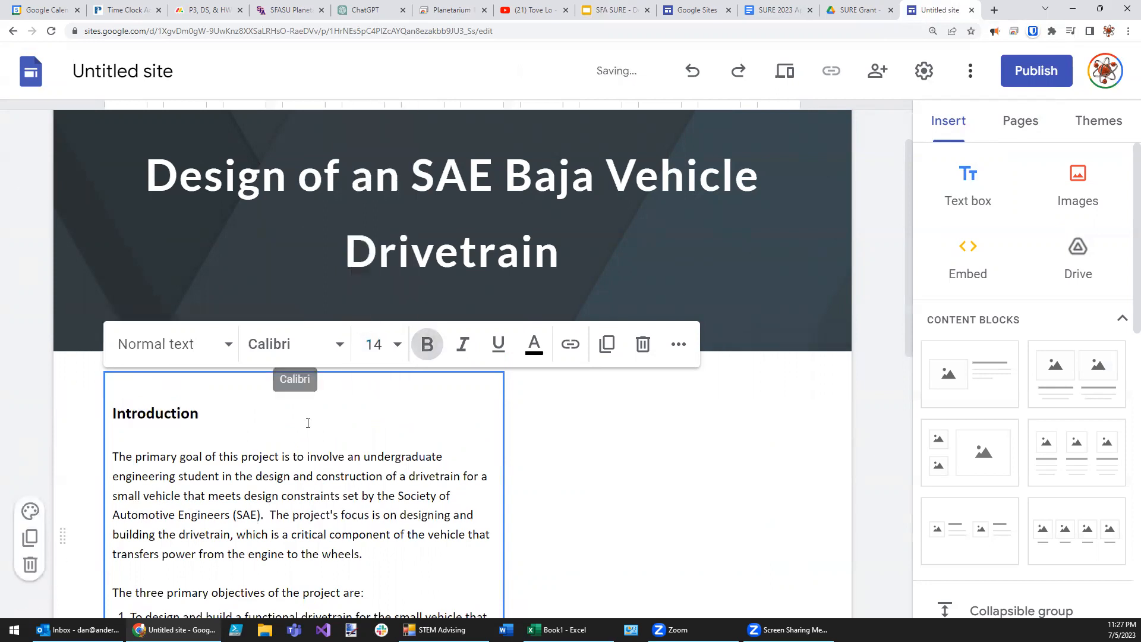
scroll(down, 3)
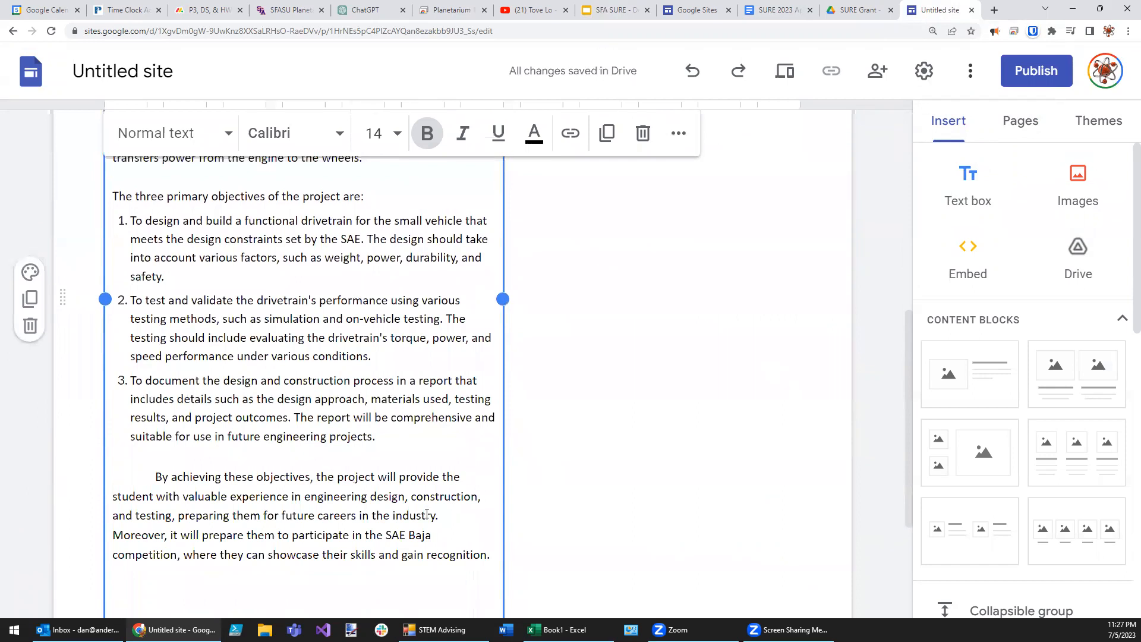
Step: Review the header layouts, then apply the Simple theme in purple
scroll(up, 3)
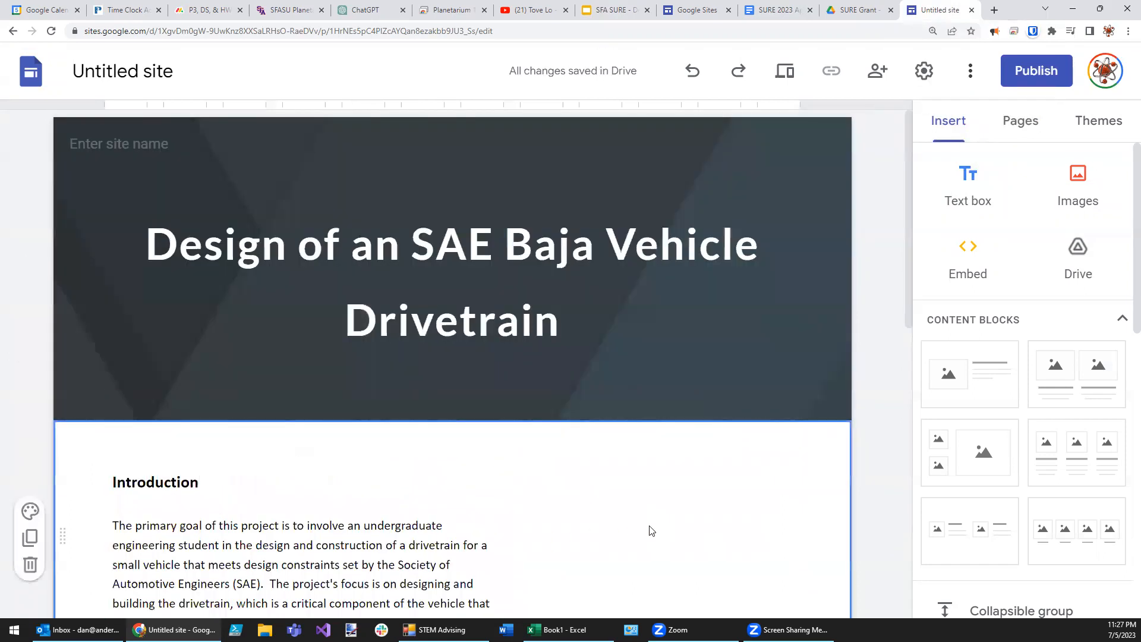
click(451, 320)
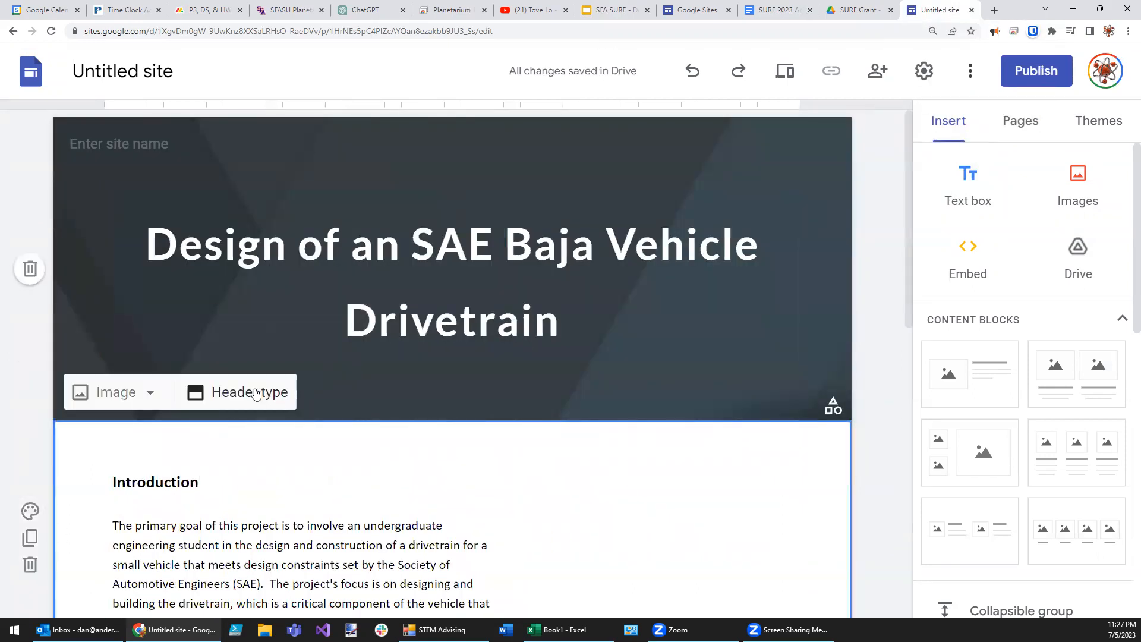
click(248, 392)
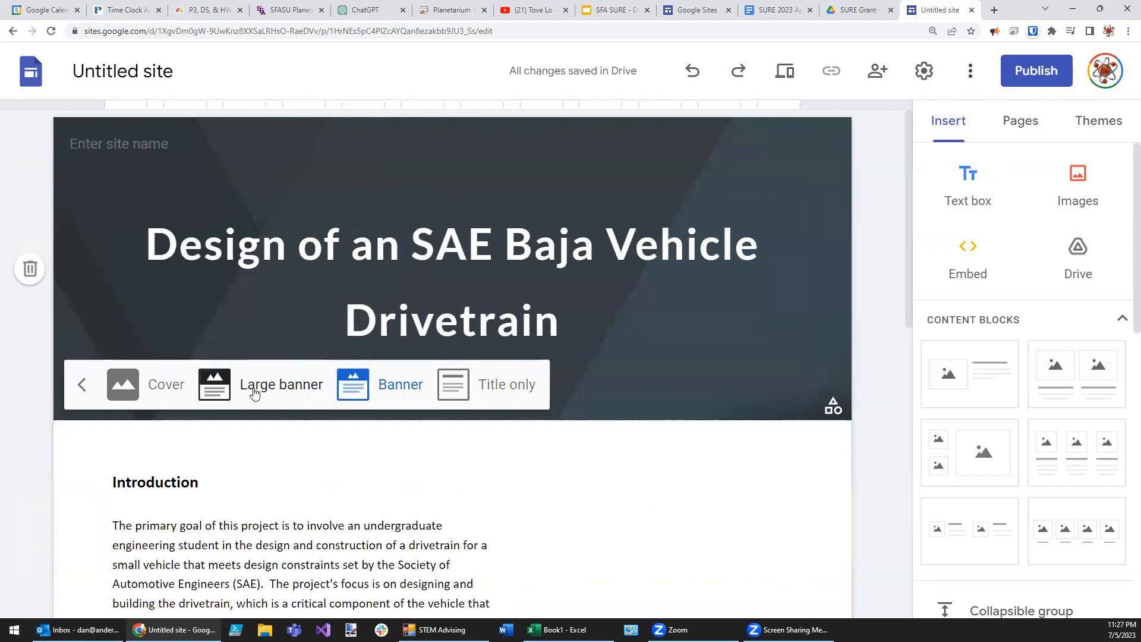
click(451, 270)
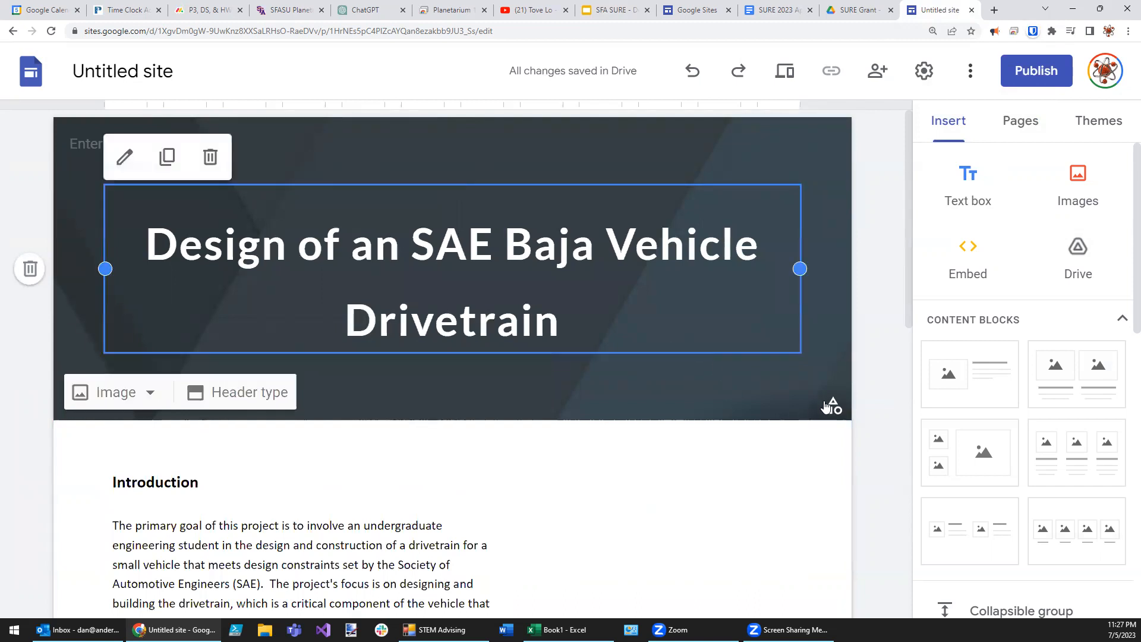
click(1098, 121)
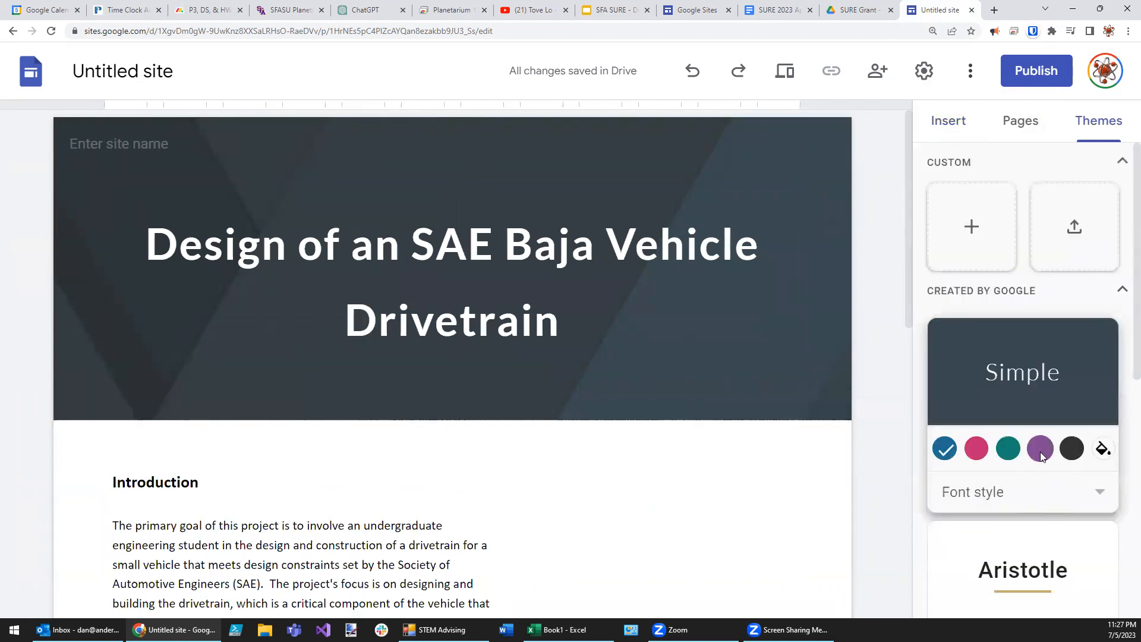
click(1039, 449)
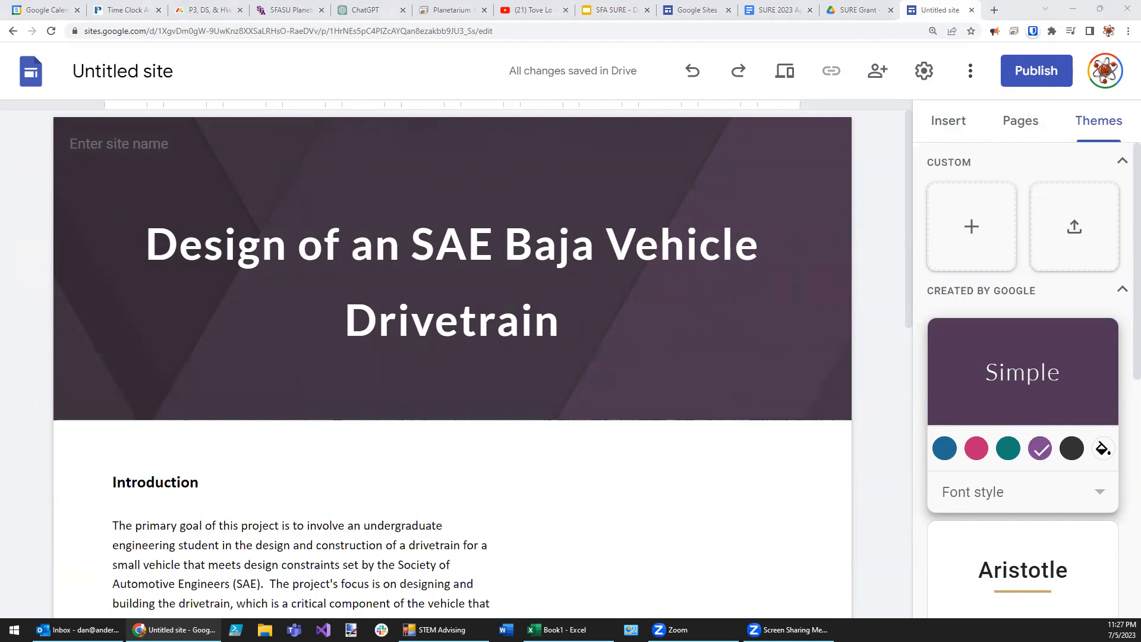
mouse_move(633, 505)
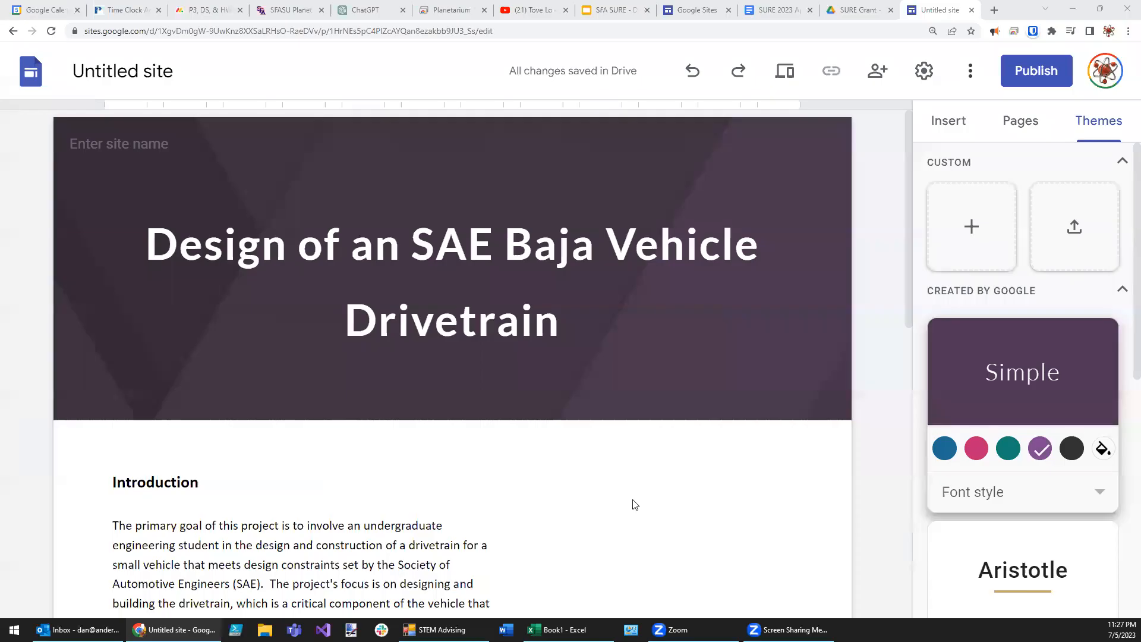
Step: Set the dark icy-lake gallery photo as the header background
click(115, 392)
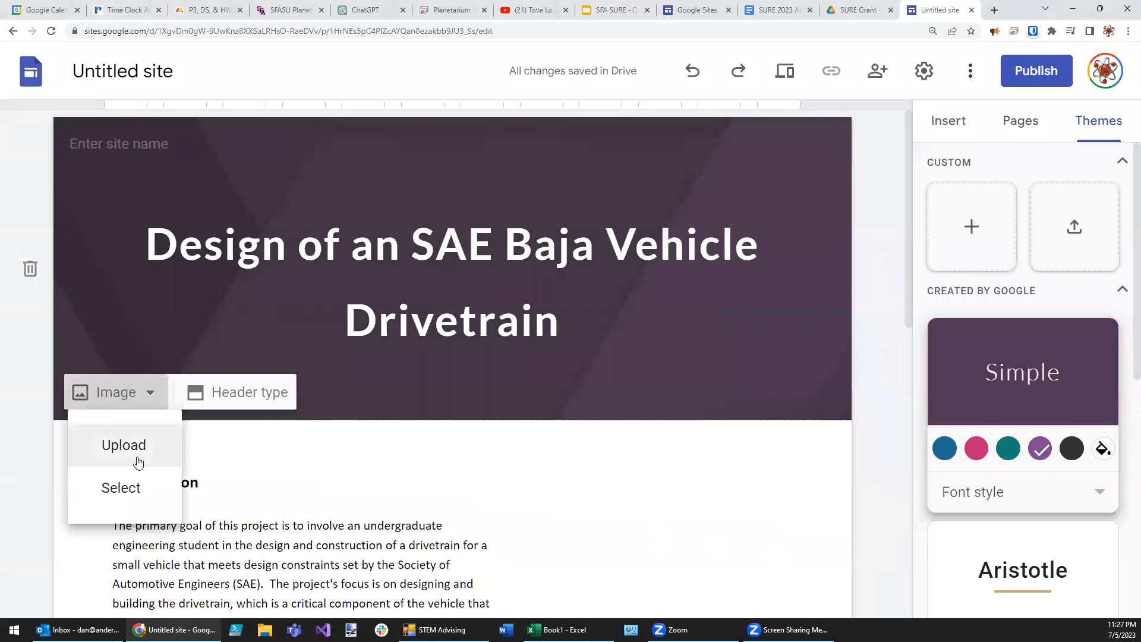
click(120, 487)
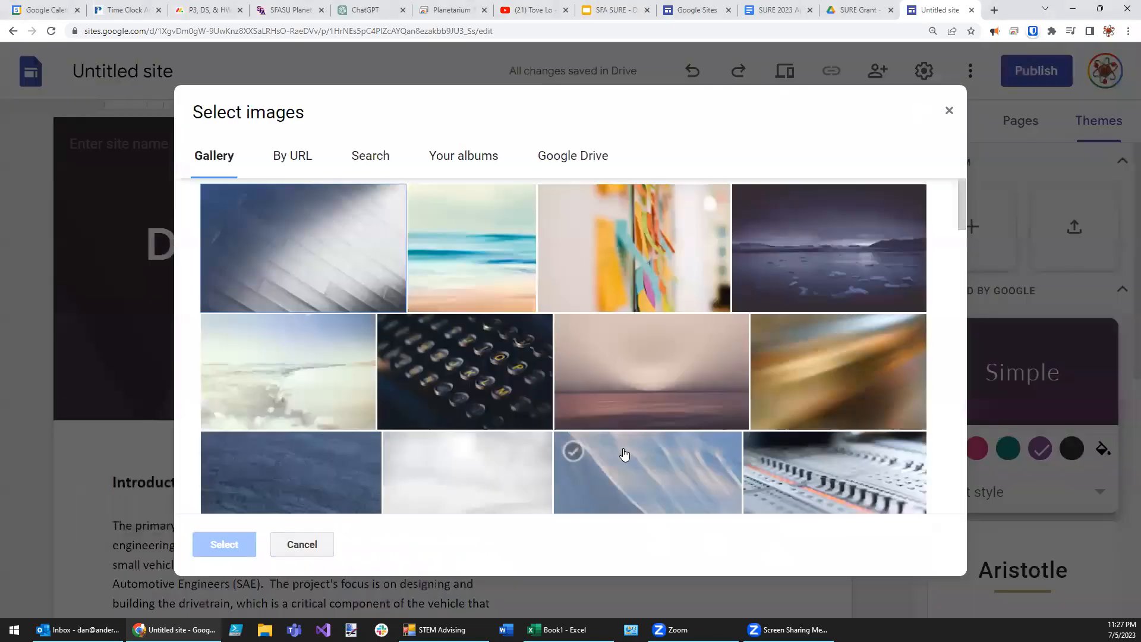
click(828, 248)
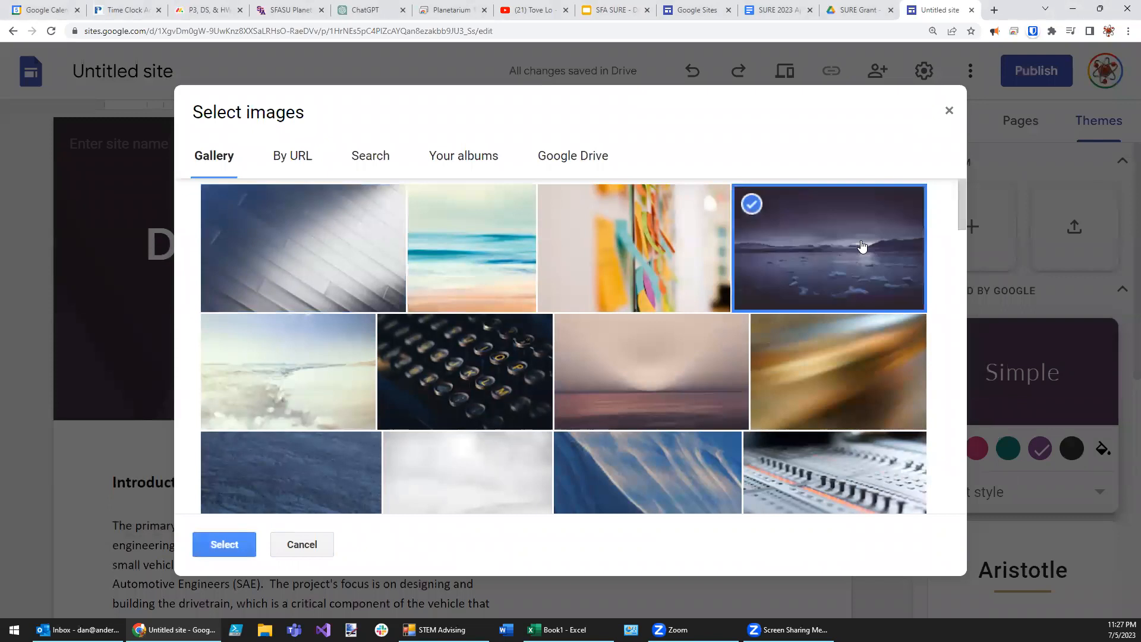
click(224, 544)
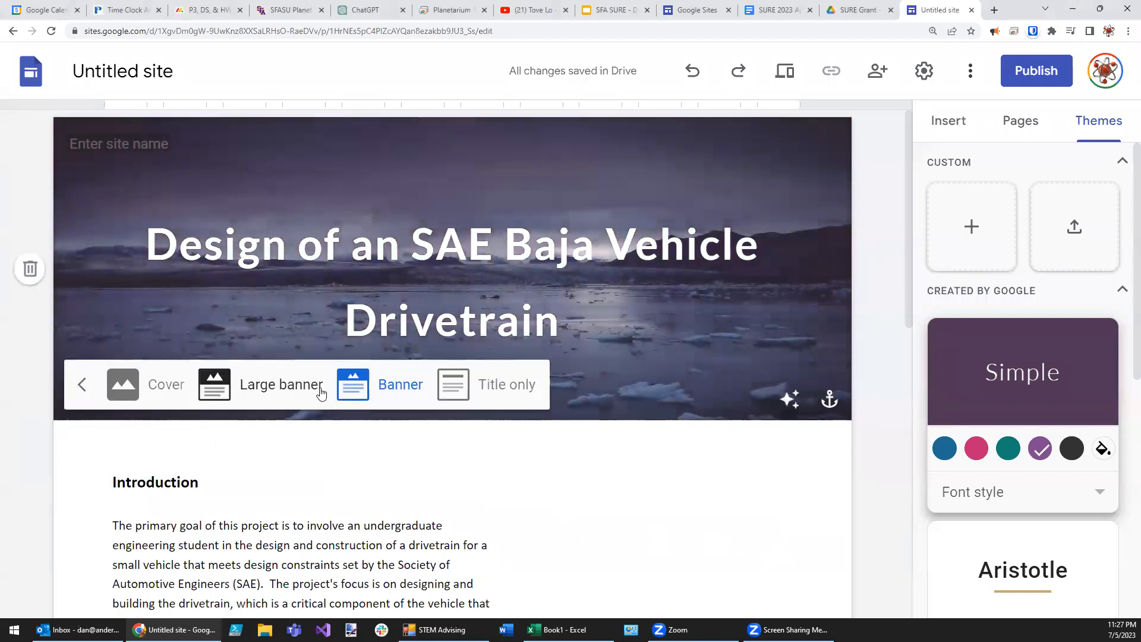
Step: Try the title-only and large banner header types, then keep Banner
click(505, 385)
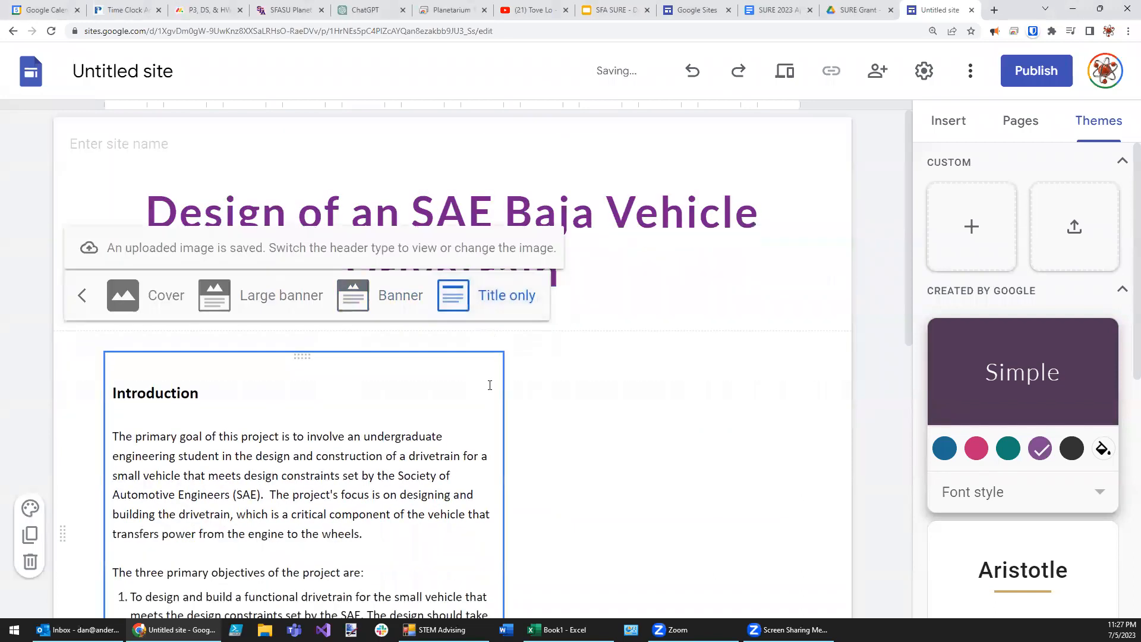
click(280, 295)
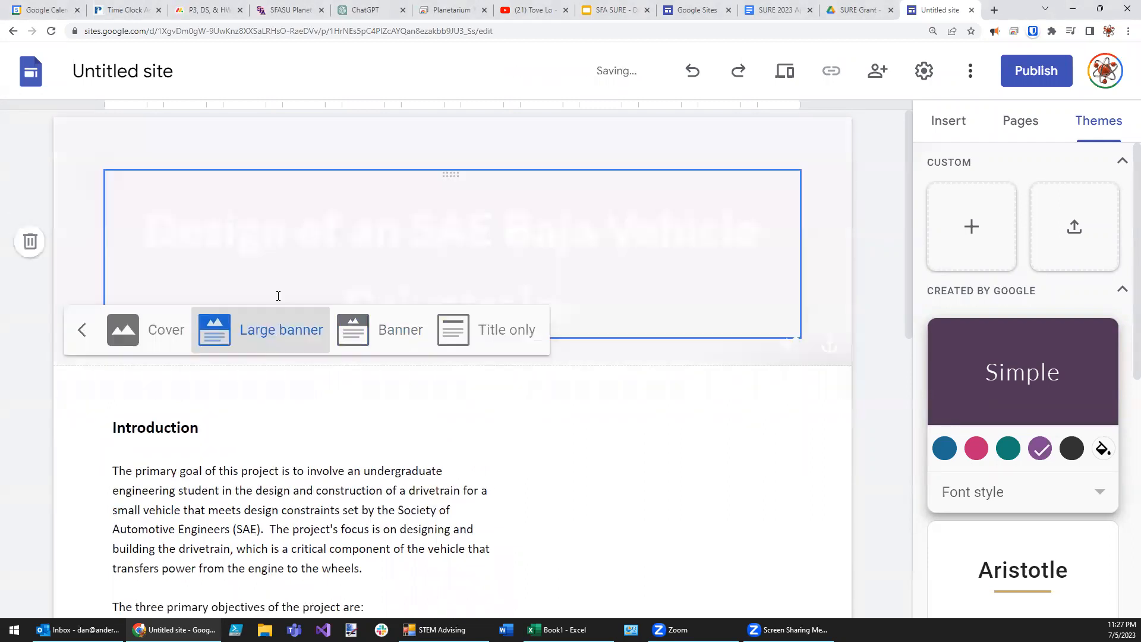
click(400, 329)
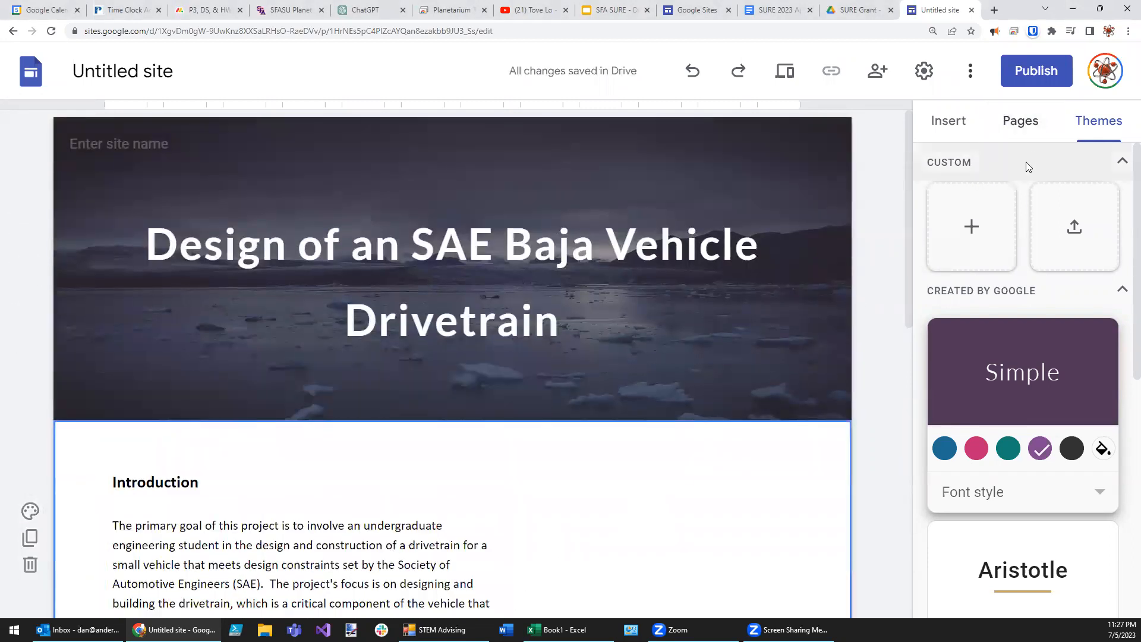
mouse_move(949, 121)
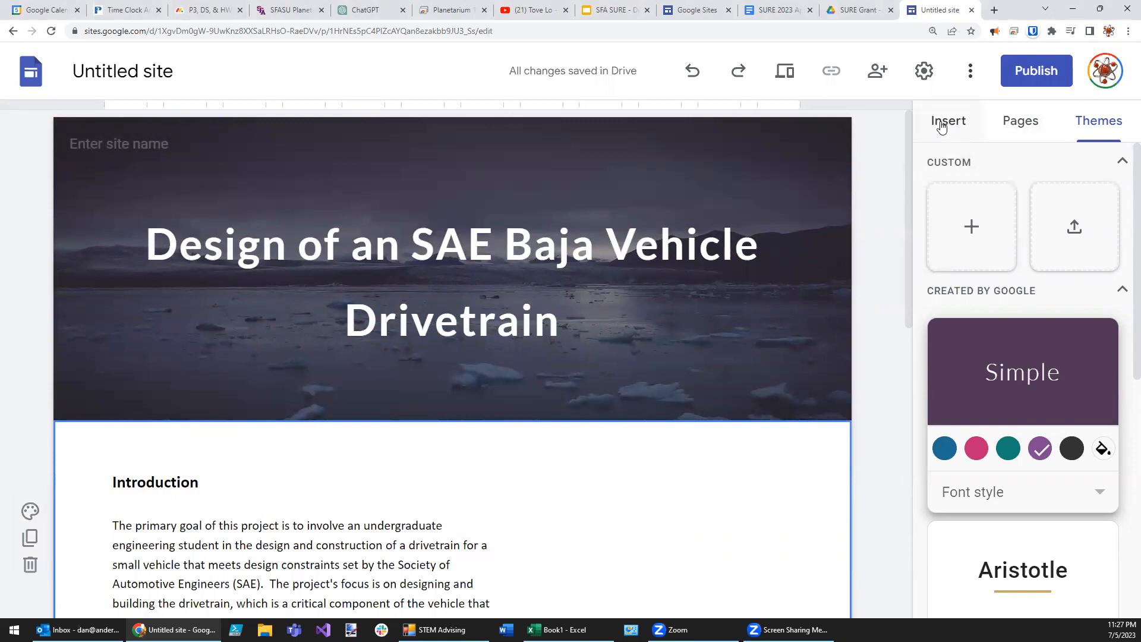
Step: Insert the Baja-Conduit vehicle photo from Drive and size it beside the Introduction text
click(948, 120)
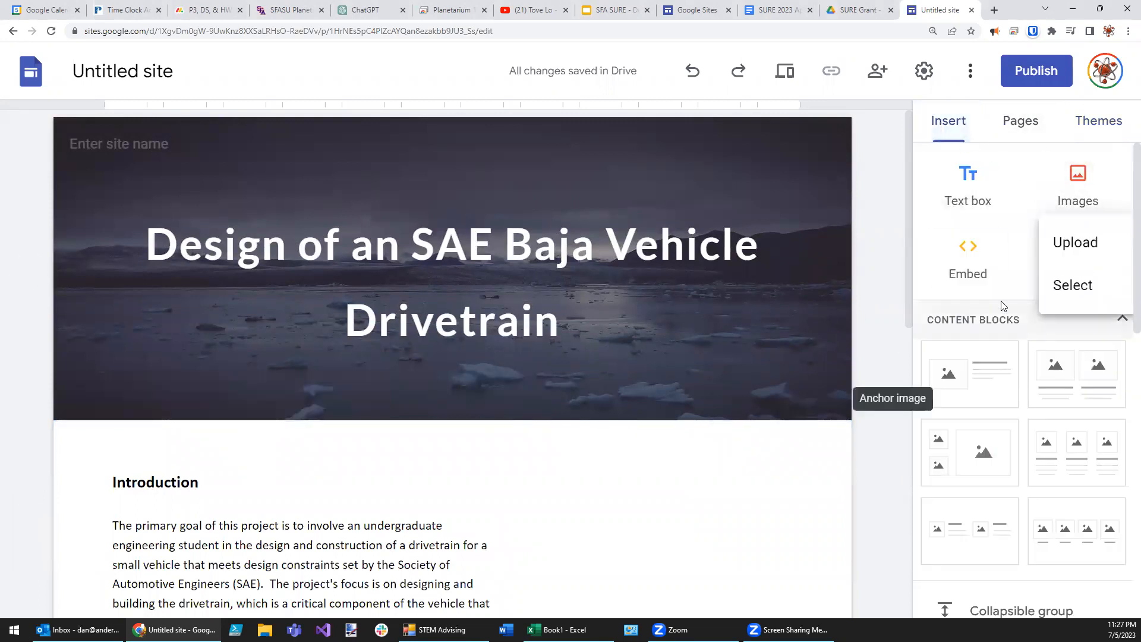
click(1073, 285)
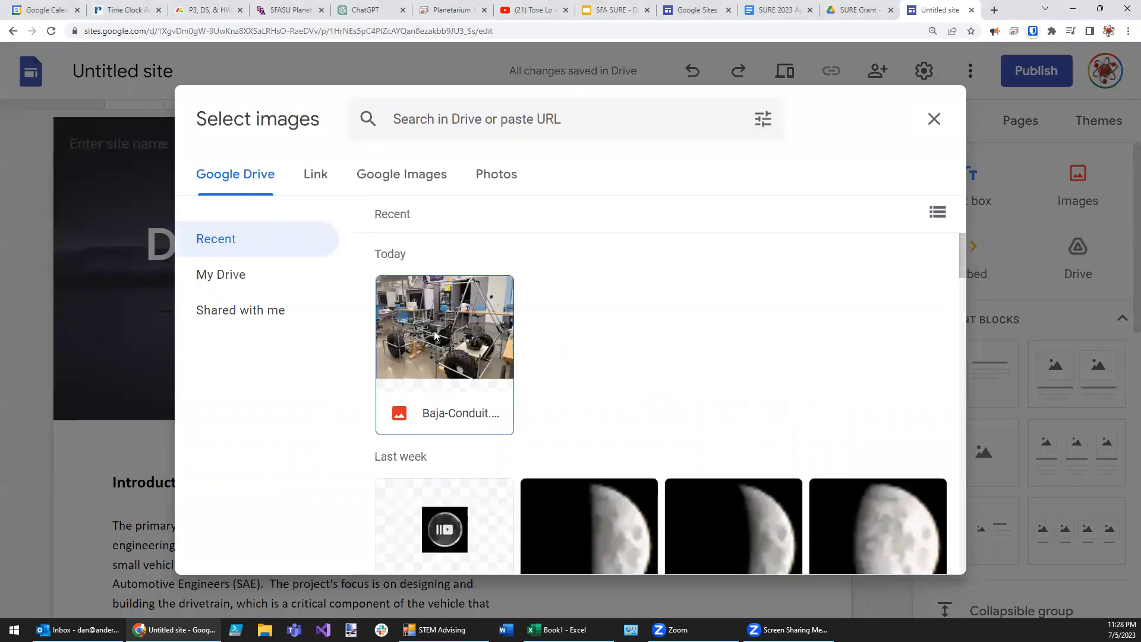
click(444, 326)
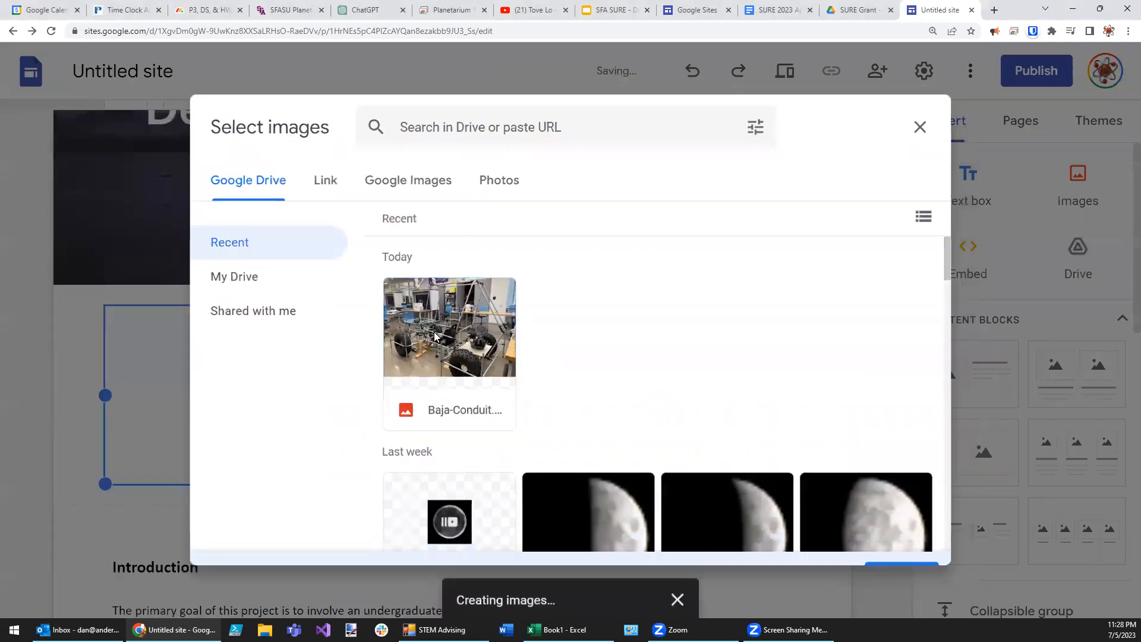
click(450, 331)
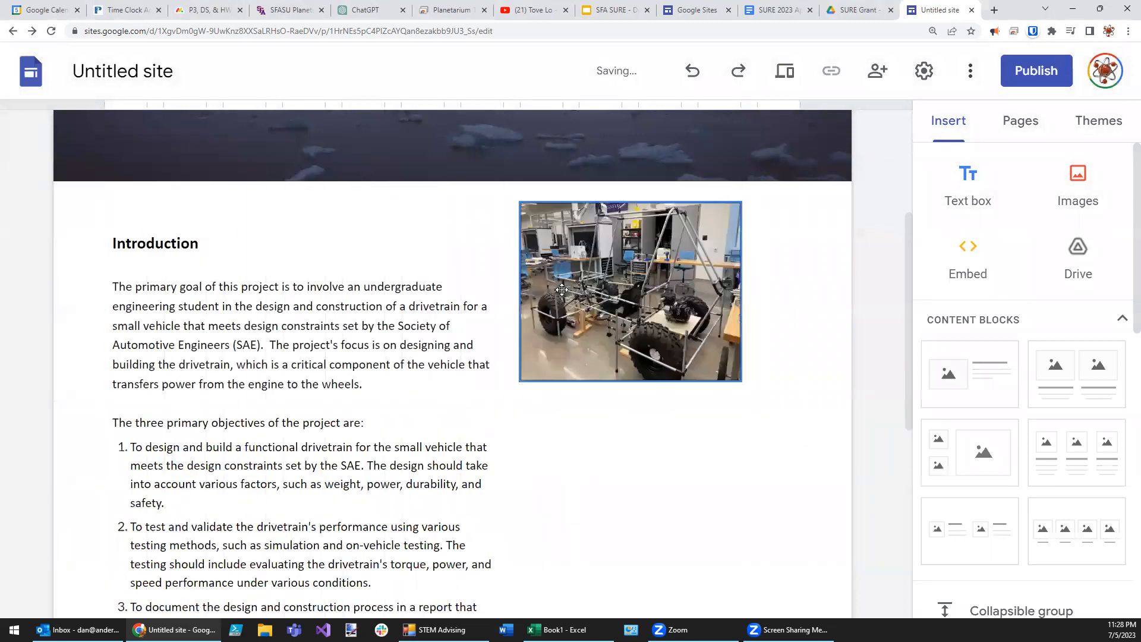
click(629, 291)
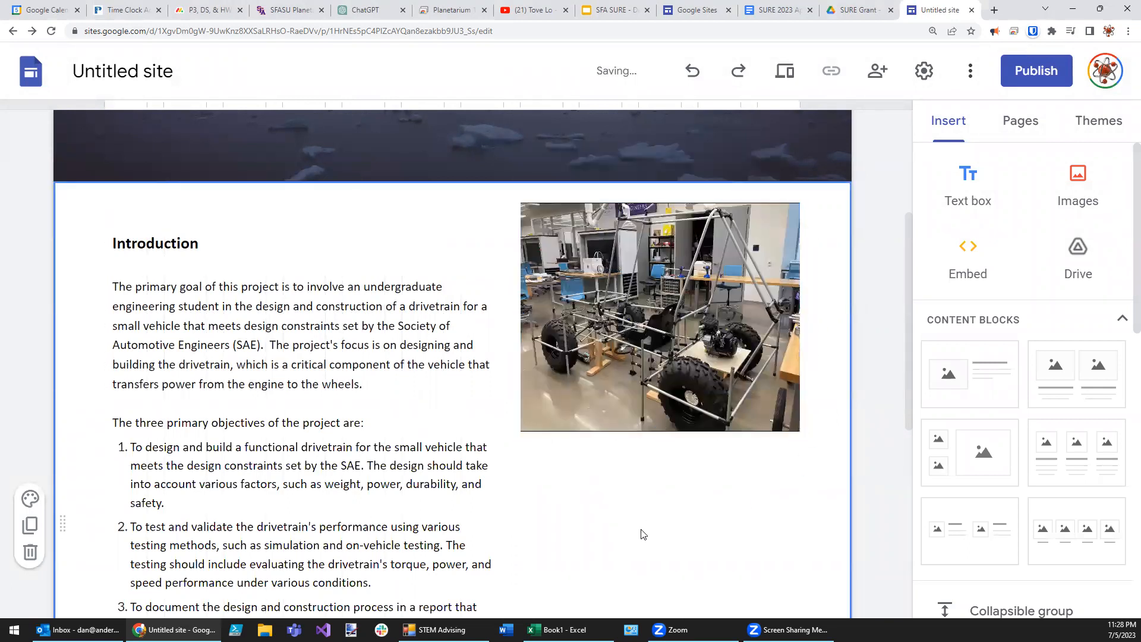
scroll(down, 3)
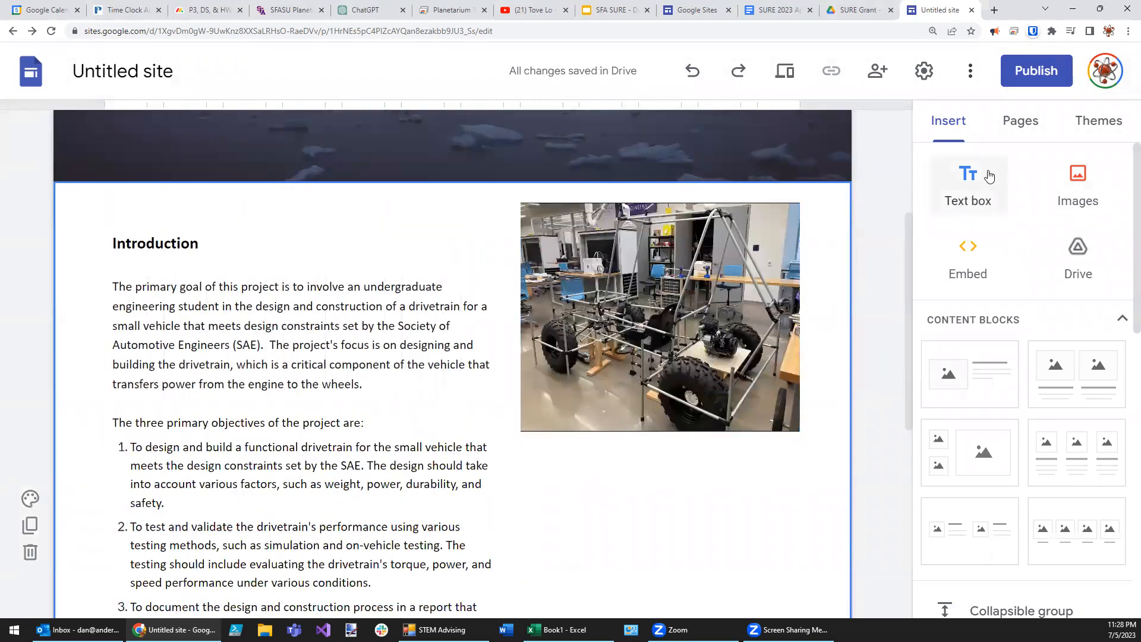
click(967, 185)
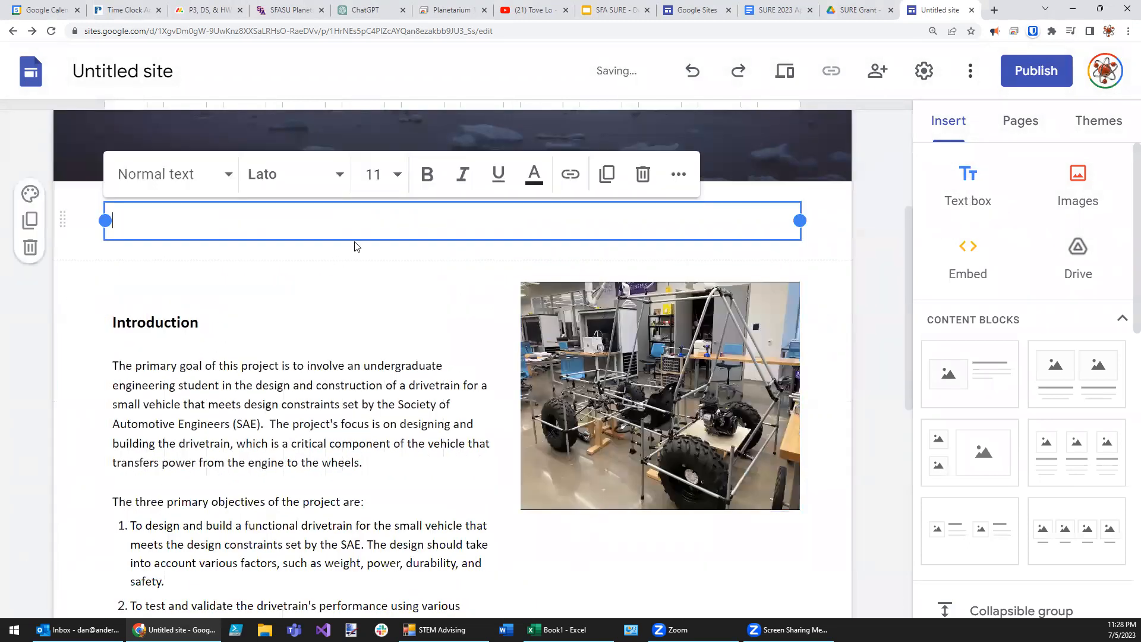
click(100, 571)
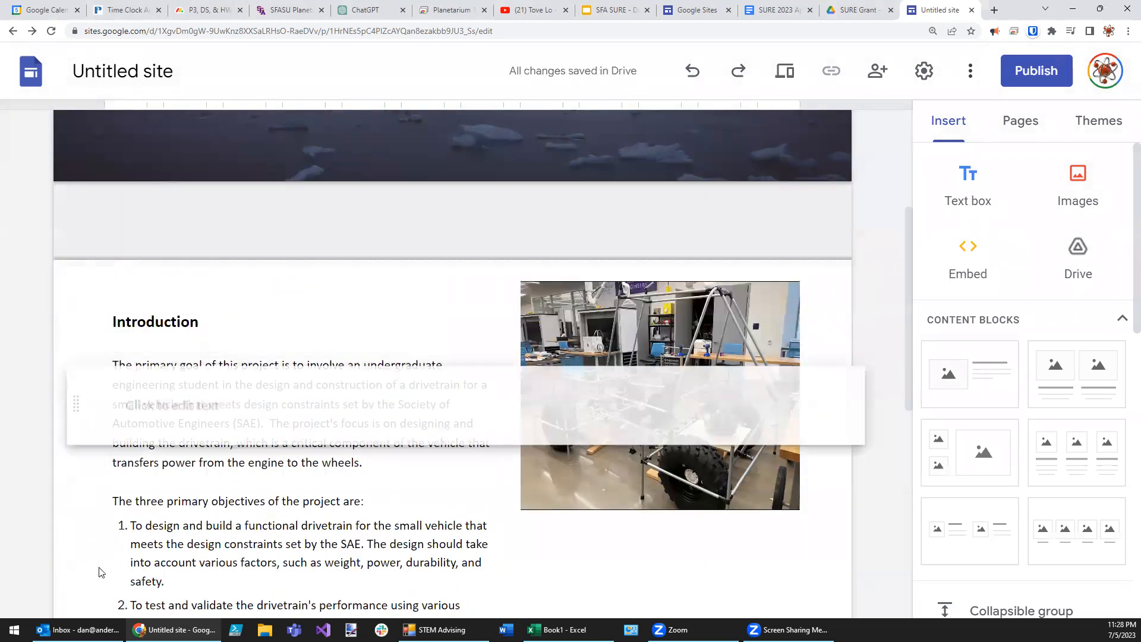
scroll(down, 3)
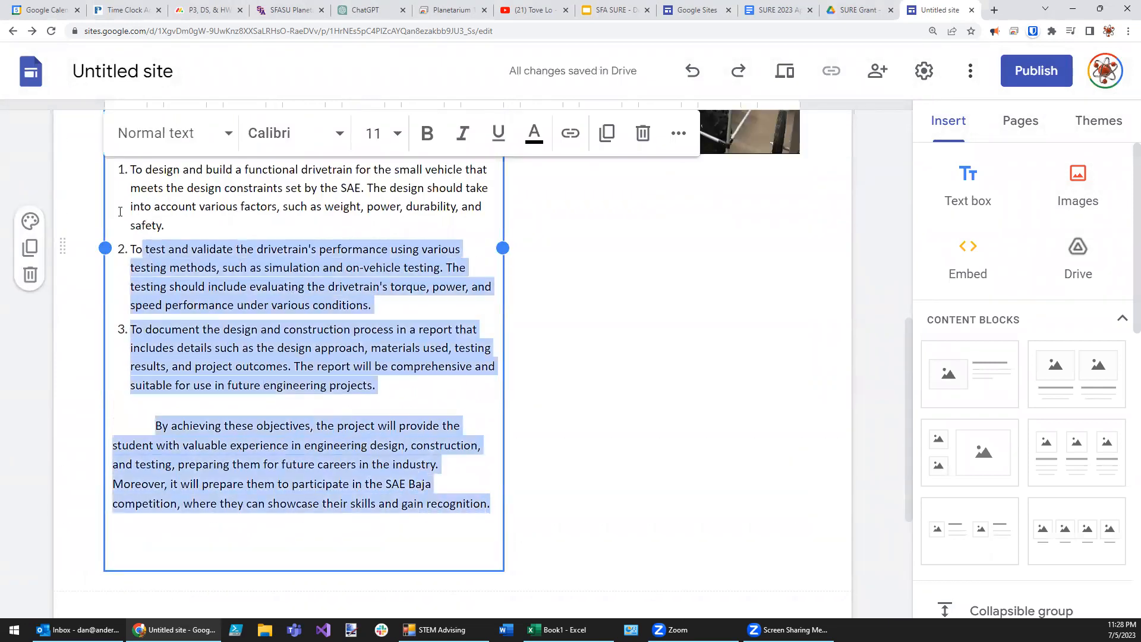
scroll(down, 3)
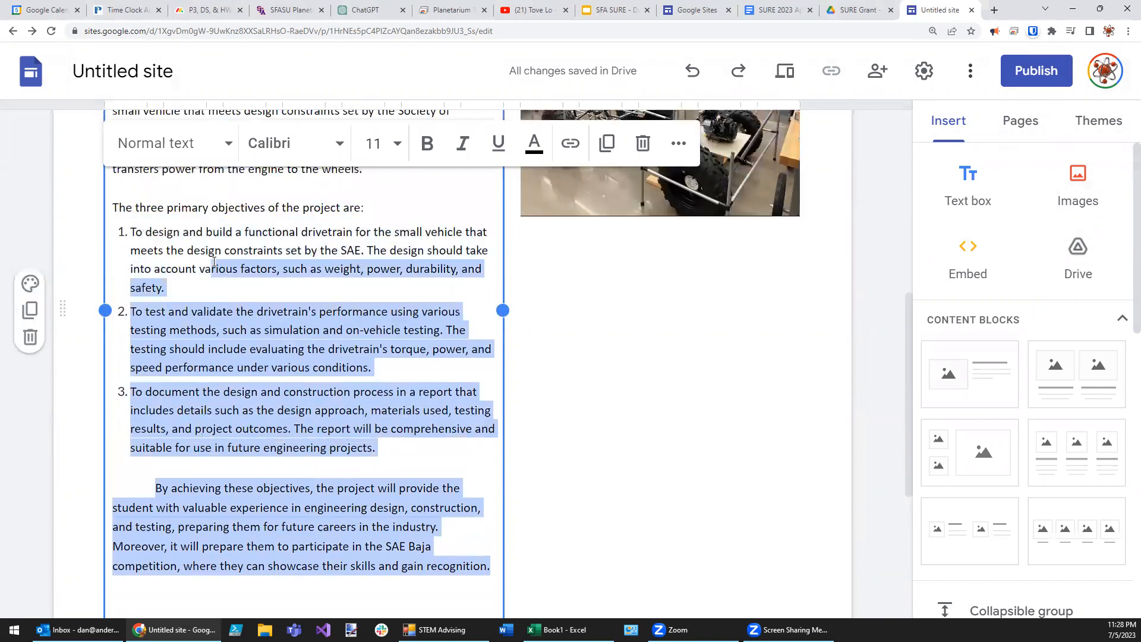
scroll(up, 3)
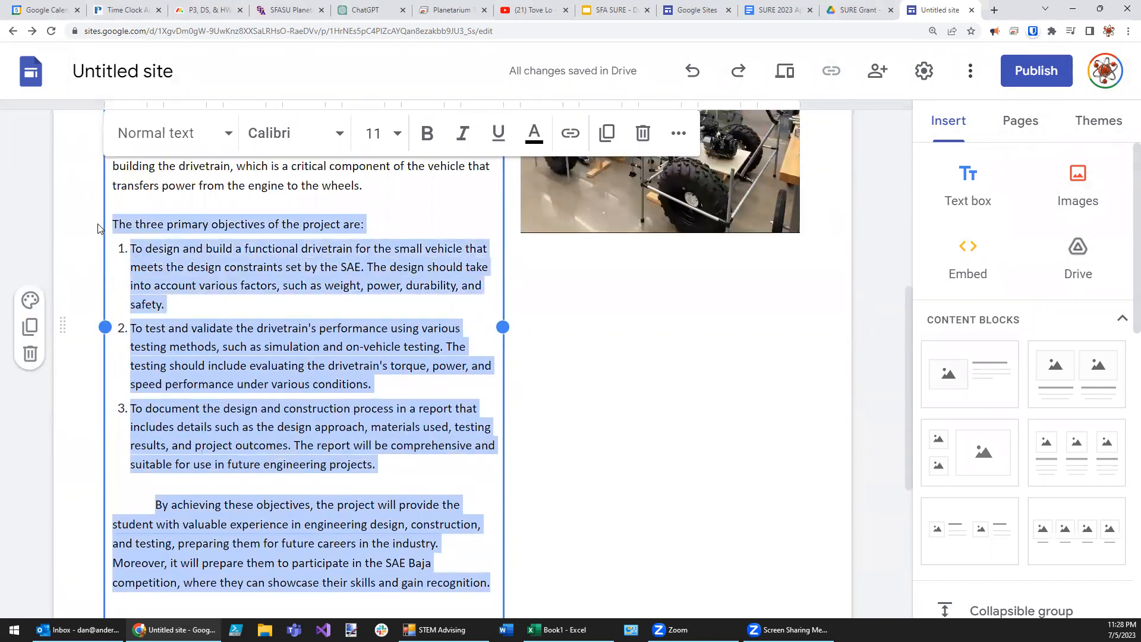
key(delete)
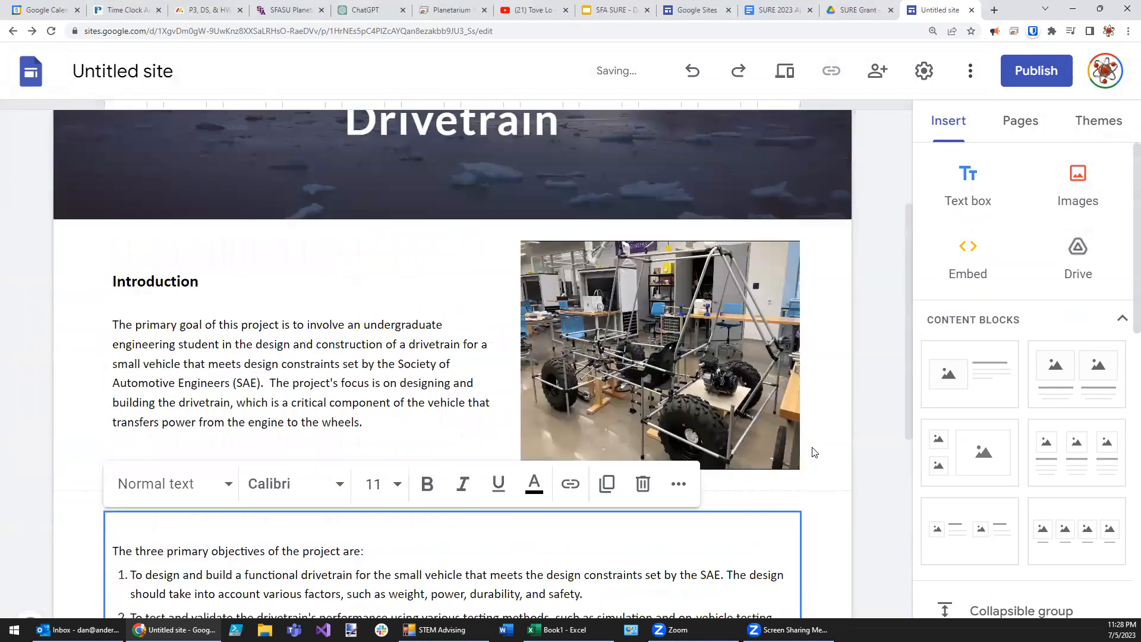
scroll(down, 3)
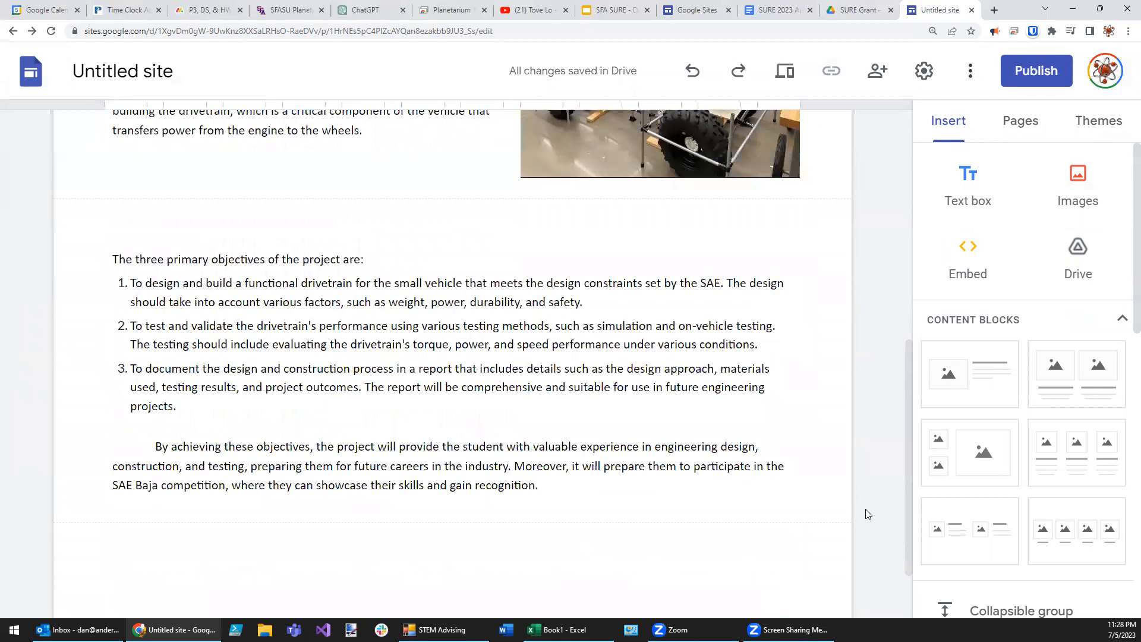
scroll(up, 3)
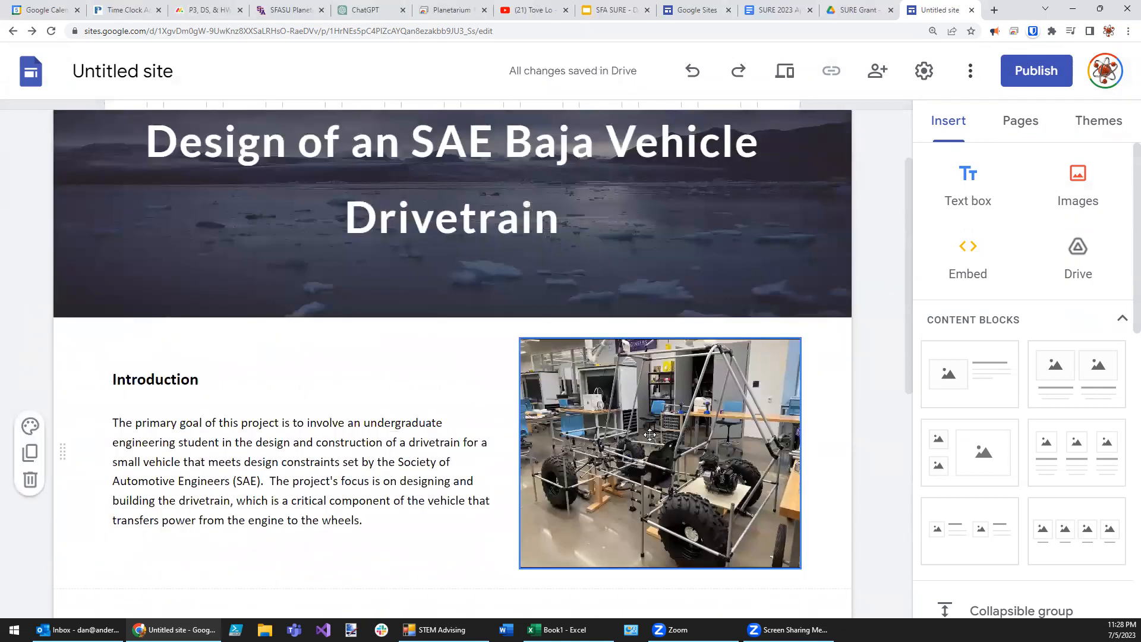
Step: Back out of publishing, set the header and document name to 'SAE Baja Drivetrain', reopen publish settings
click(1036, 70)
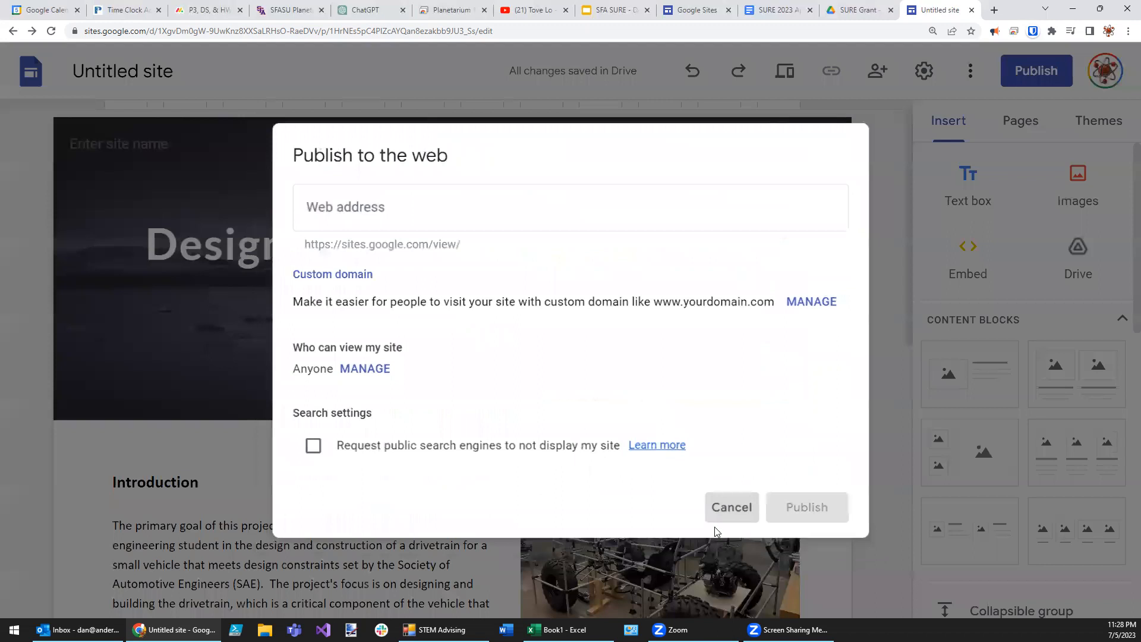
click(731, 507)
text(SAE Baja Drivetrain)
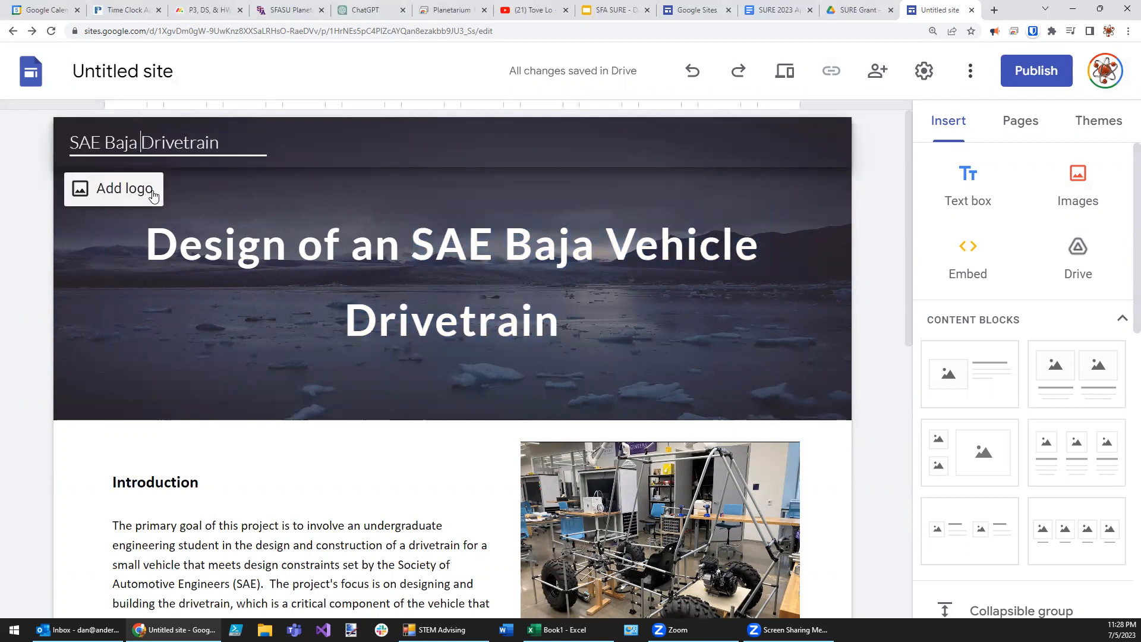
triple_click(143, 142)
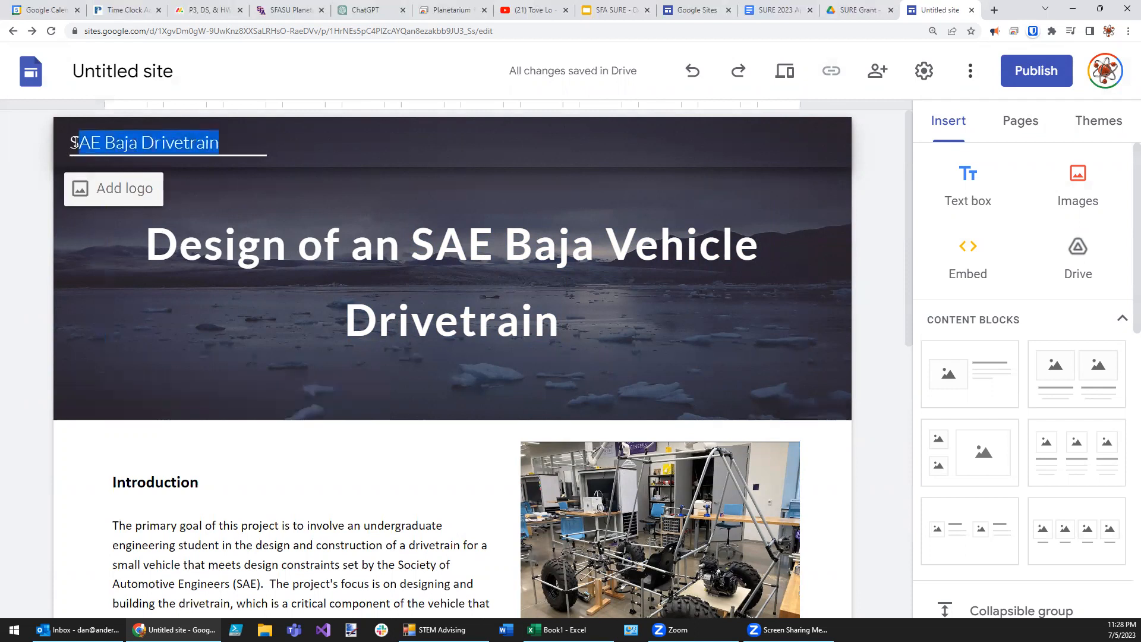
click(122, 71)
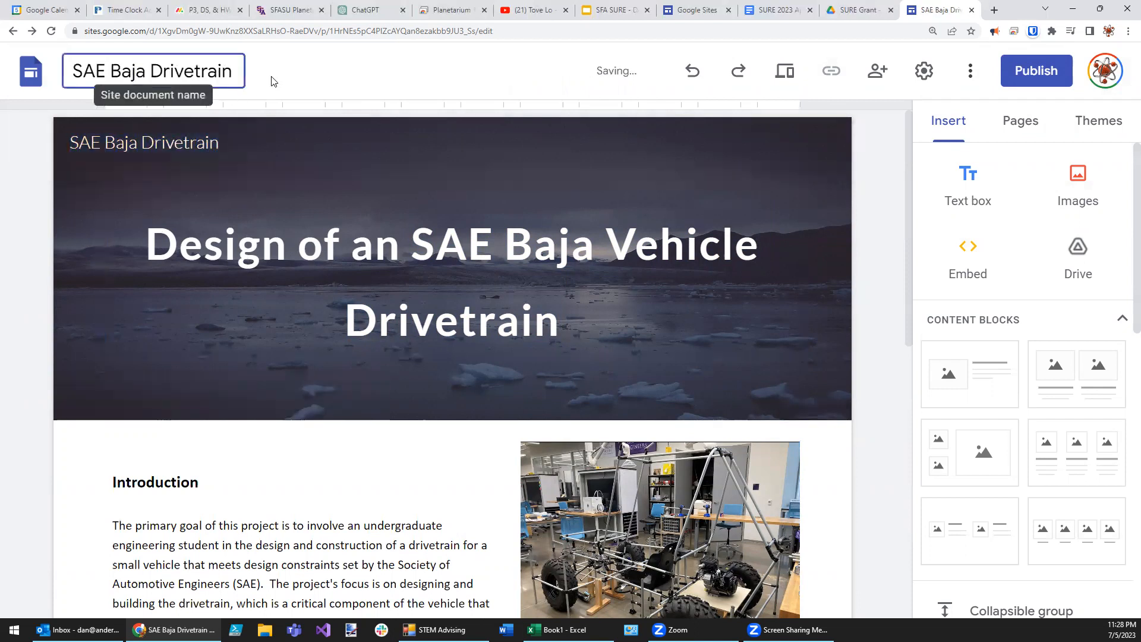
click(1035, 71)
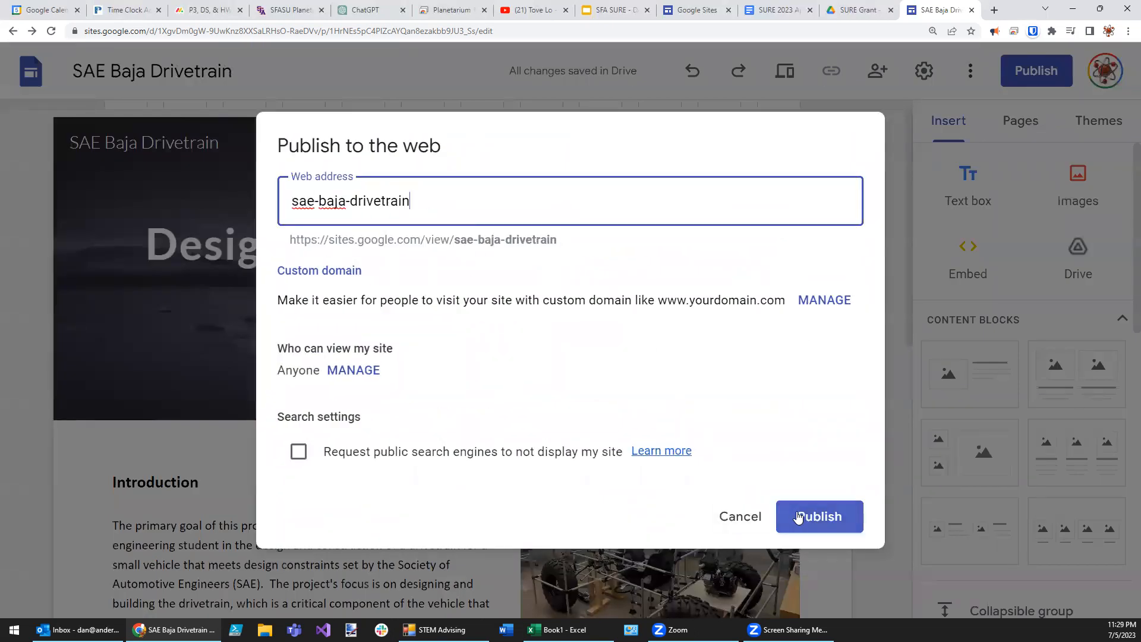
Step: Publish the site at sae-baja-drivetrain and view the published link
click(820, 517)
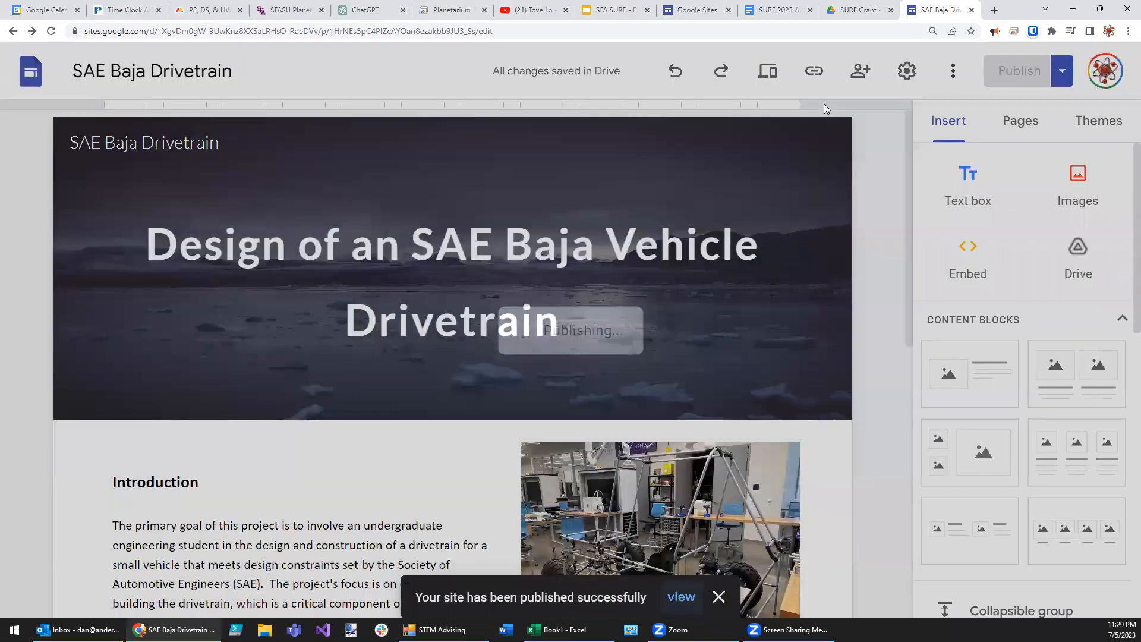
click(814, 71)
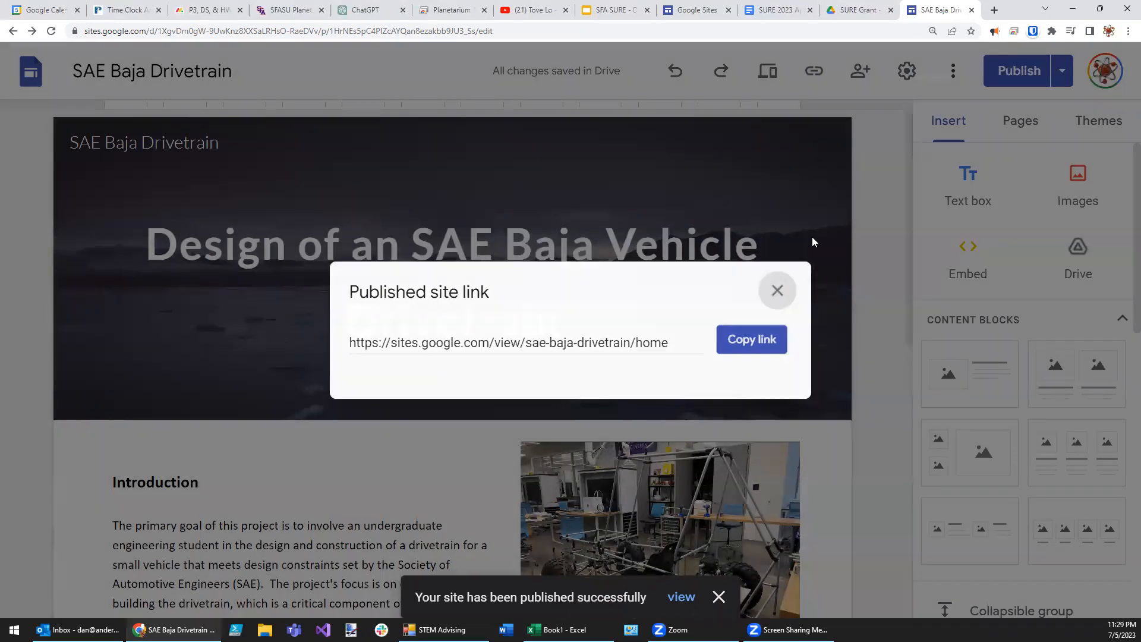
click(777, 290)
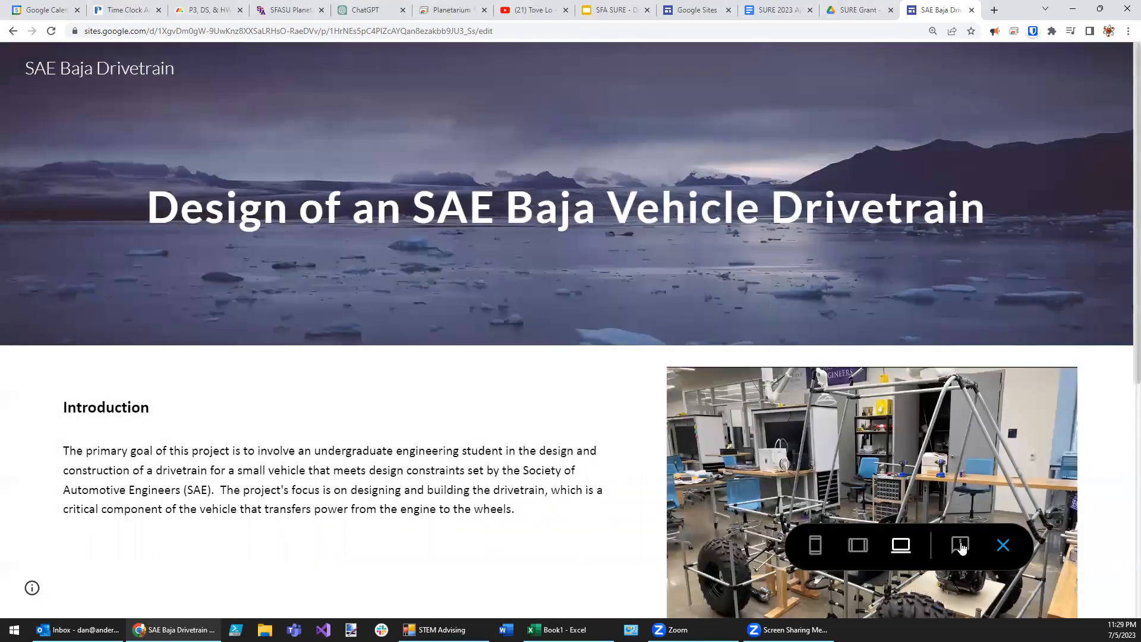
Step: Preview the site at tablet and phone widths, then return to editing
click(858, 545)
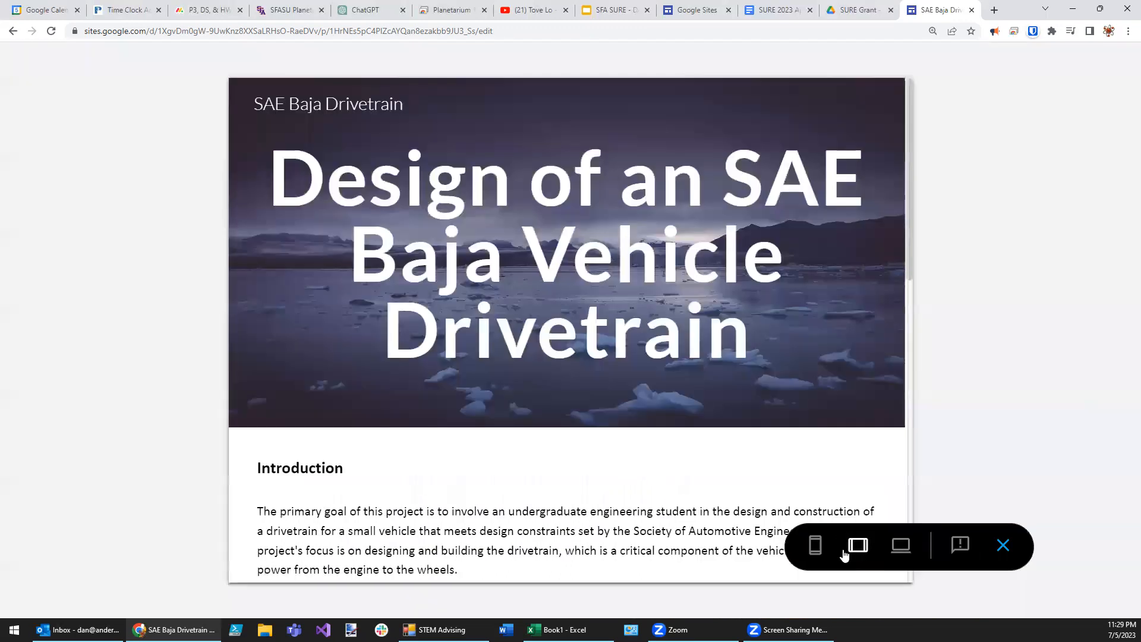
click(857, 545)
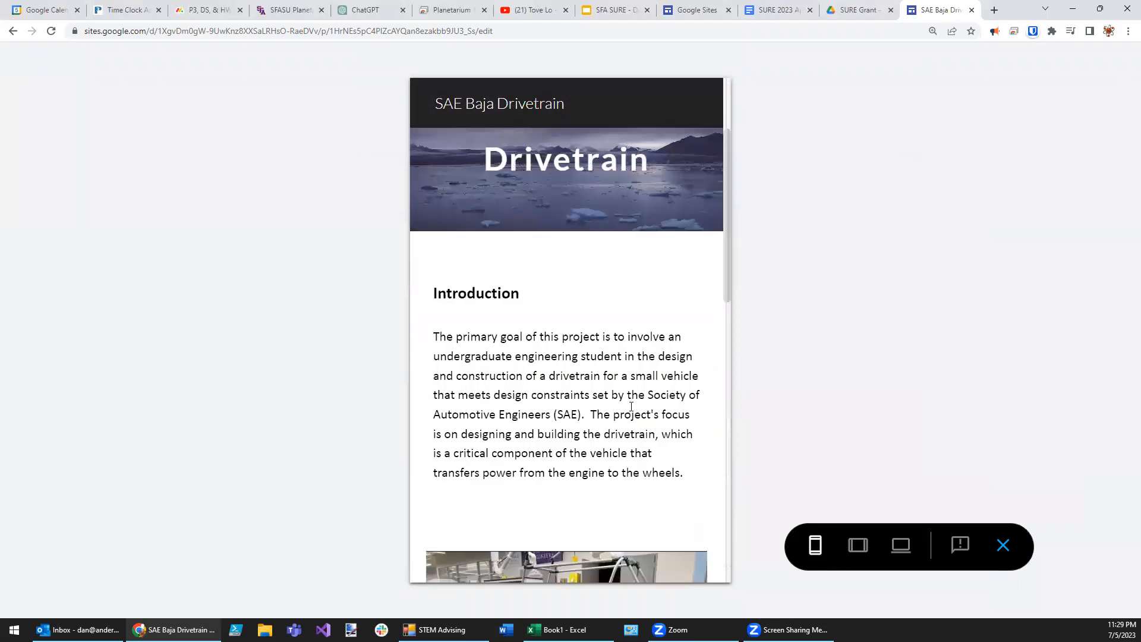
click(1002, 546)
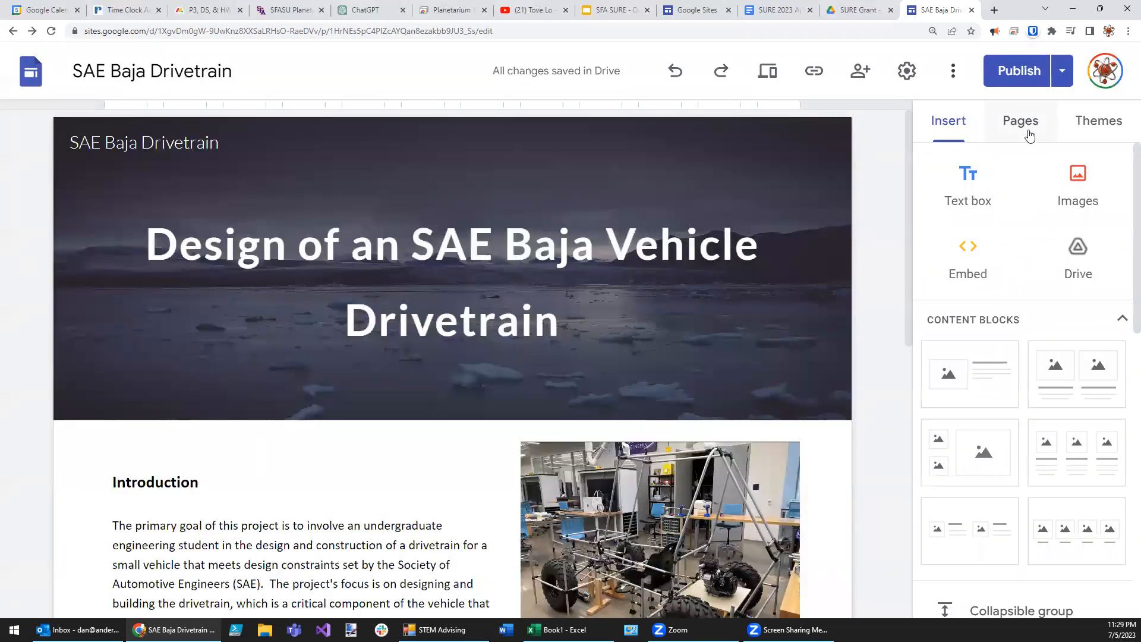
Step: Add a new page named Timeline from the Pages panel
click(1020, 120)
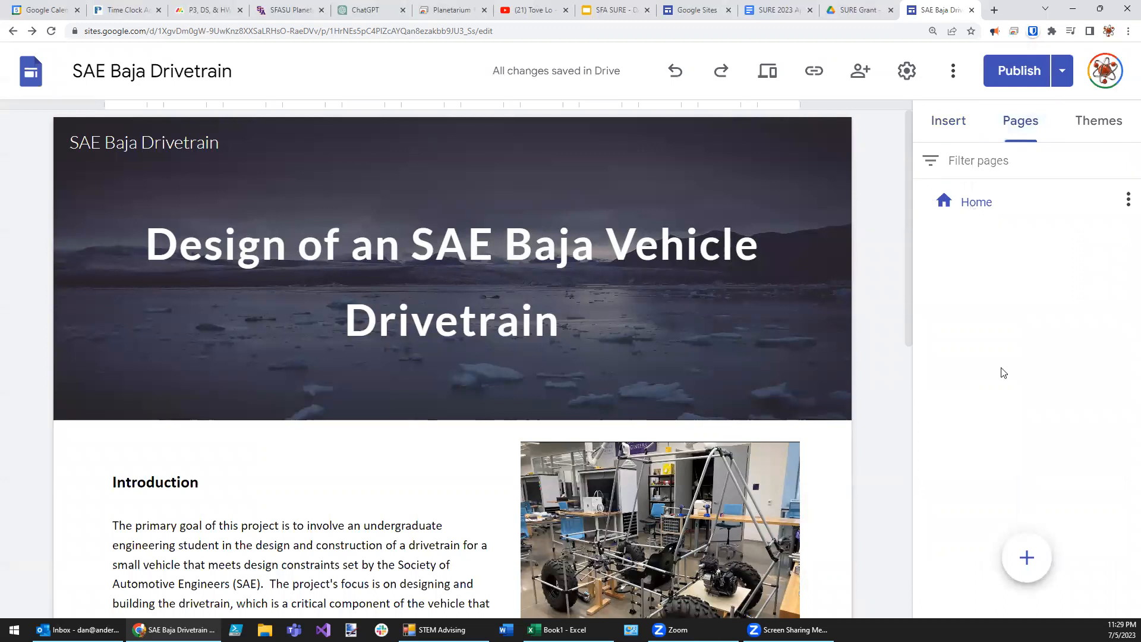
click(1027, 557)
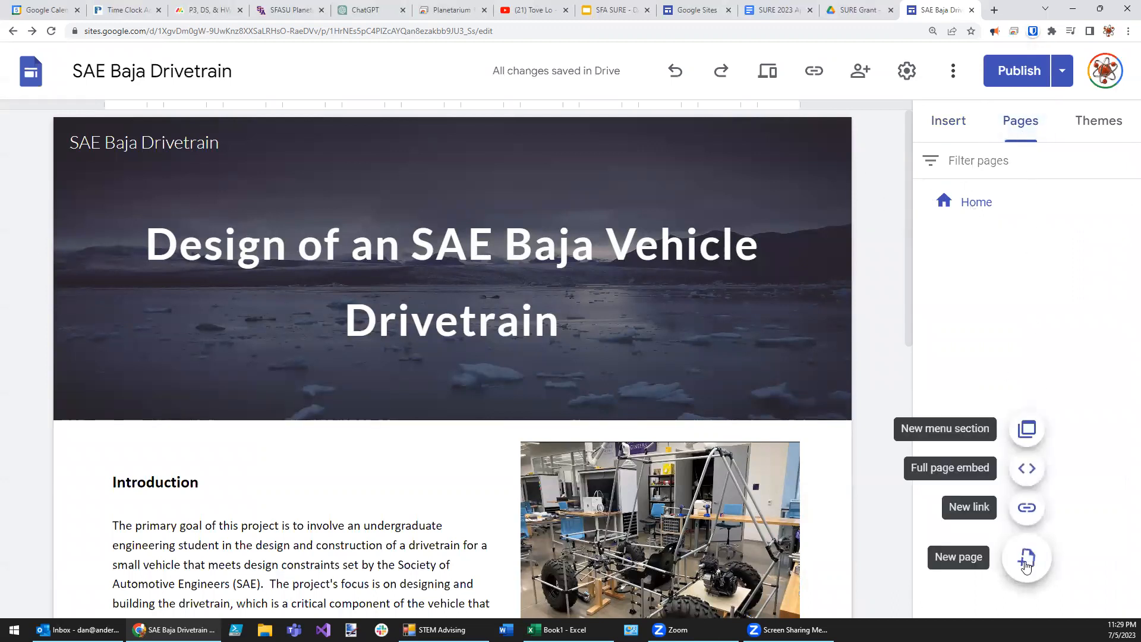
click(1026, 558)
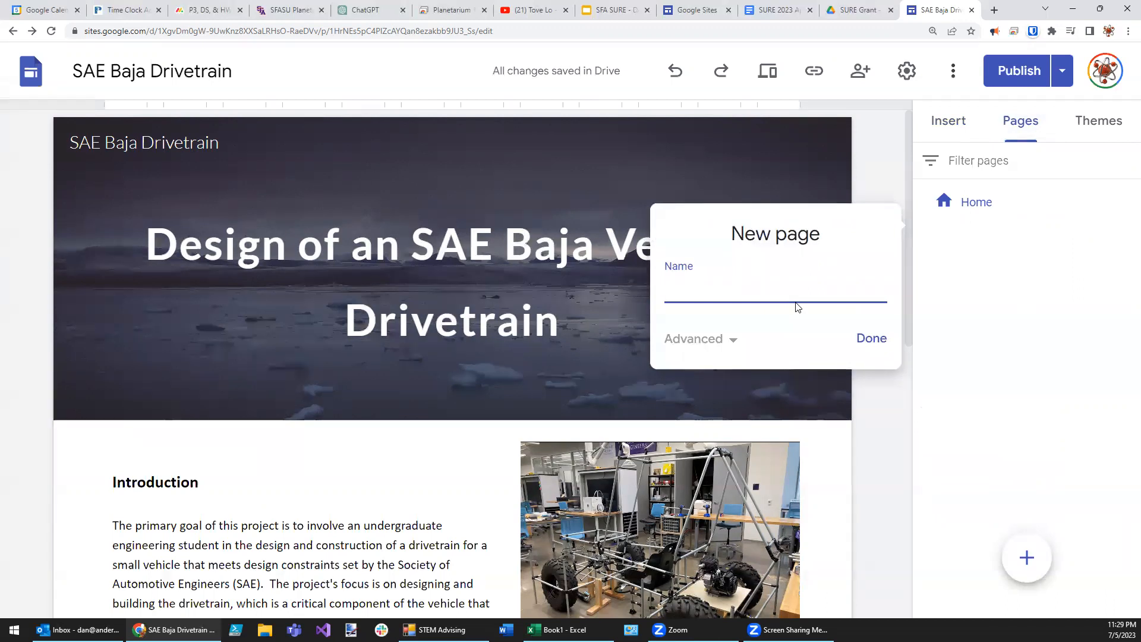
text(Time)
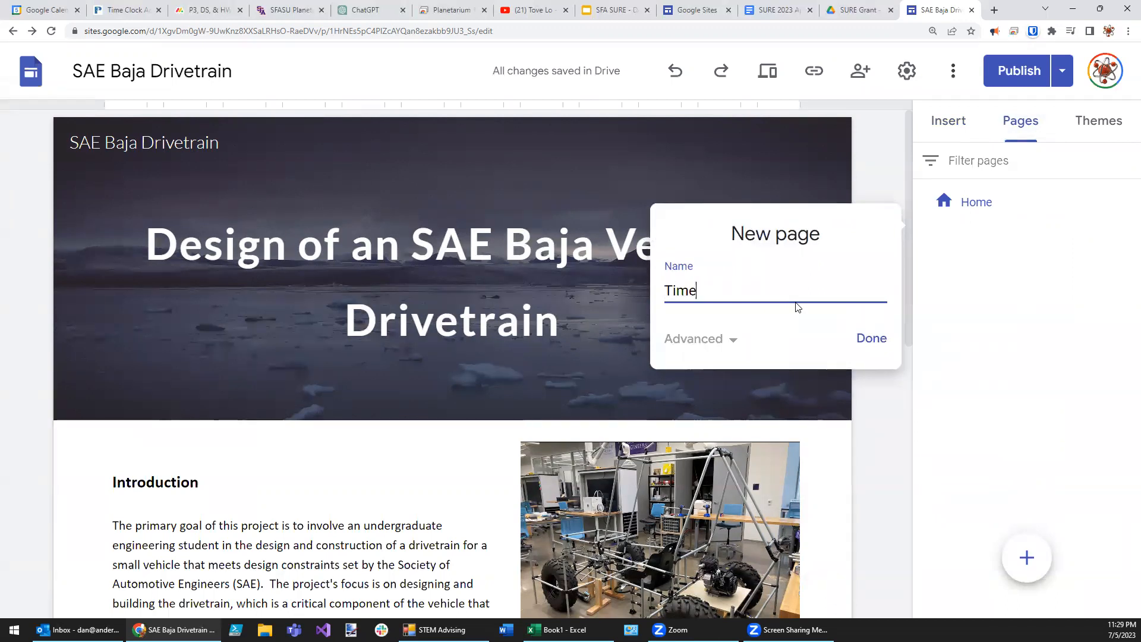
text(line)
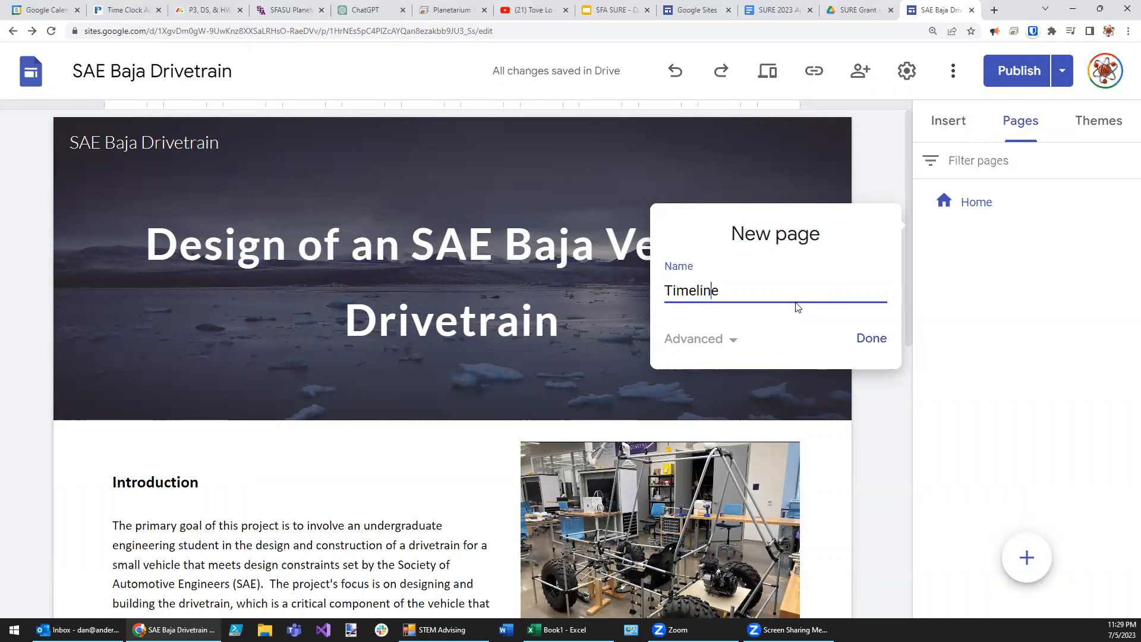
click(871, 338)
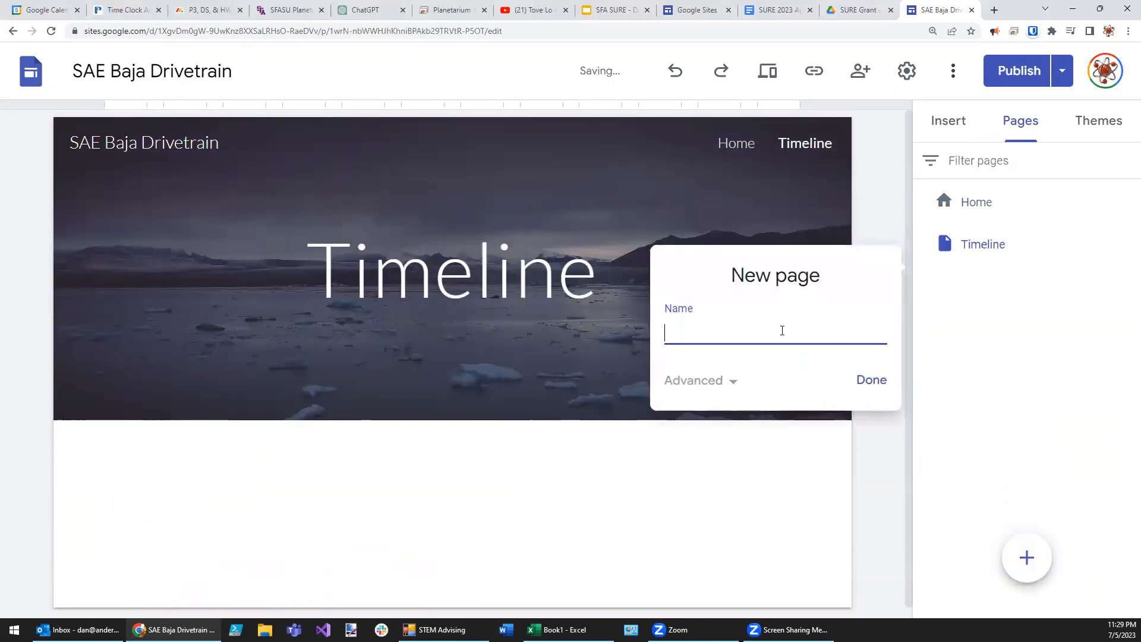
Step: Add a second new page named References
text(Refere)
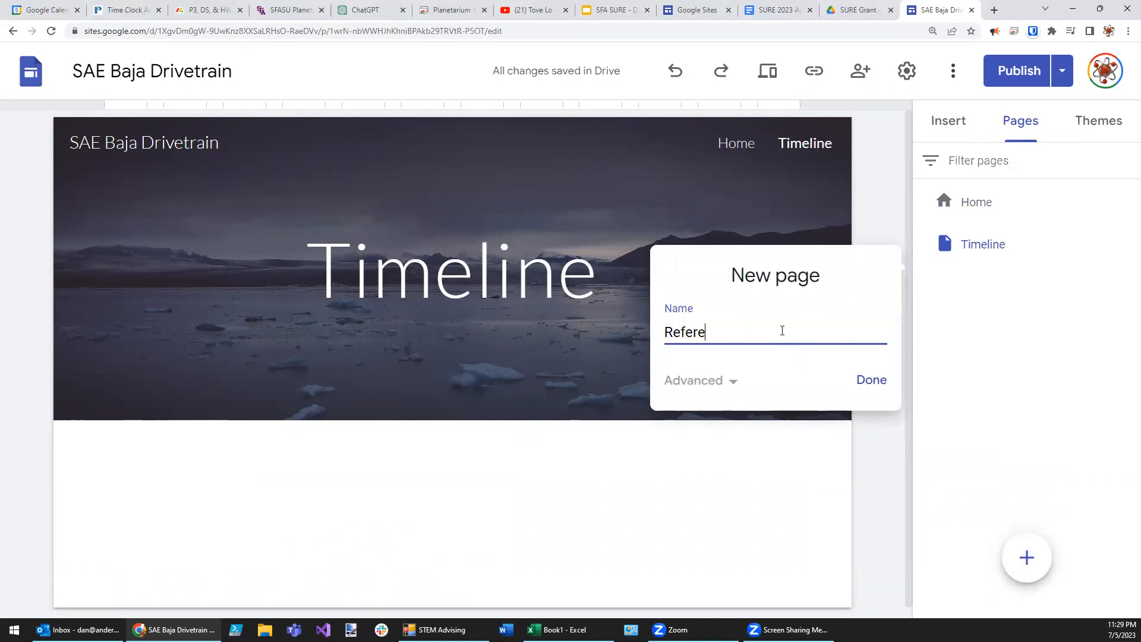
text(nces)
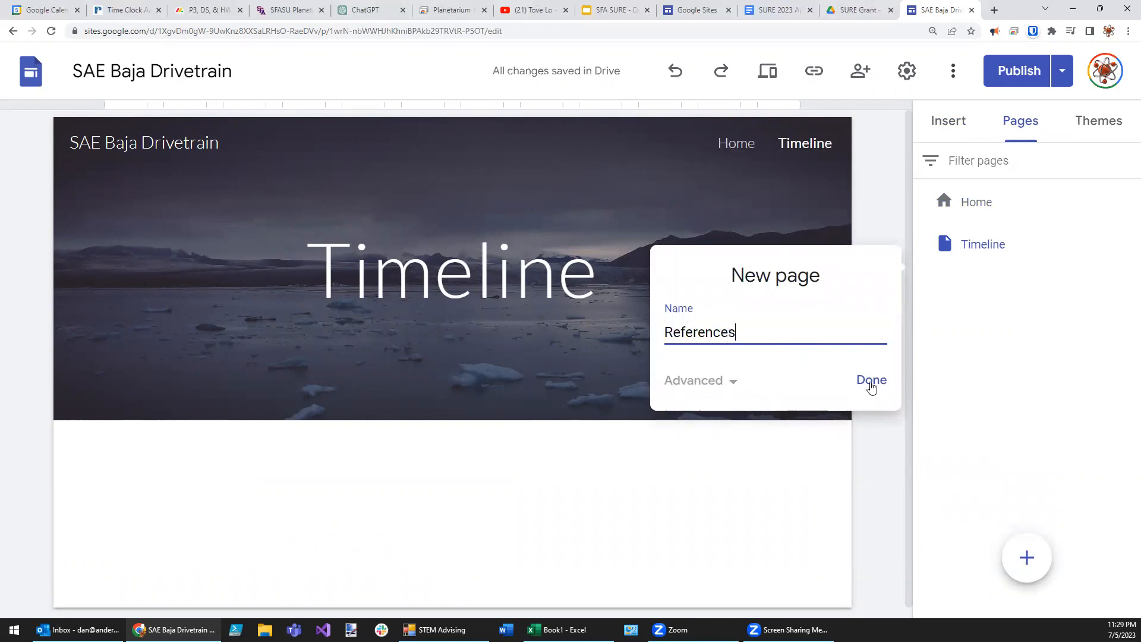
click(871, 379)
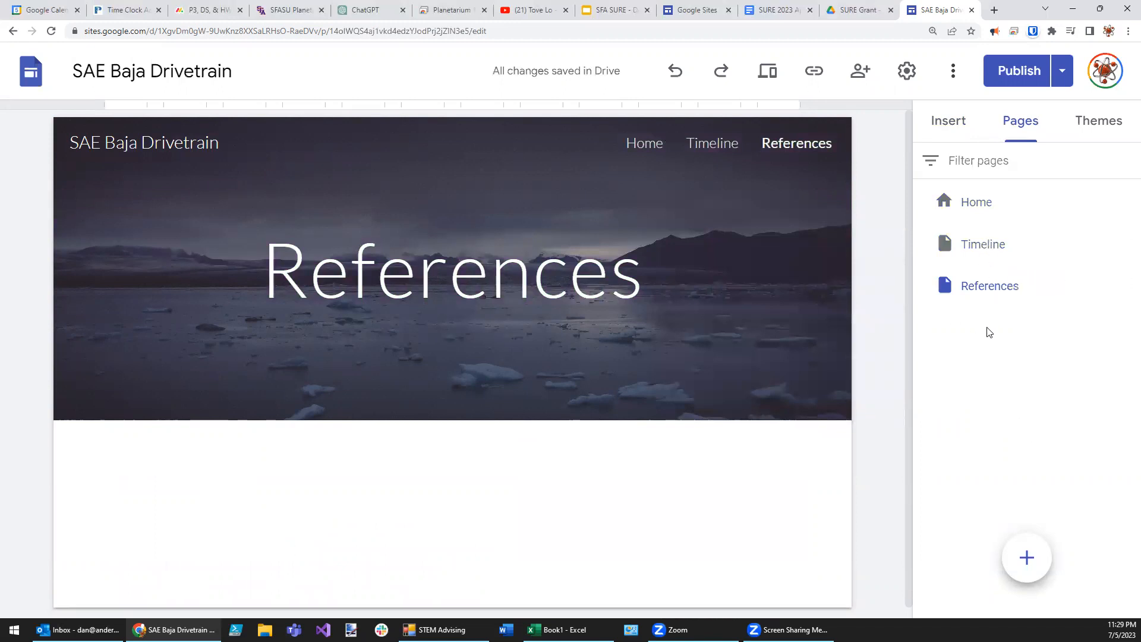
mouse_move(512, 457)
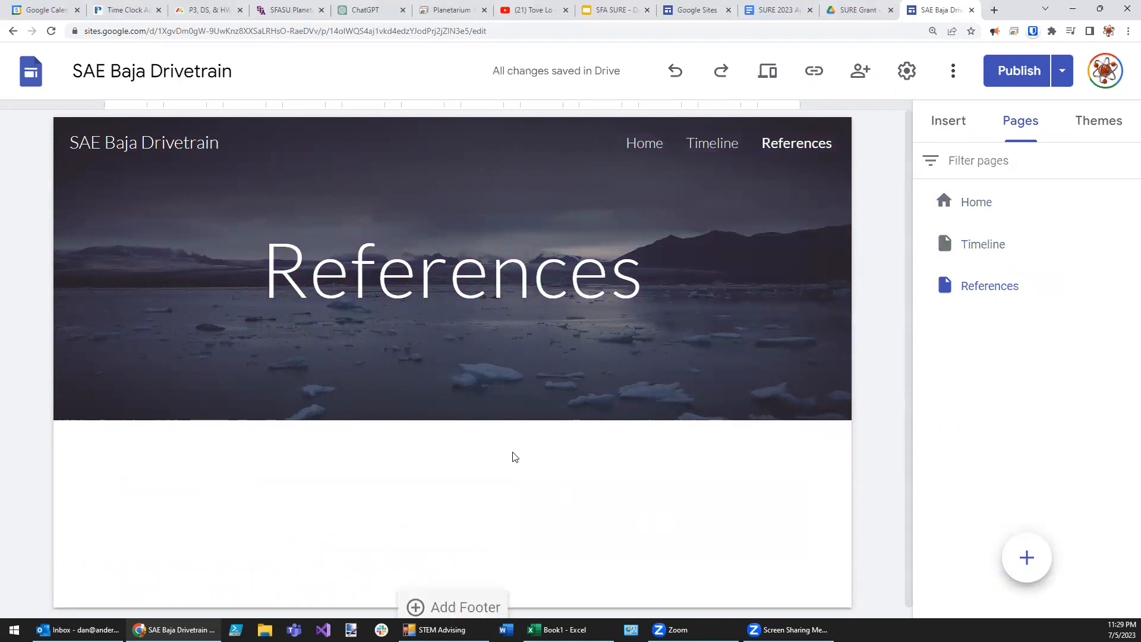
Step: Switch the References header to the Title only style without the background image
click(452, 272)
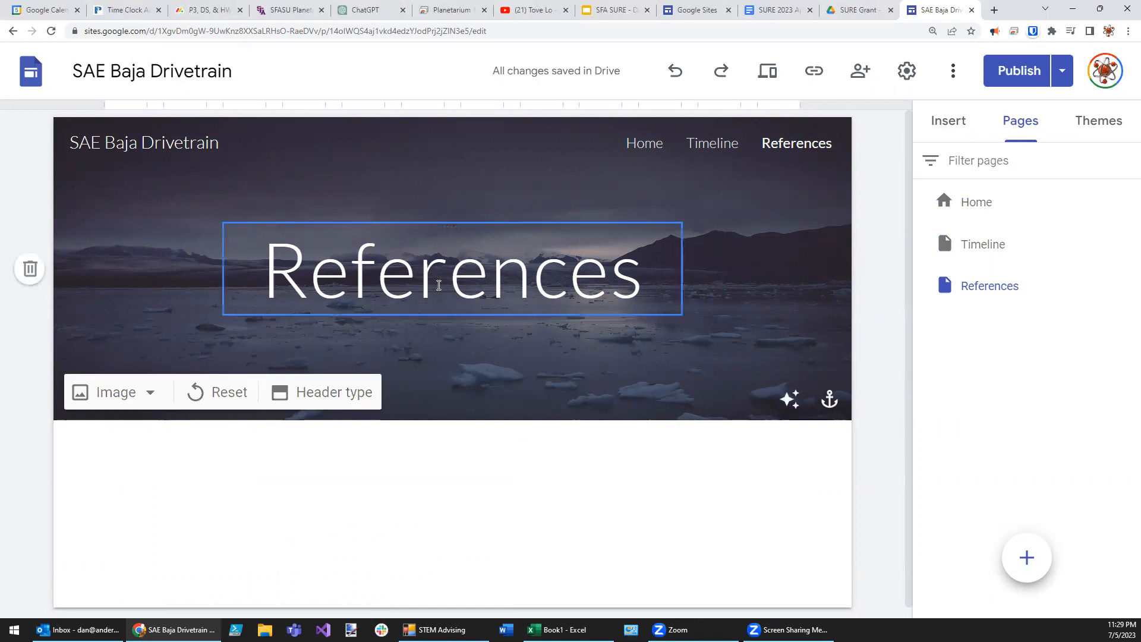
click(334, 392)
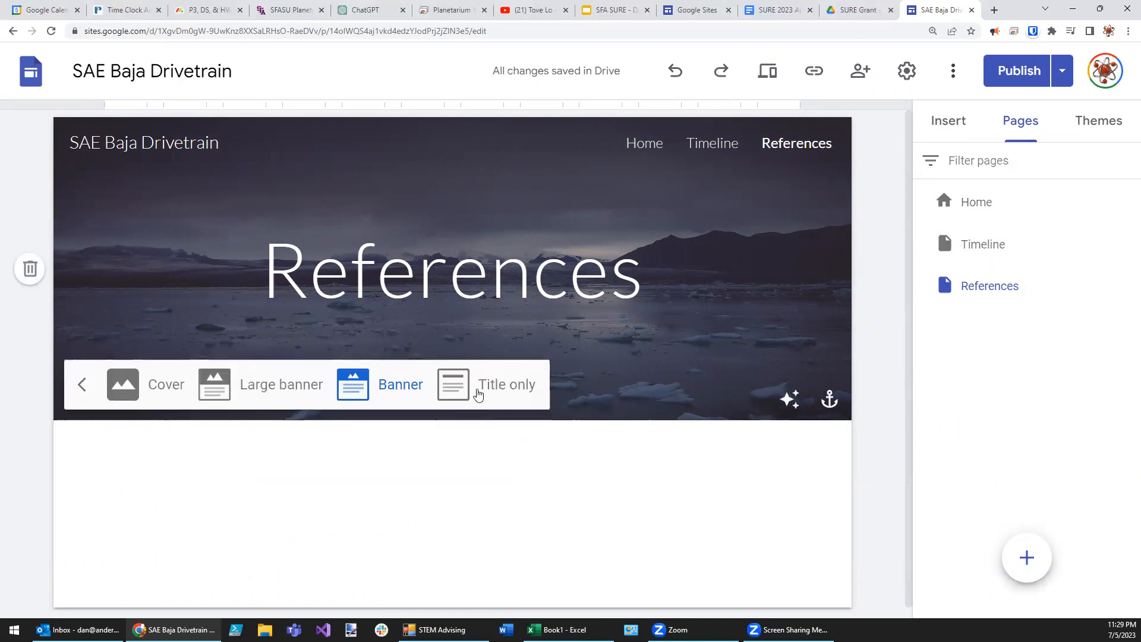
click(451, 385)
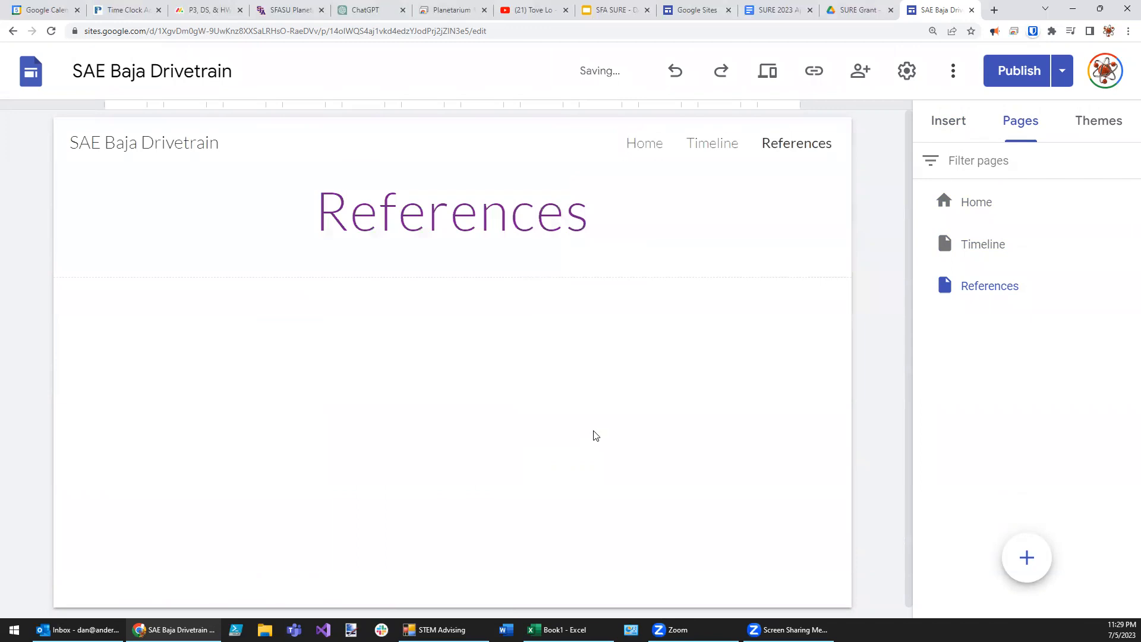
mouse_move(995, 9)
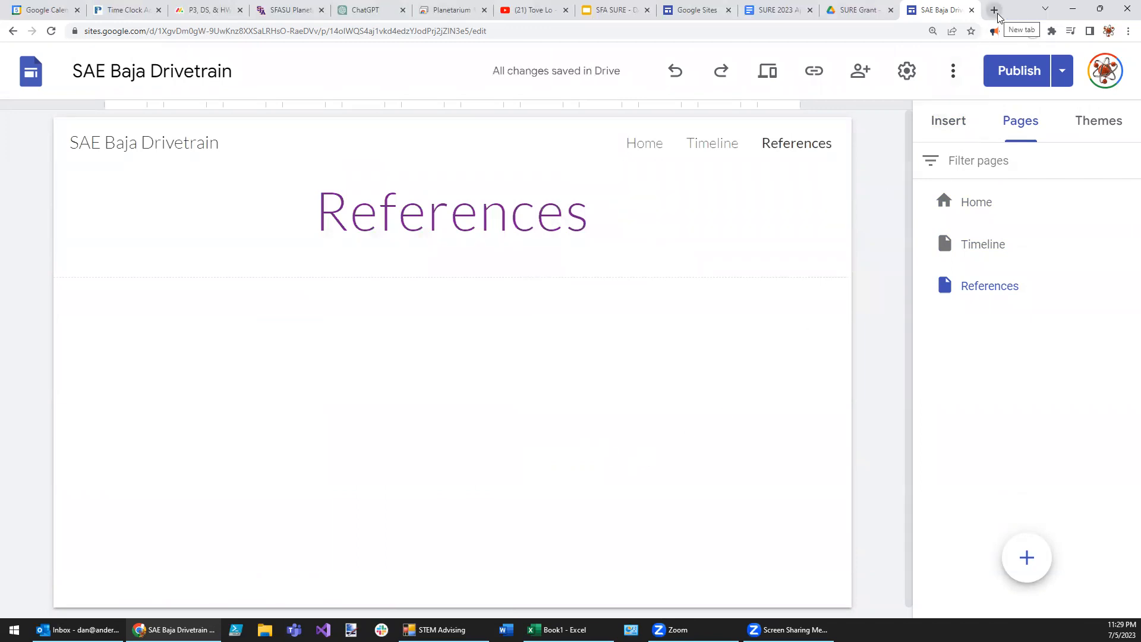
click(948, 120)
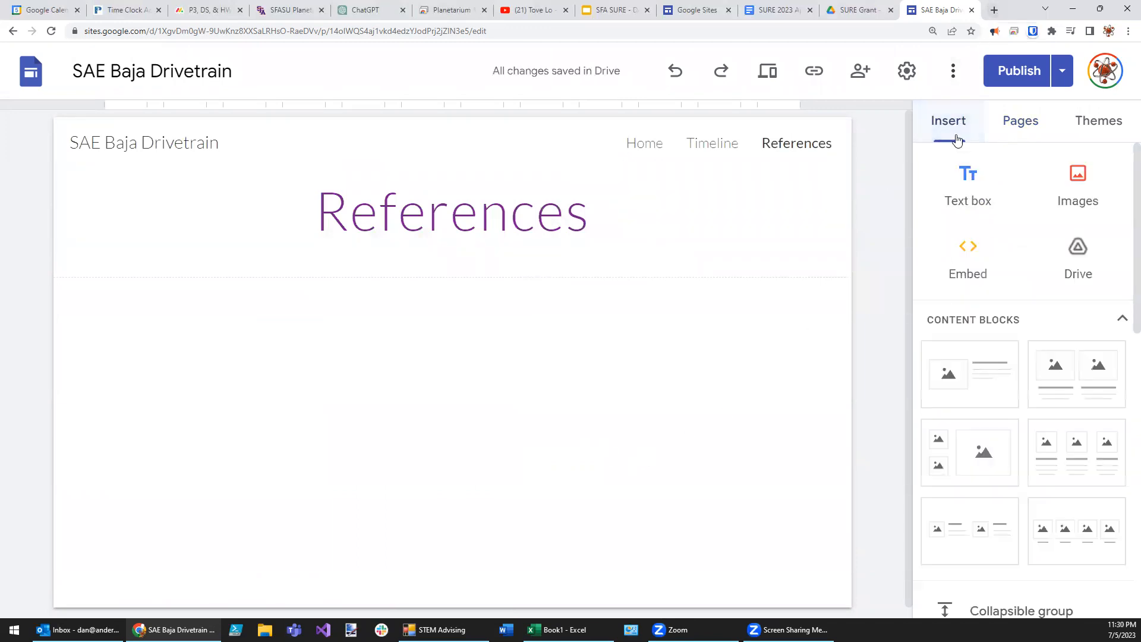
Step: Search 'sae baja rules' and open the 2023 rules announcement, then its Series Resources link
click(968, 185)
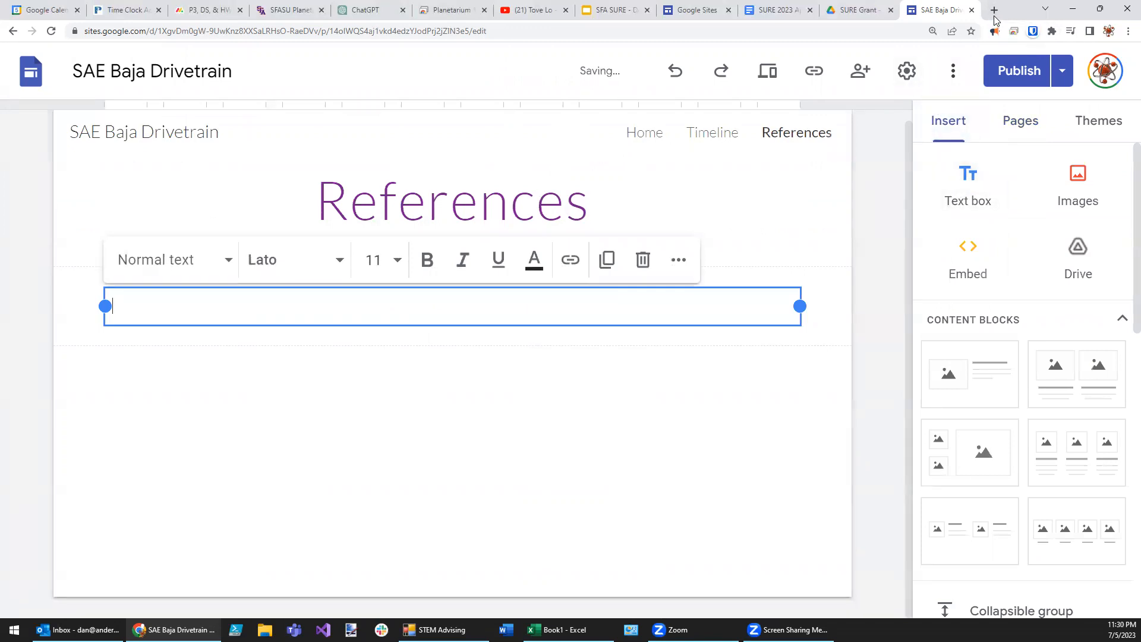
click(992, 10)
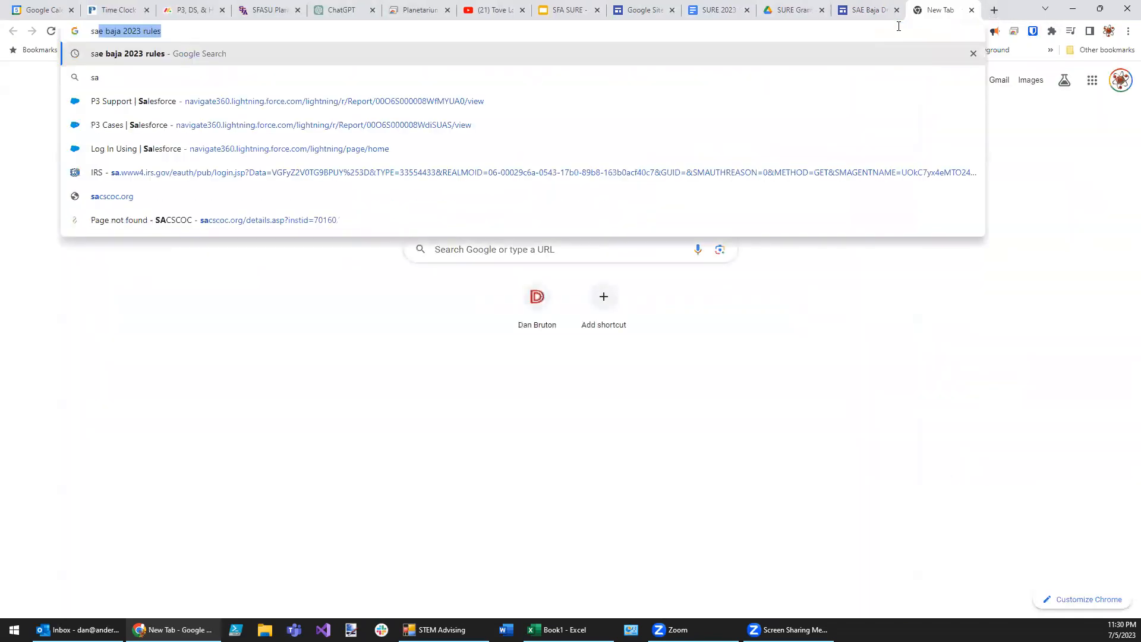
text(sae baja r)
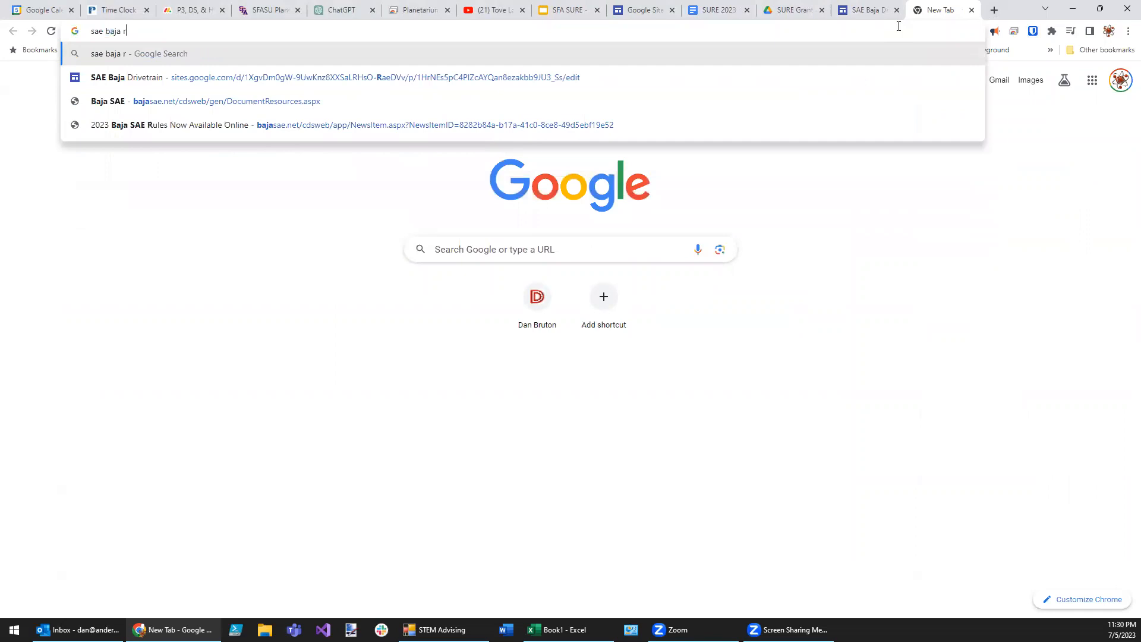
click(352, 124)
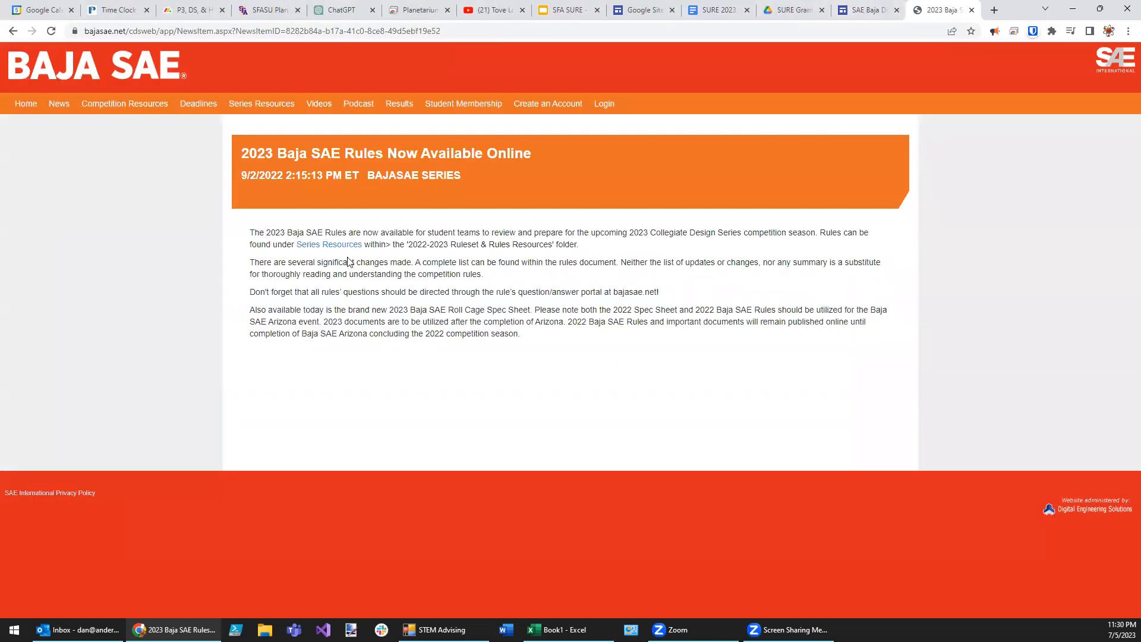
click(328, 244)
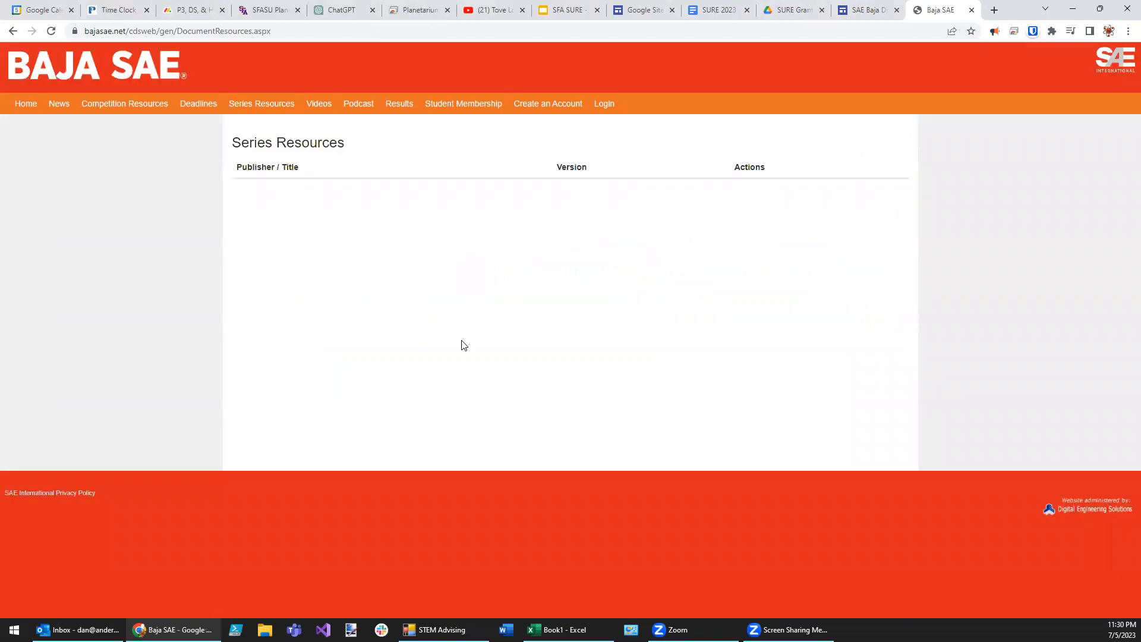
mouse_move(414, 246)
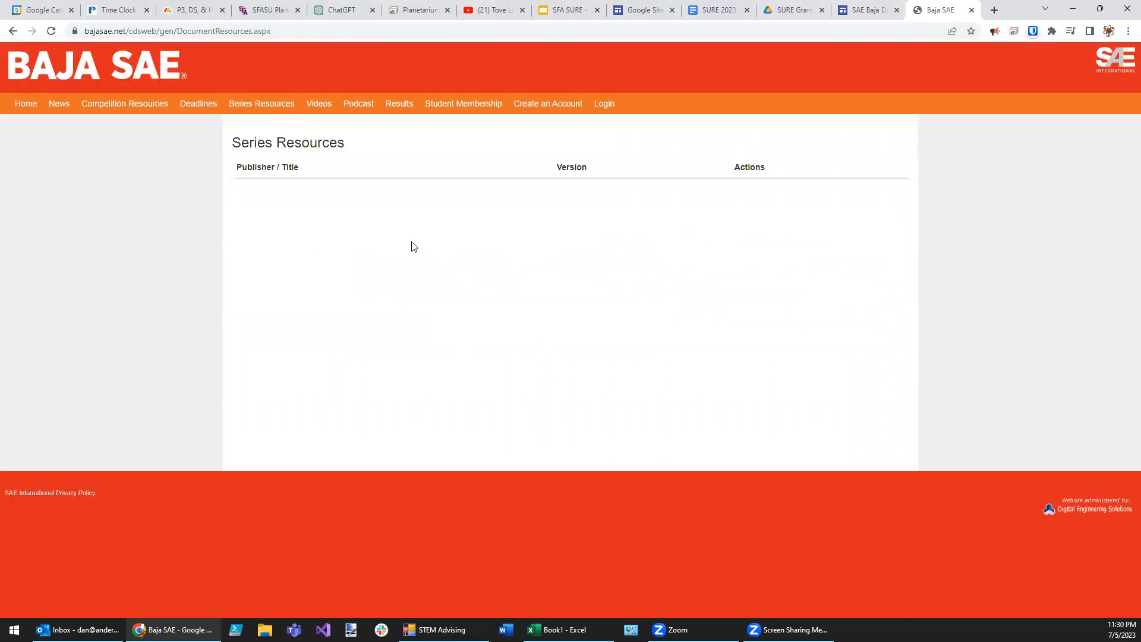
mouse_move(263, 169)
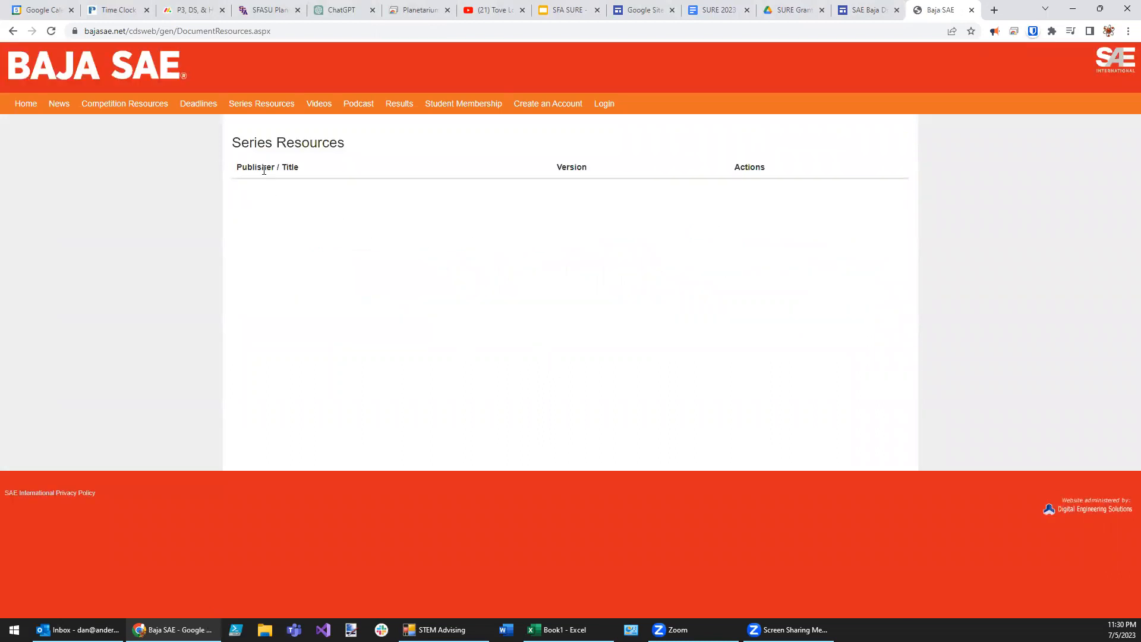
mouse_move(12, 30)
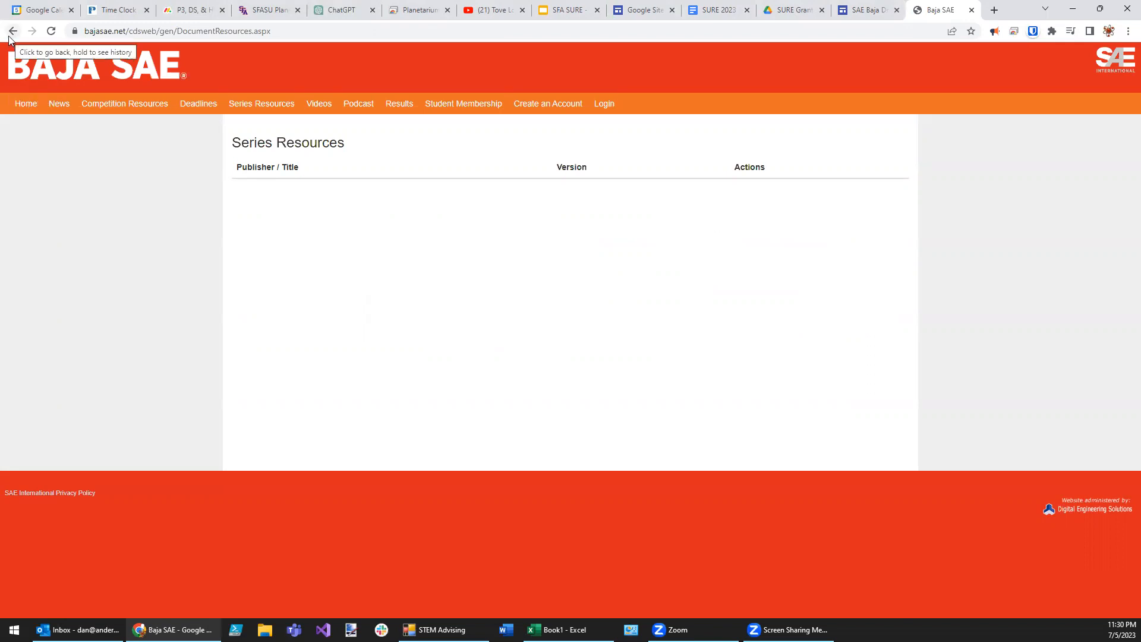
Step: Return to the 2023 rules announcement and select the bajasae.net part of the address
click(13, 30)
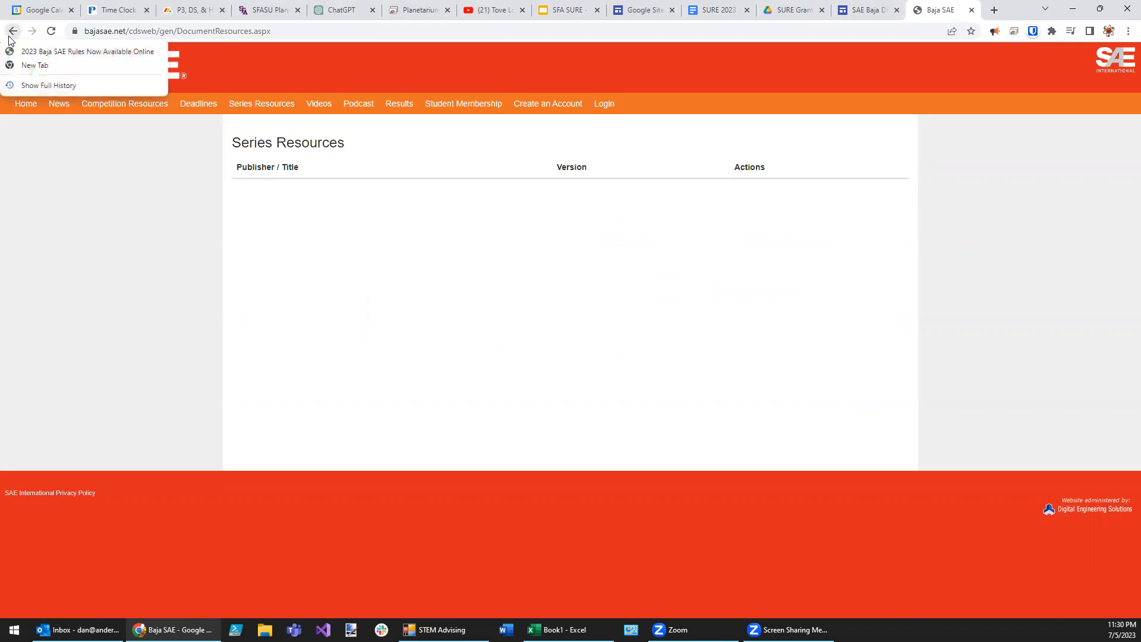
click(87, 51)
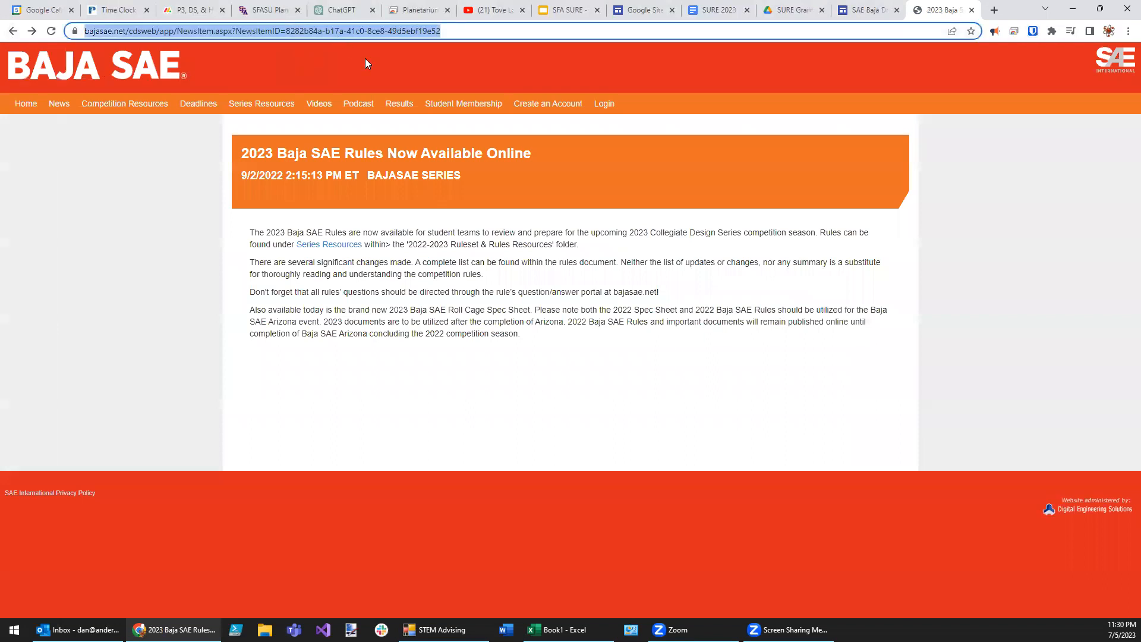
mouse_move(329, 244)
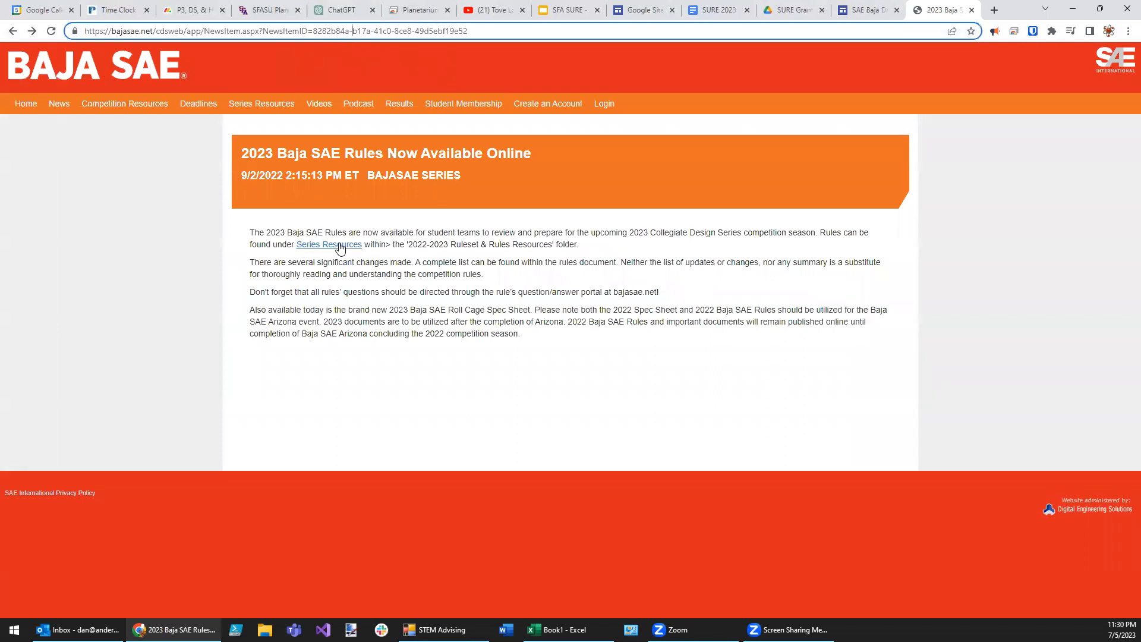
click(328, 244)
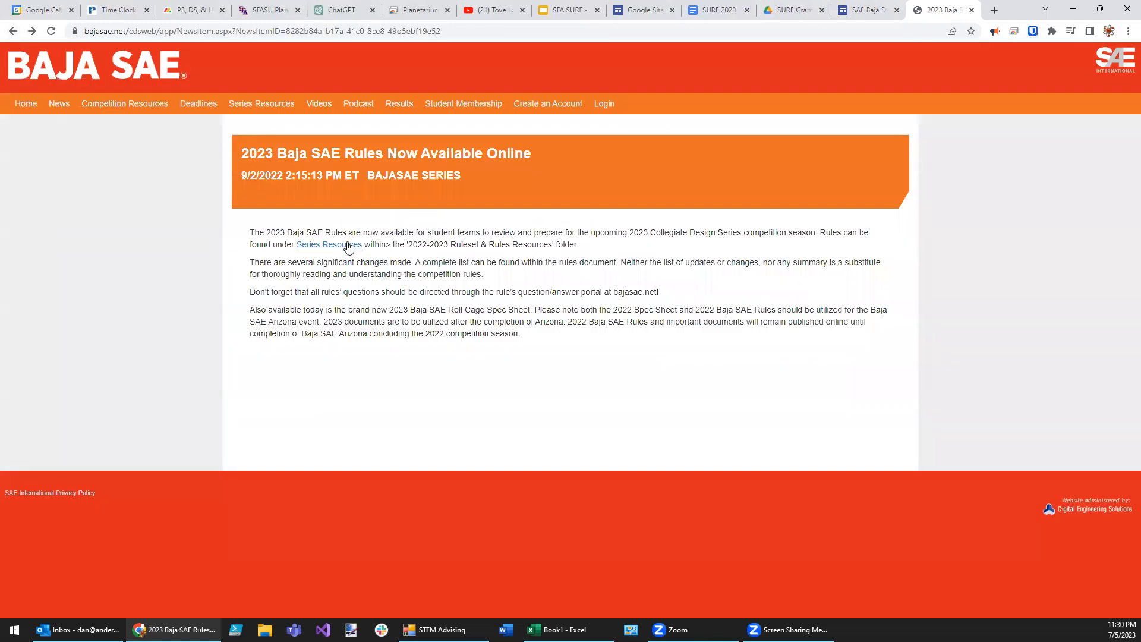
click(328, 244)
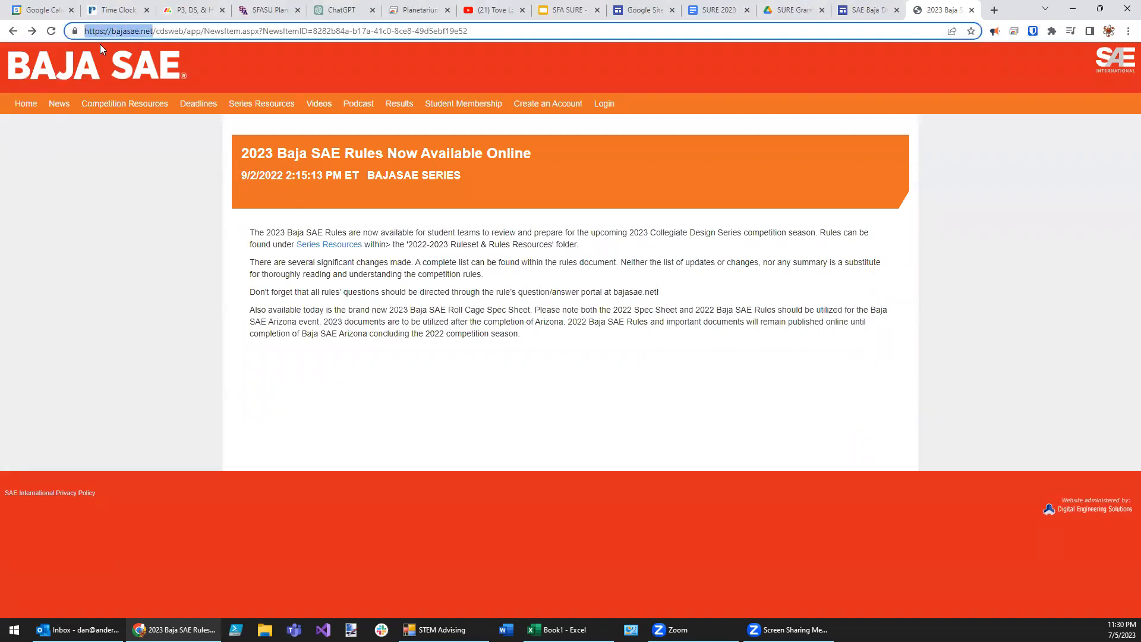
click(866, 10)
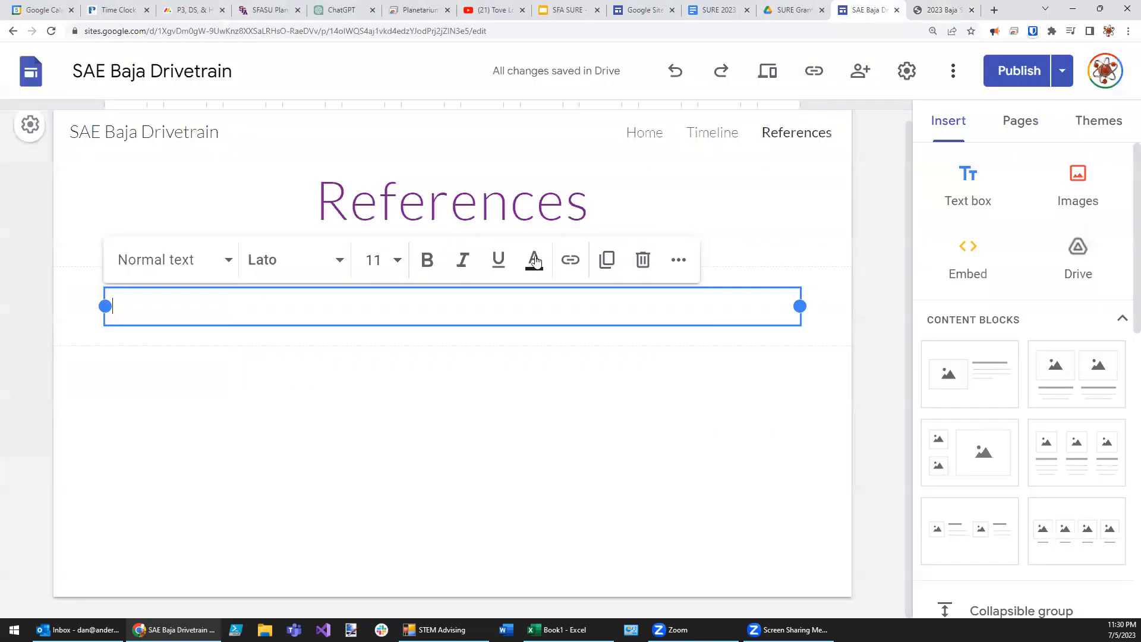
text(1)
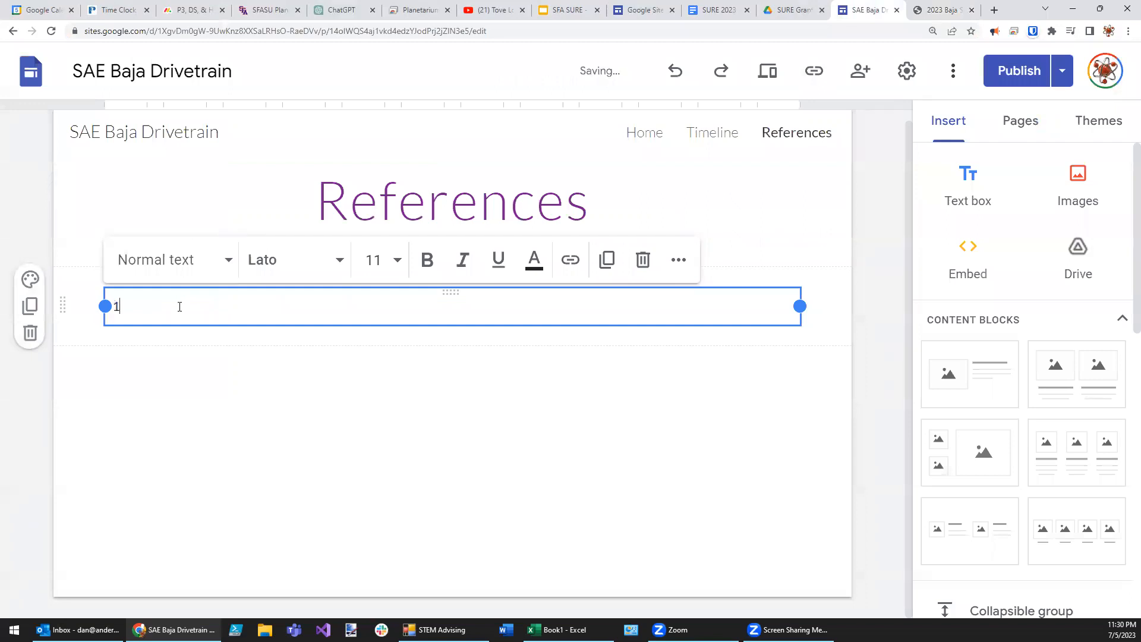
text(.)
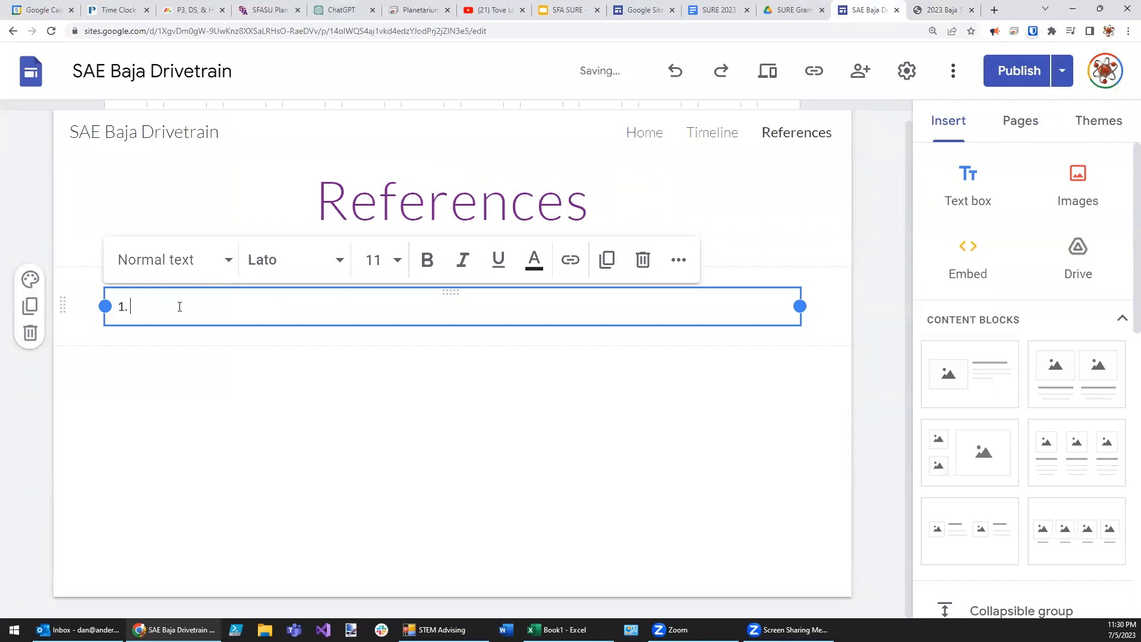
text(SAE)
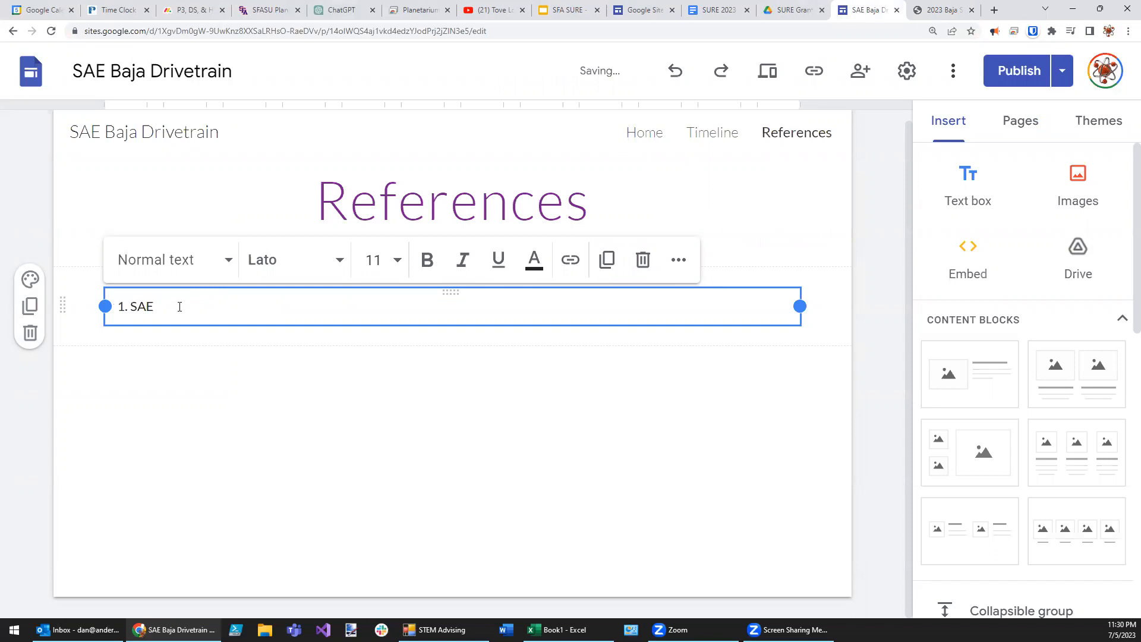
text(Baja Ru)
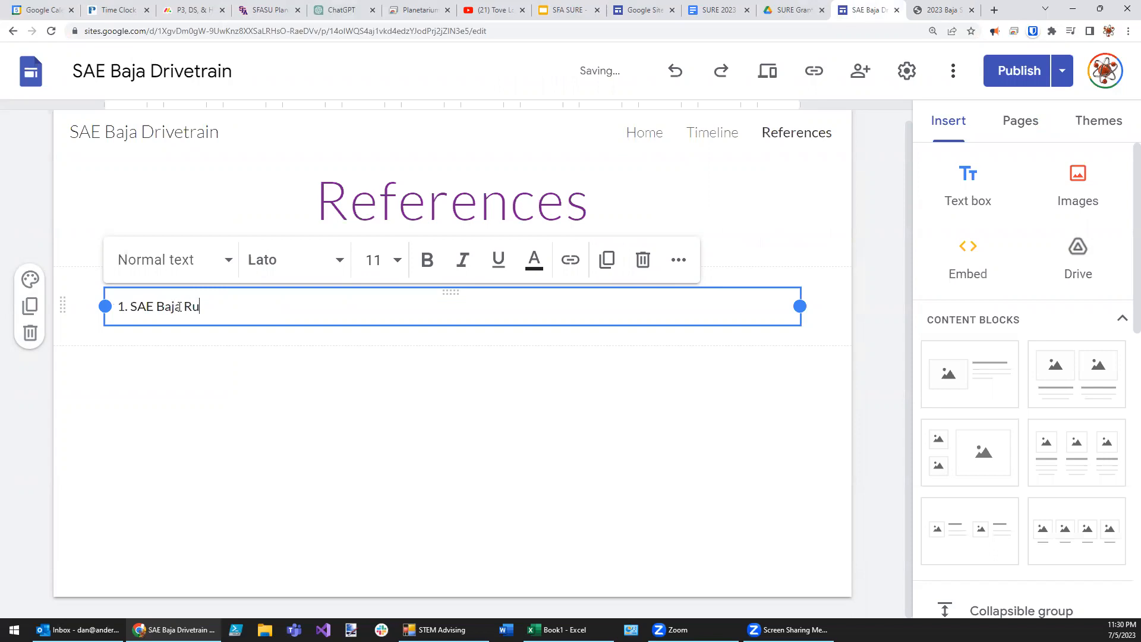
text(les)
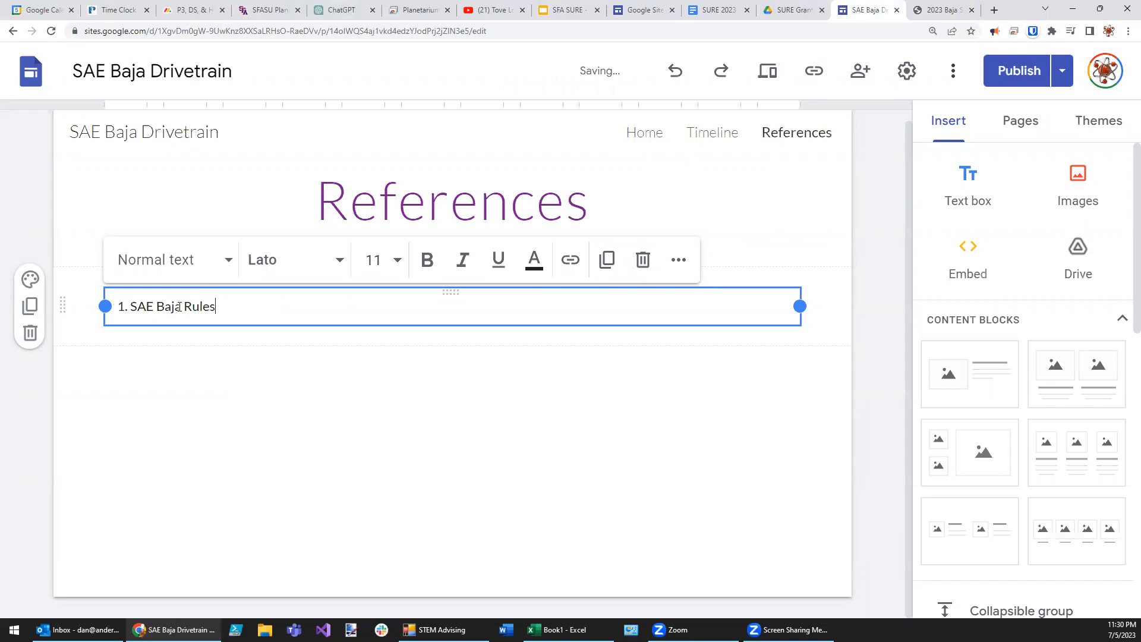
text(https://bajasae.net/)
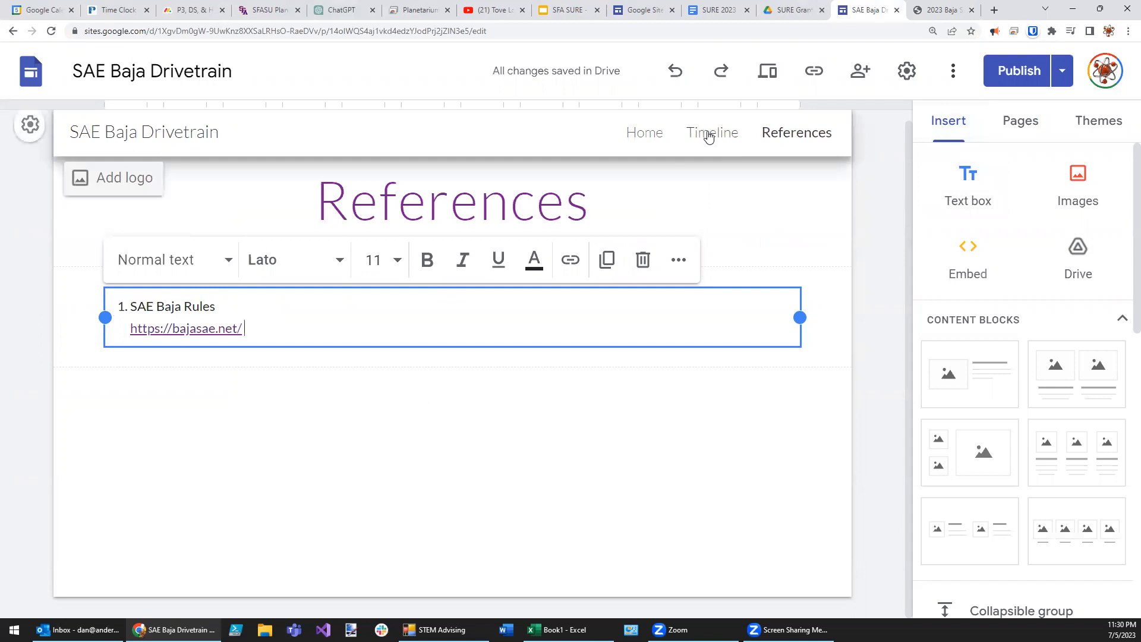
Step: Open the Timeline page and add an empty text box under its title
click(713, 133)
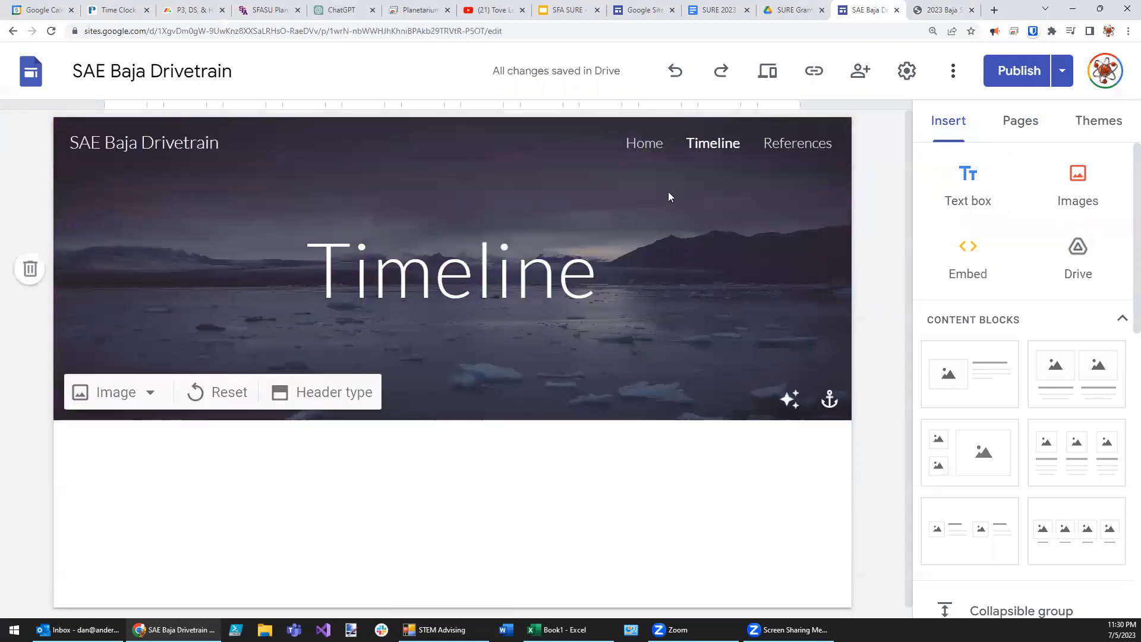
click(321, 392)
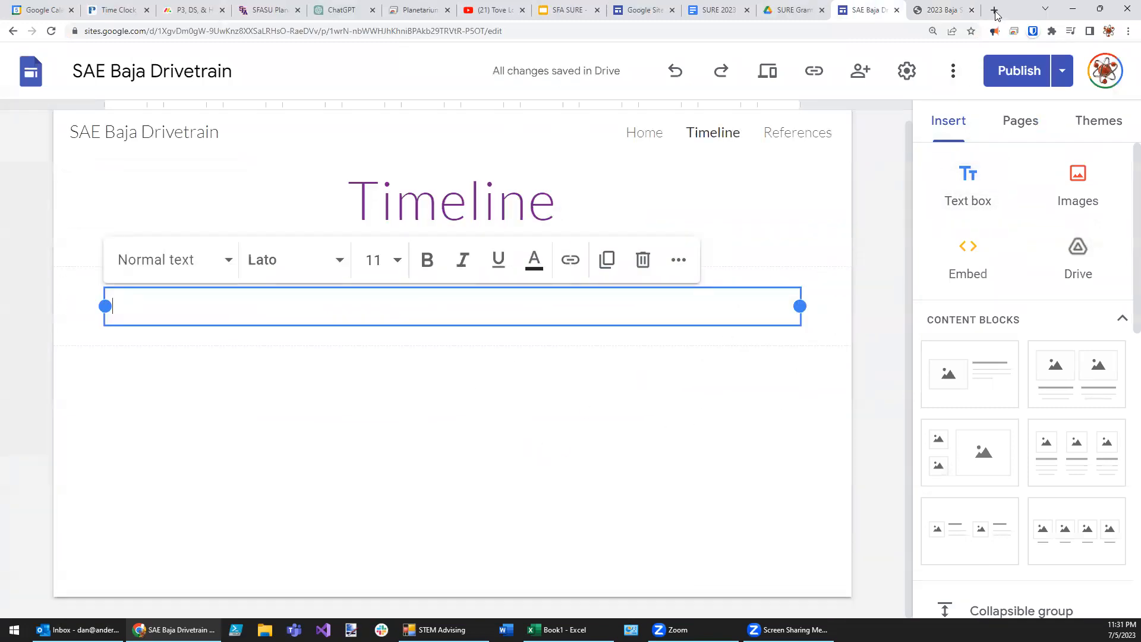
mouse_move(996, 13)
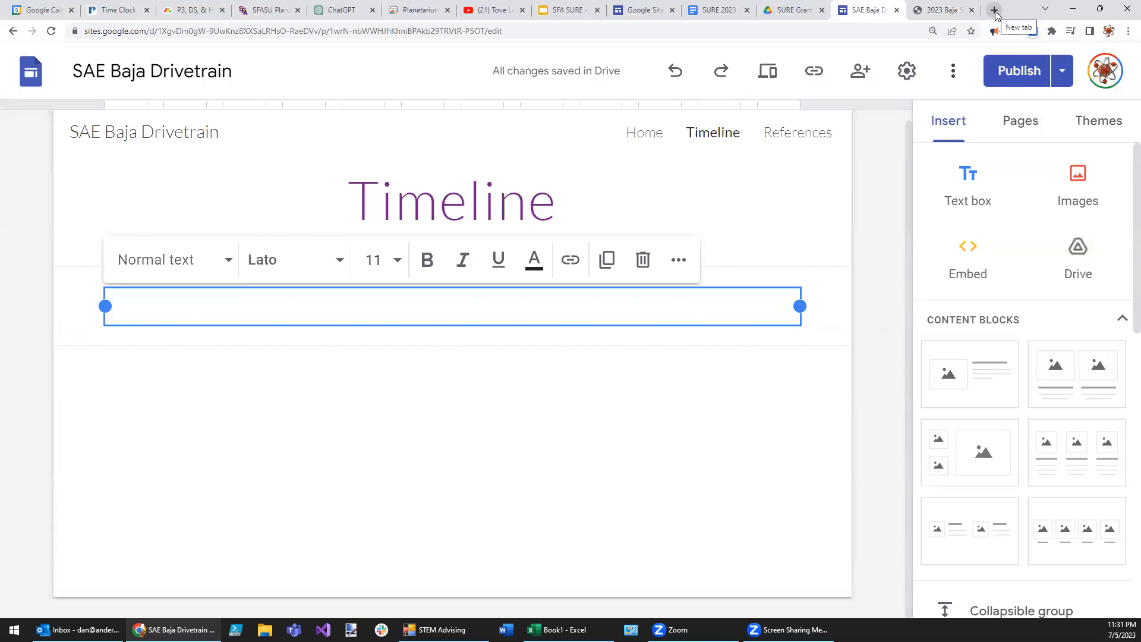
Step: Ask ChatGPT: 'Give me a 5 week timeline for the construction of a SAE Baja drivetrain.'
click(995, 10)
text(G)
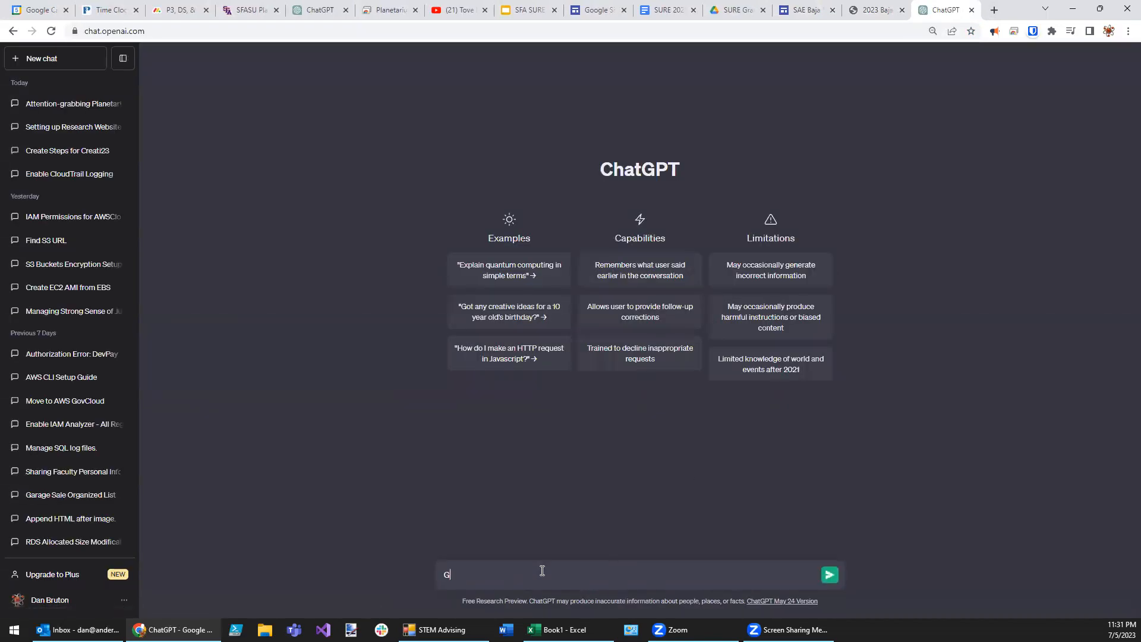
text(ive me a)
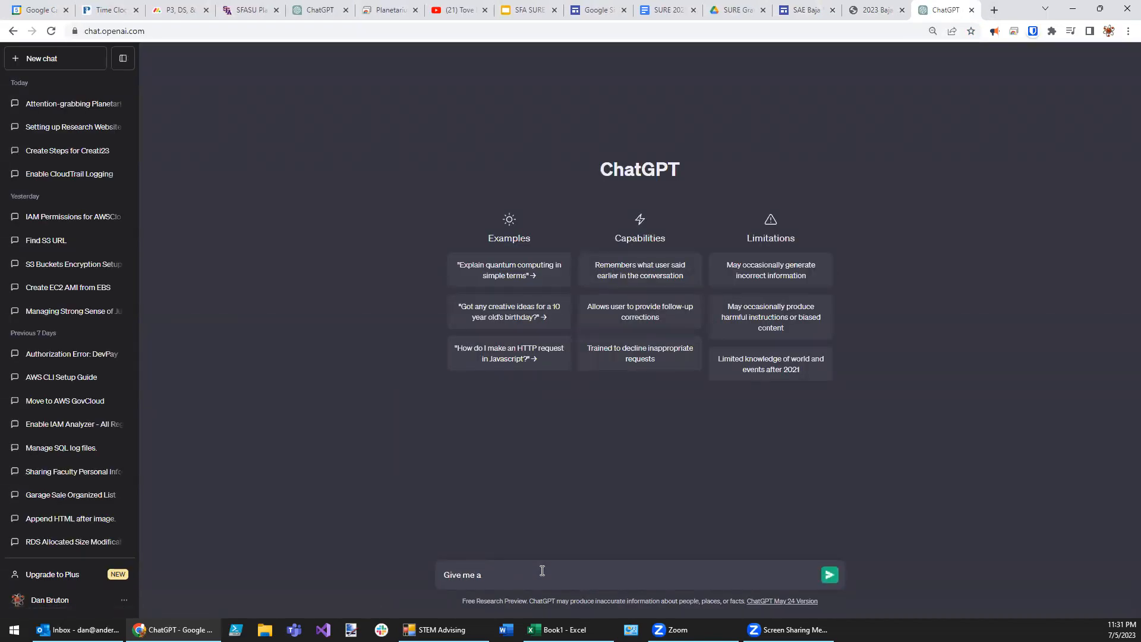
text(5 week)
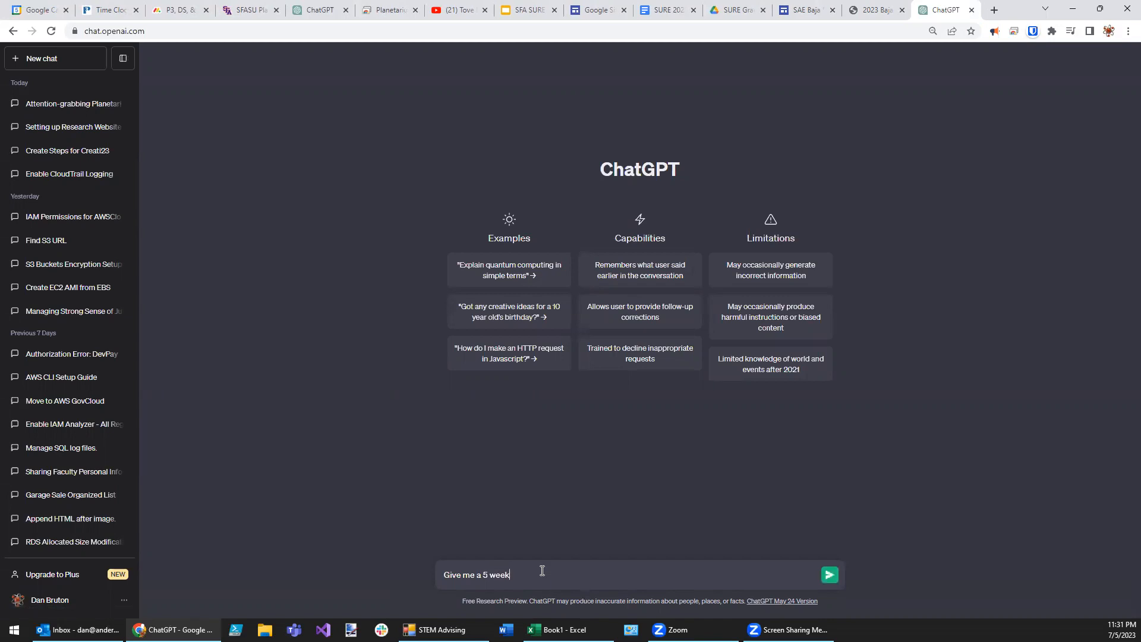
text(ti)
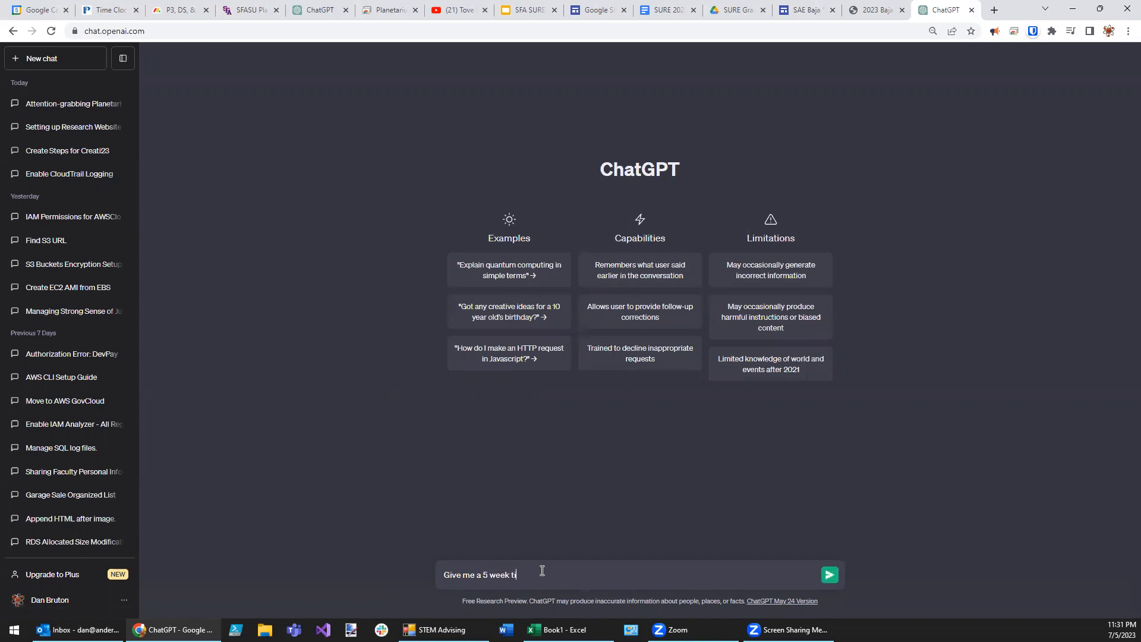
text(meline for the)
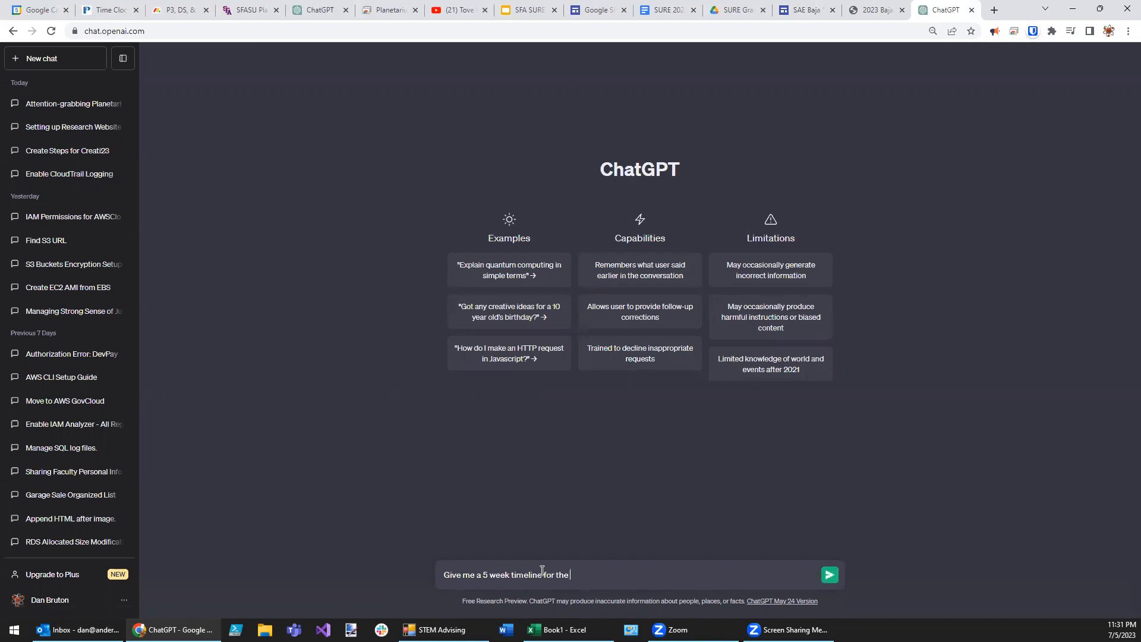
text(constructi)
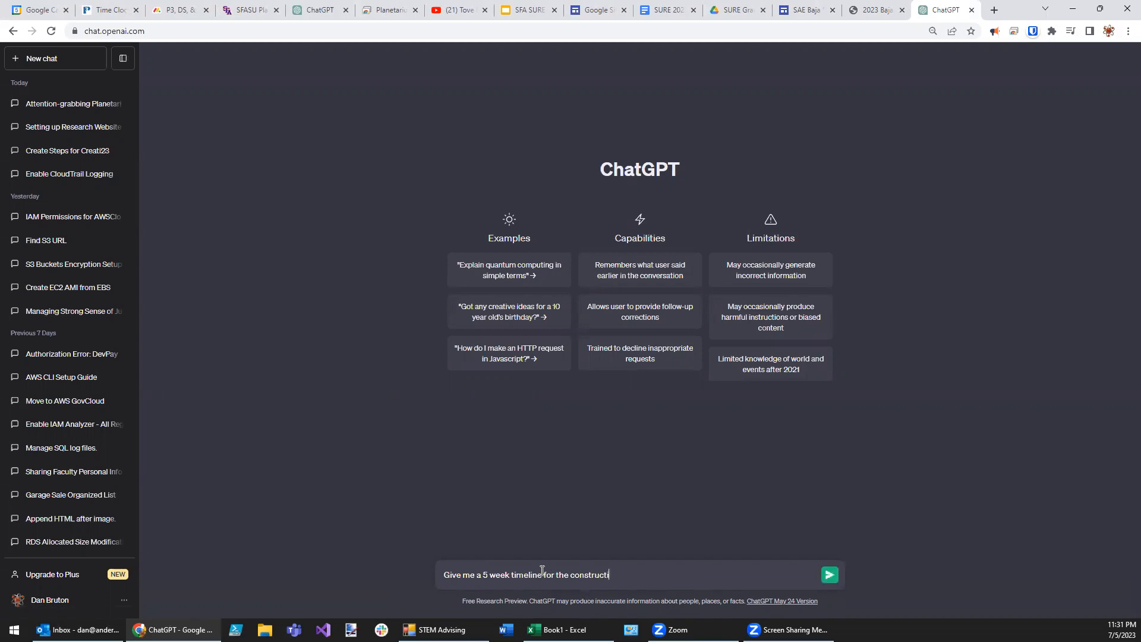
text(on of a)
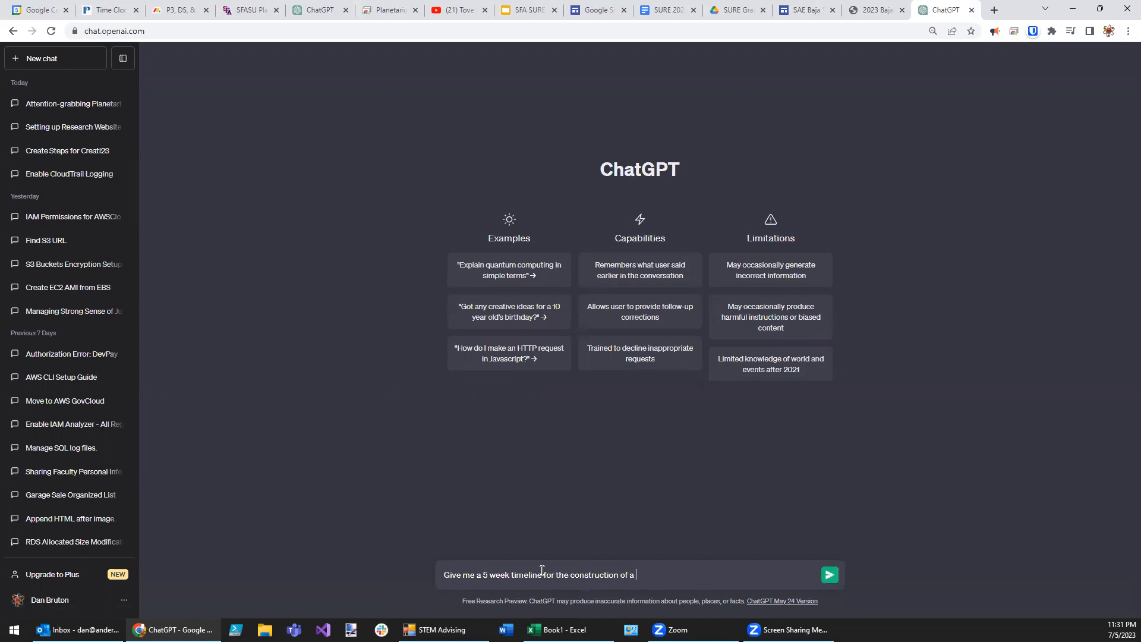
text(SAE BAJ)
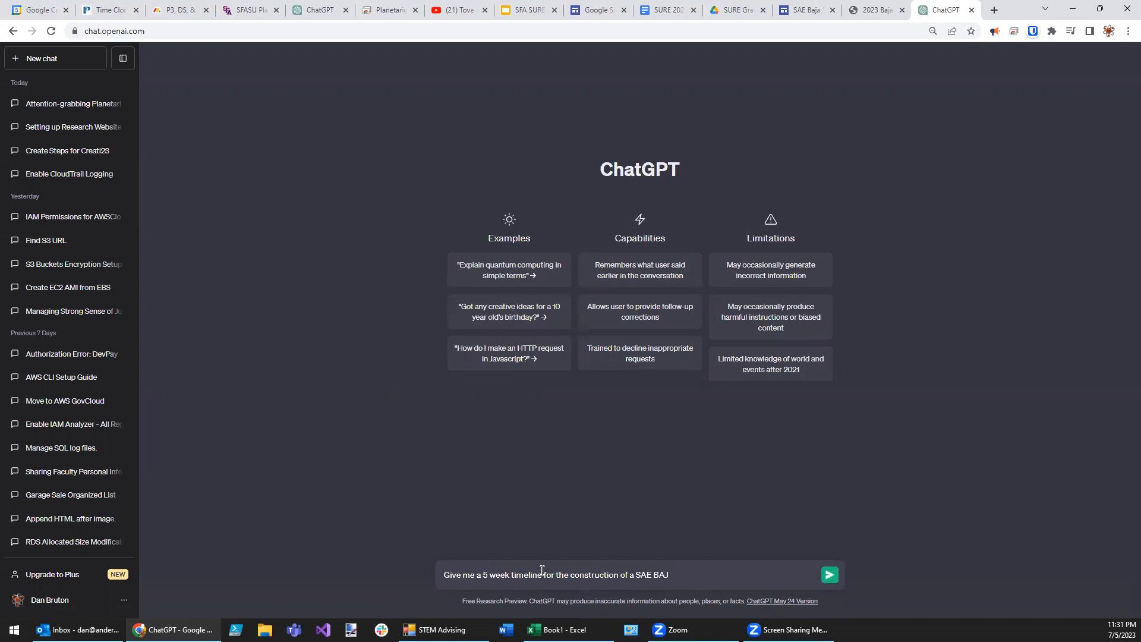
key(Backspace)
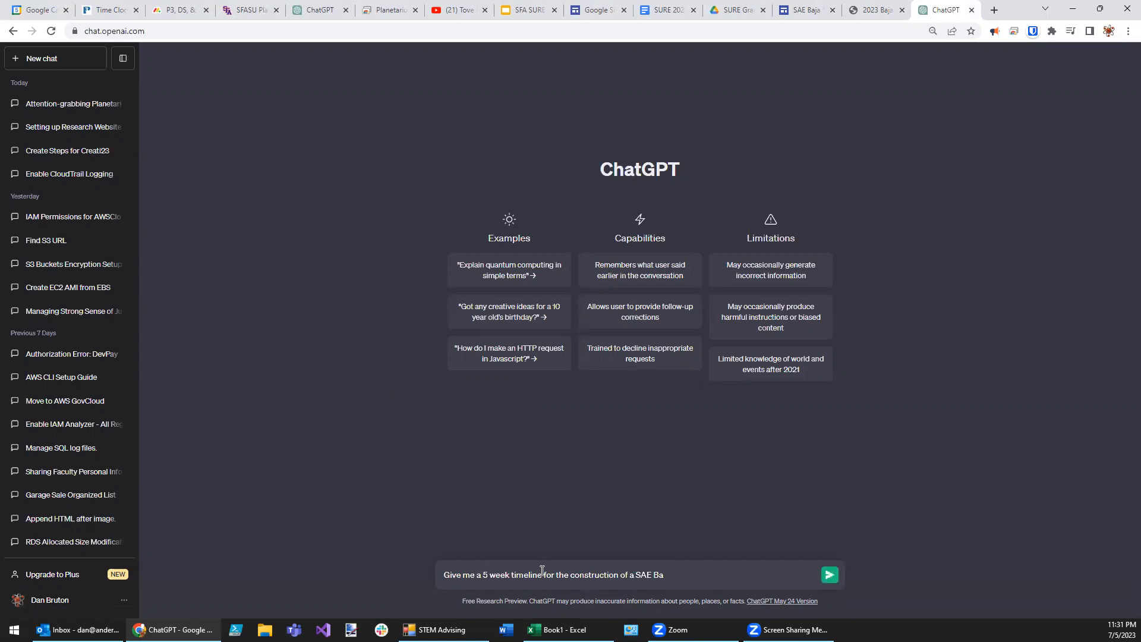
text(ja tra)
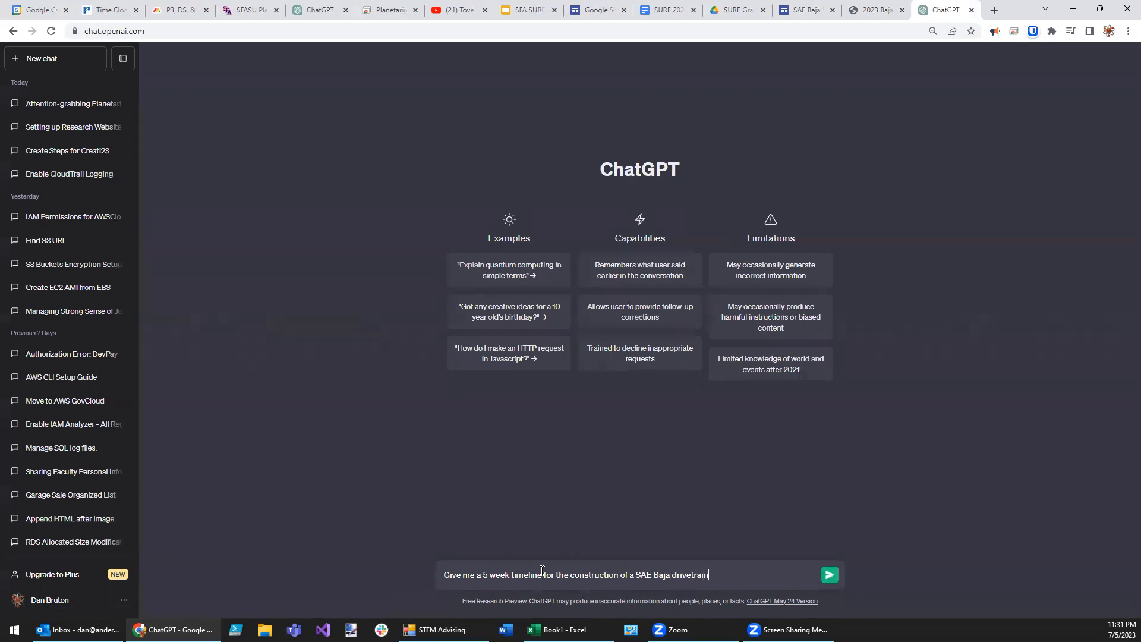
text(.)
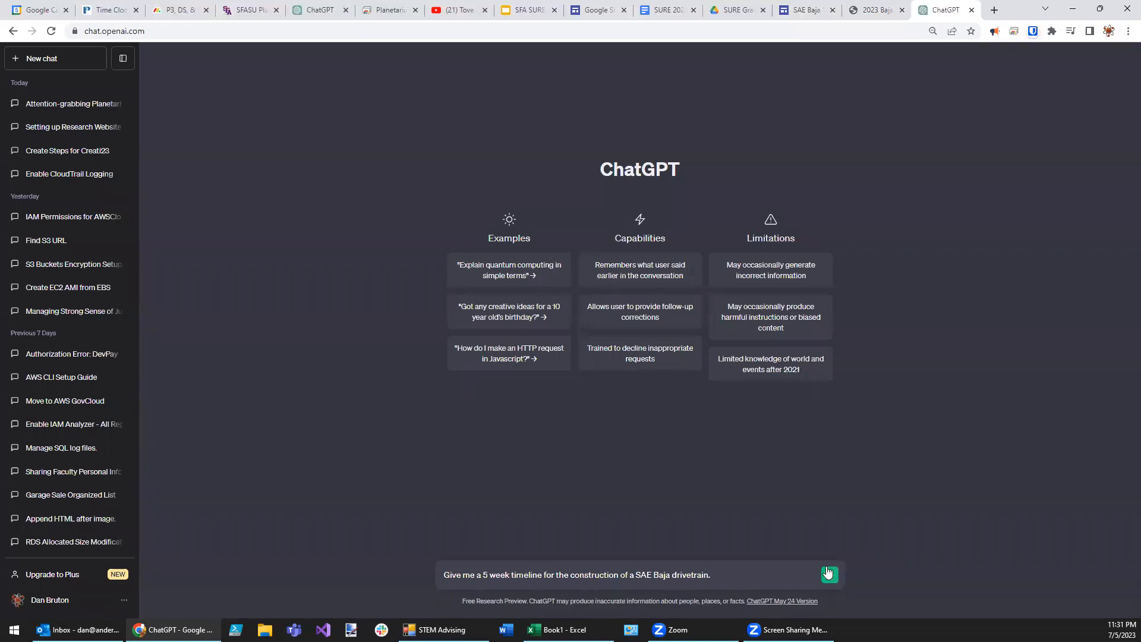
click(829, 574)
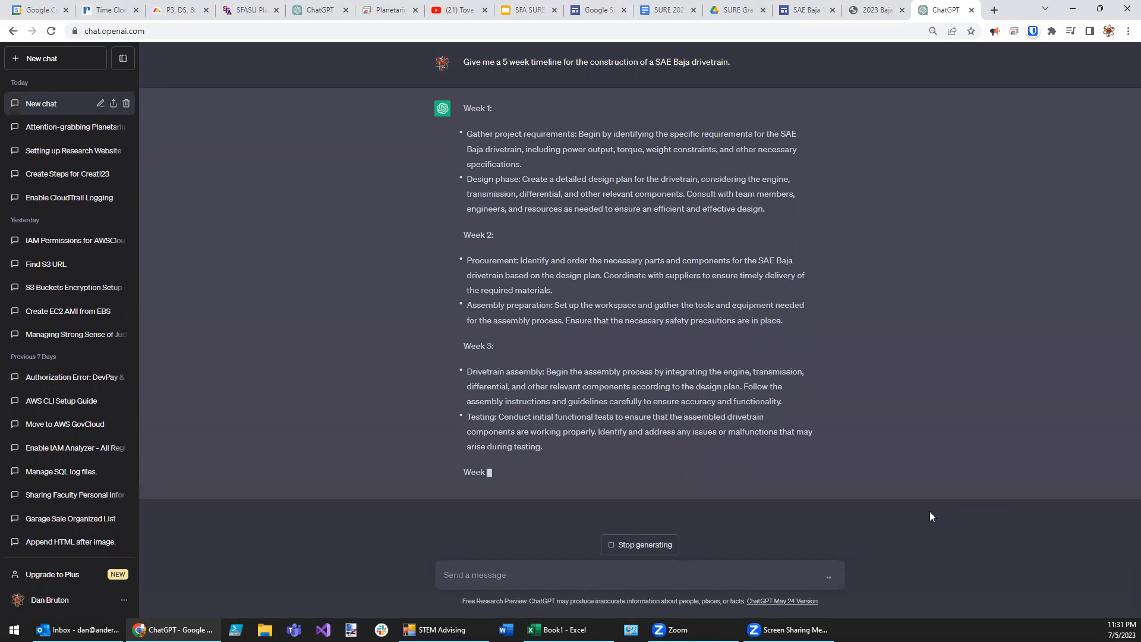
Step: Scroll through the Week 1 to Week 5 response as it generates and select it for copying
scroll(down, 3)
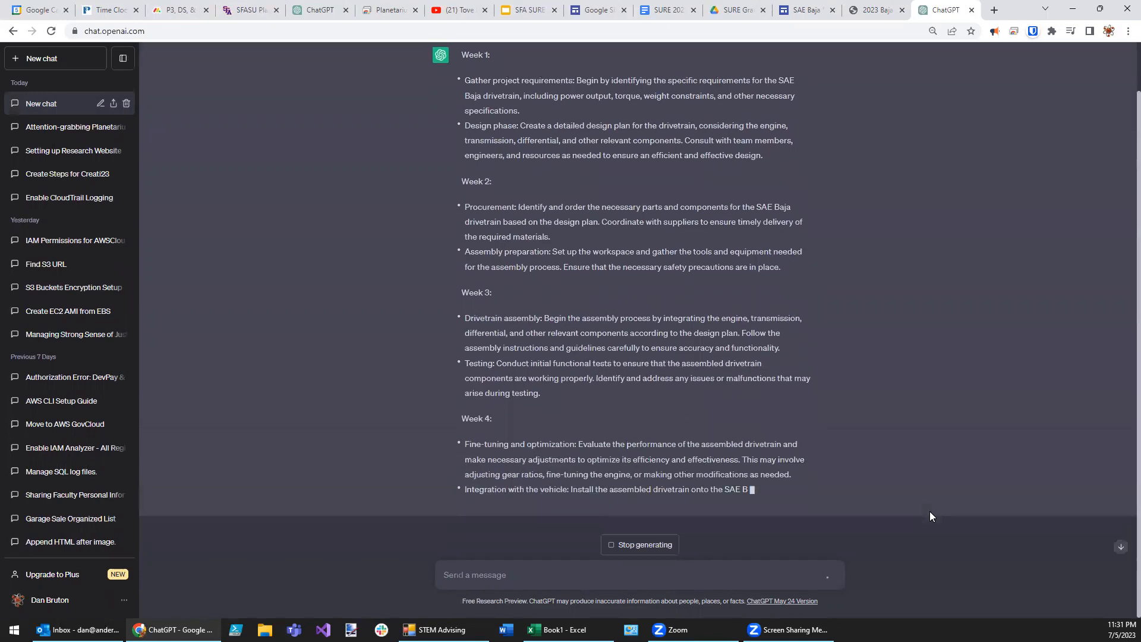
scroll(down, 3)
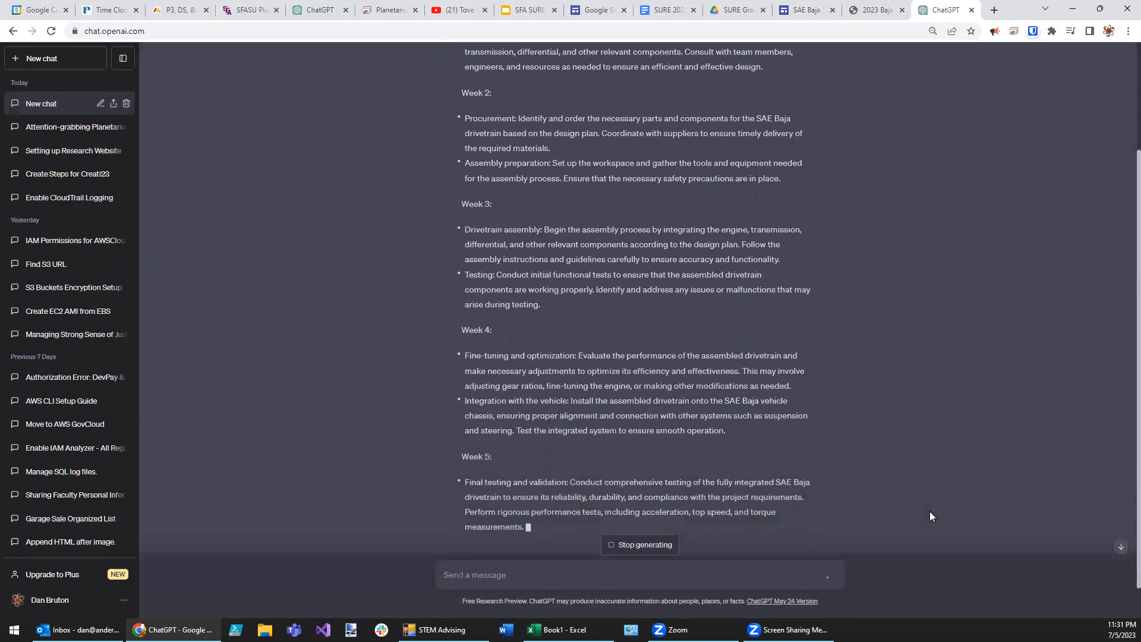
scroll(down, 3)
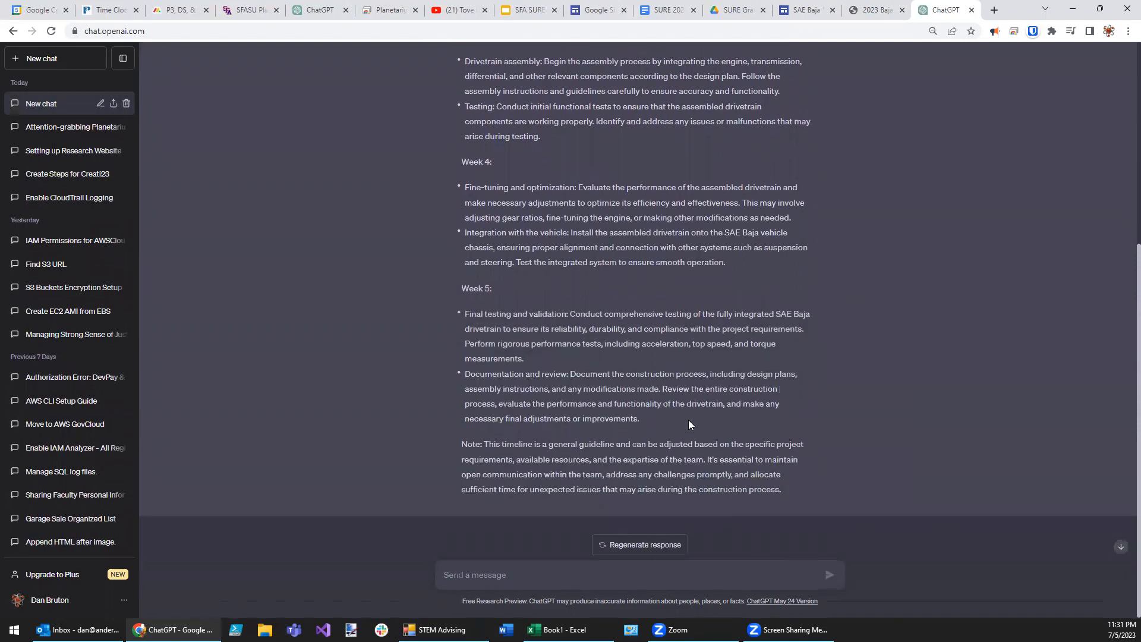
scroll(up, 3)
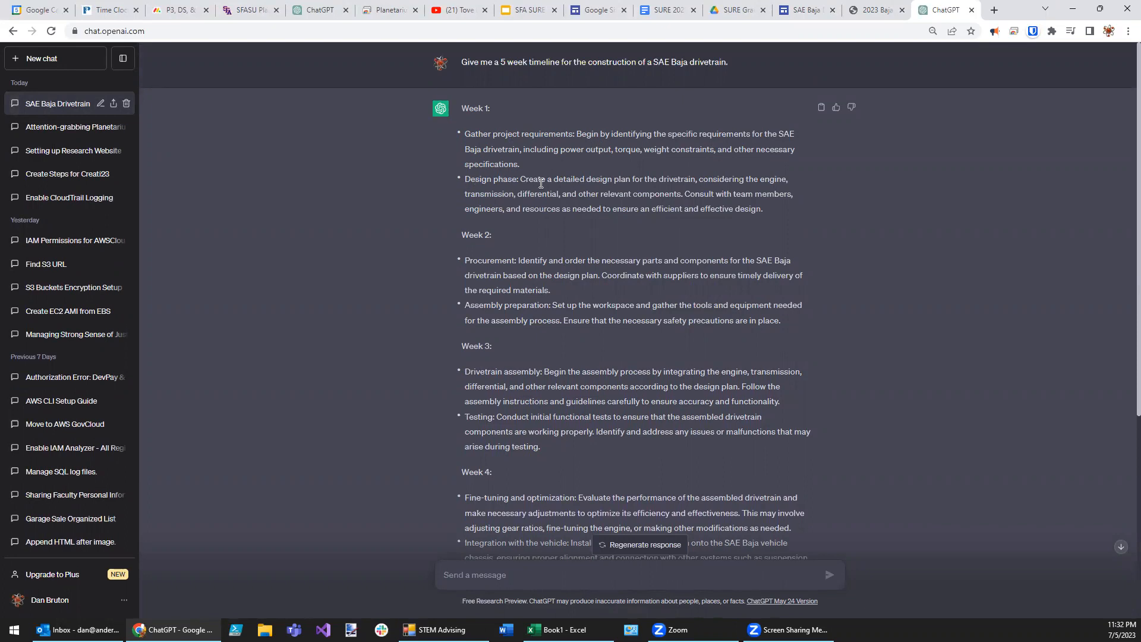
mouse_move(575, 304)
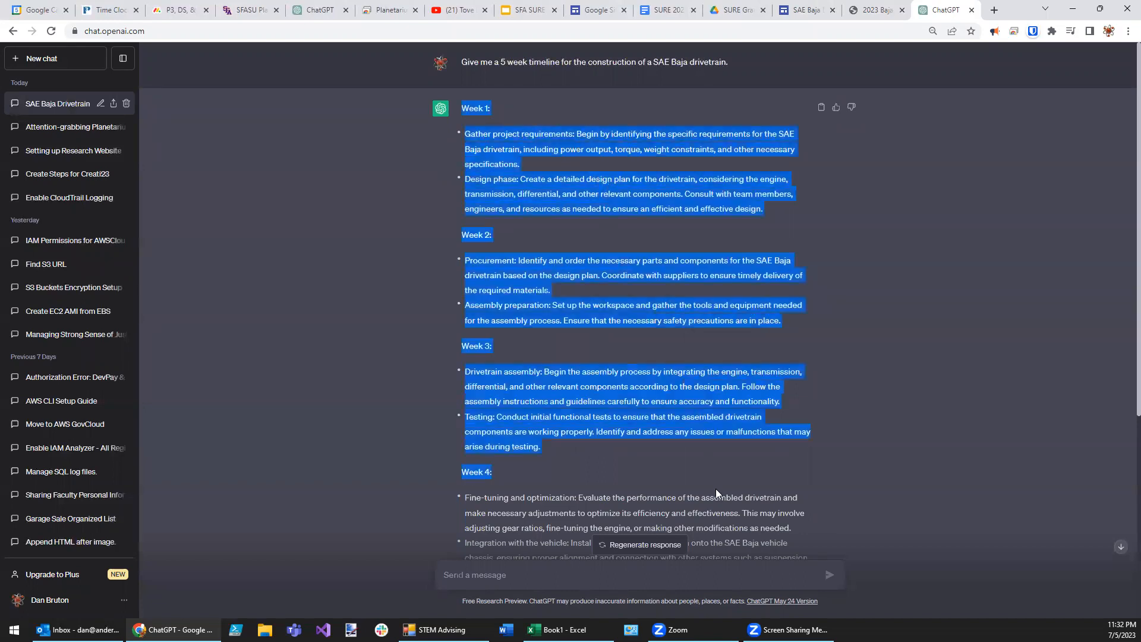
scroll(down, 3)
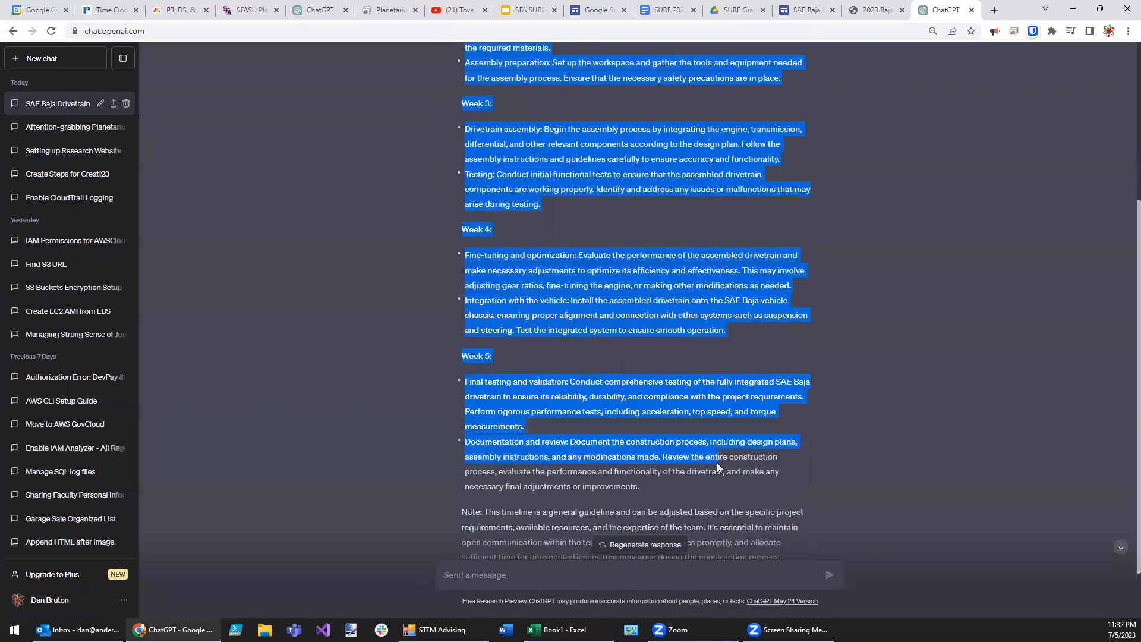
scroll(down, 3)
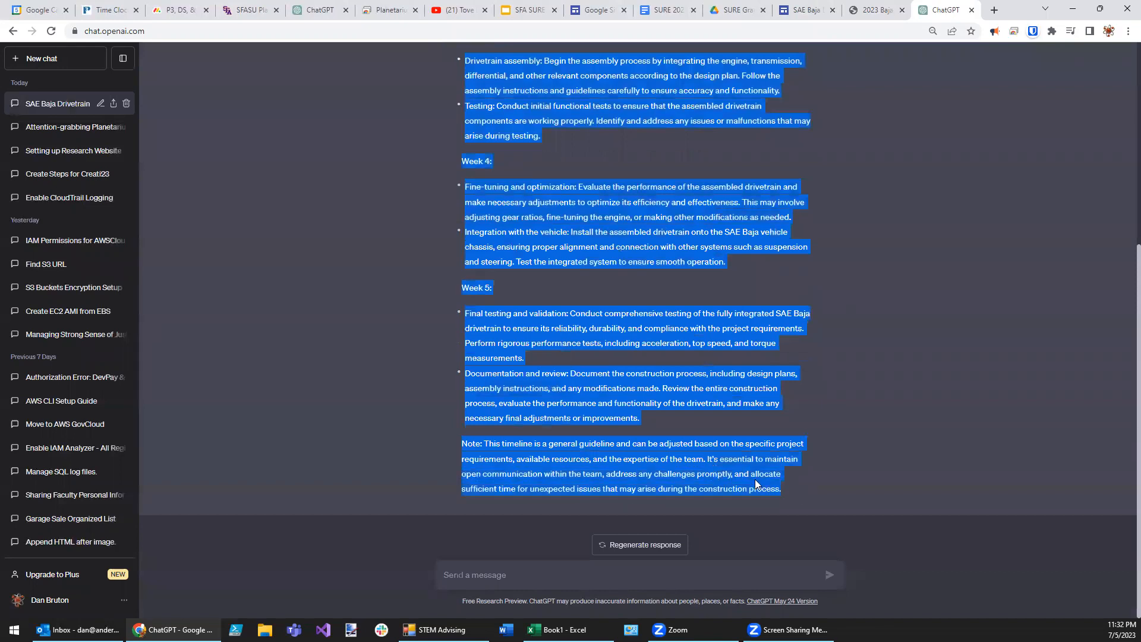
mouse_move(670, 364)
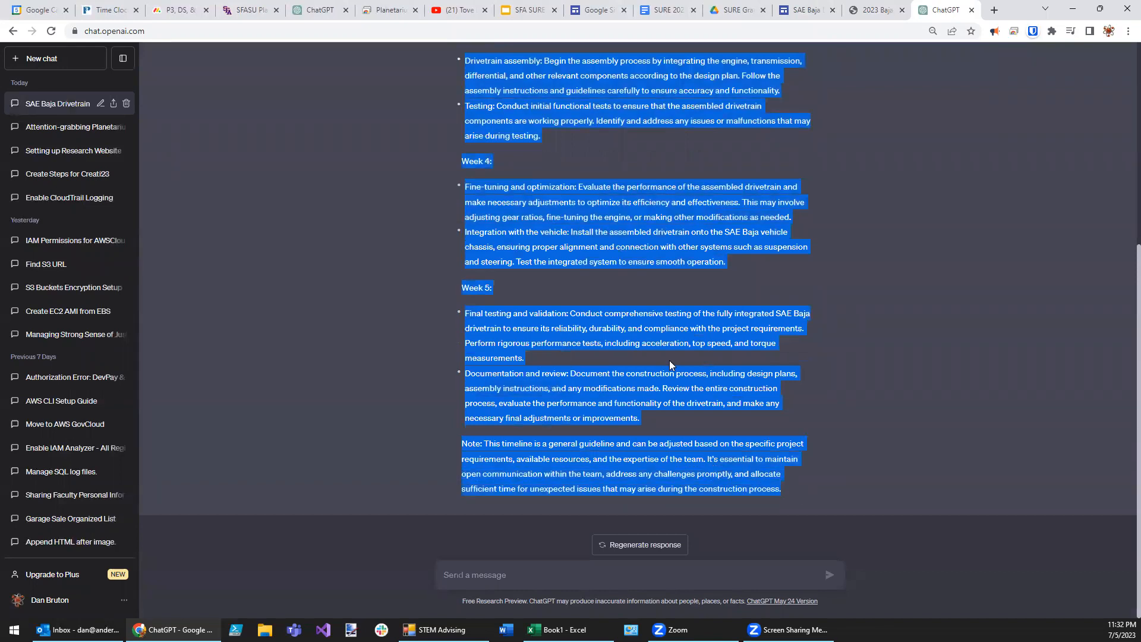
scroll(up, 3)
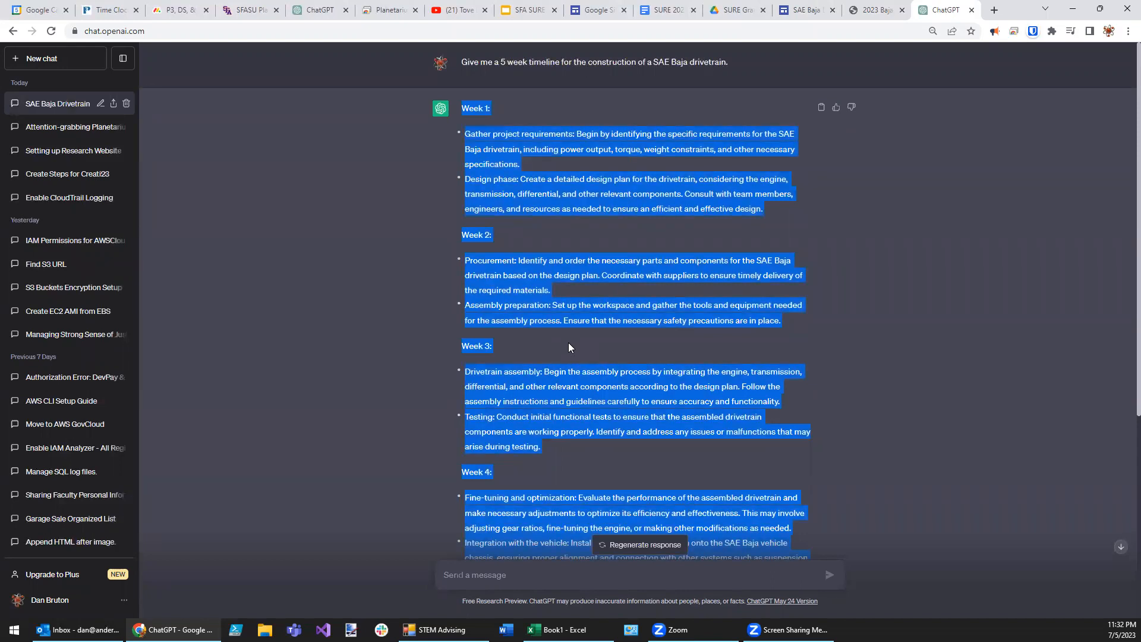
mouse_move(832, 85)
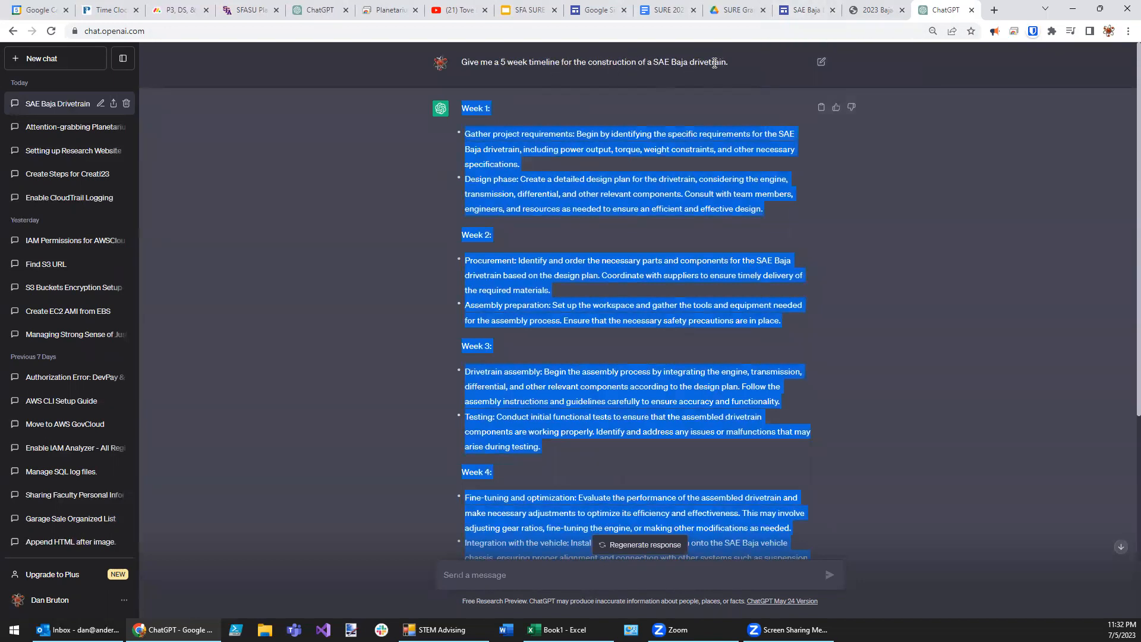
mouse_move(541, 75)
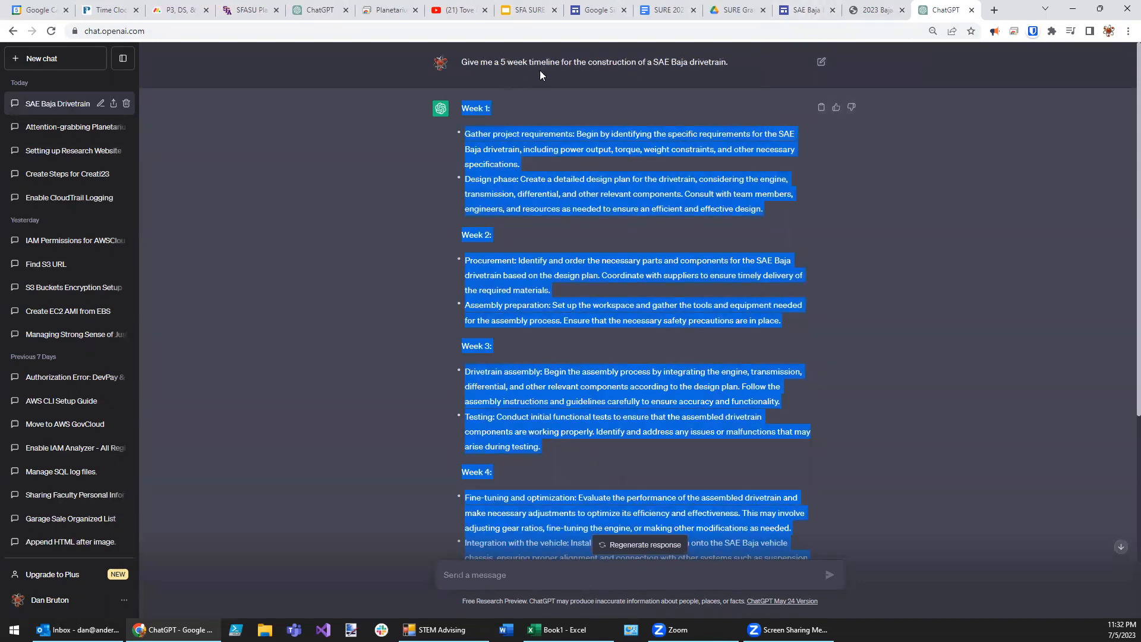
mouse_move(661, 83)
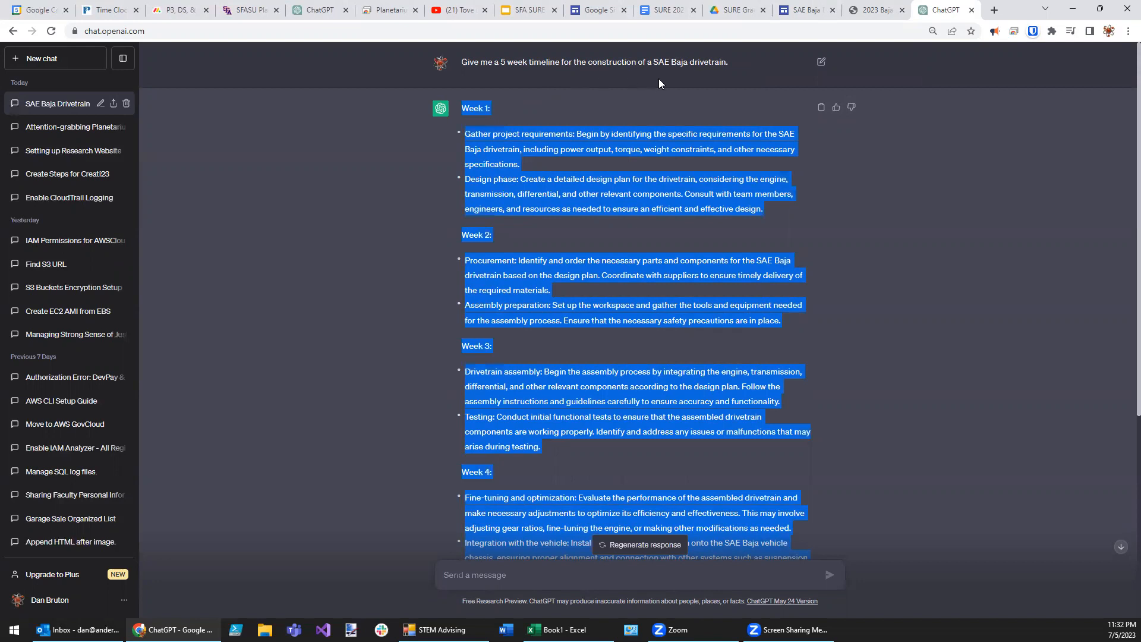
mouse_move(803, 100)
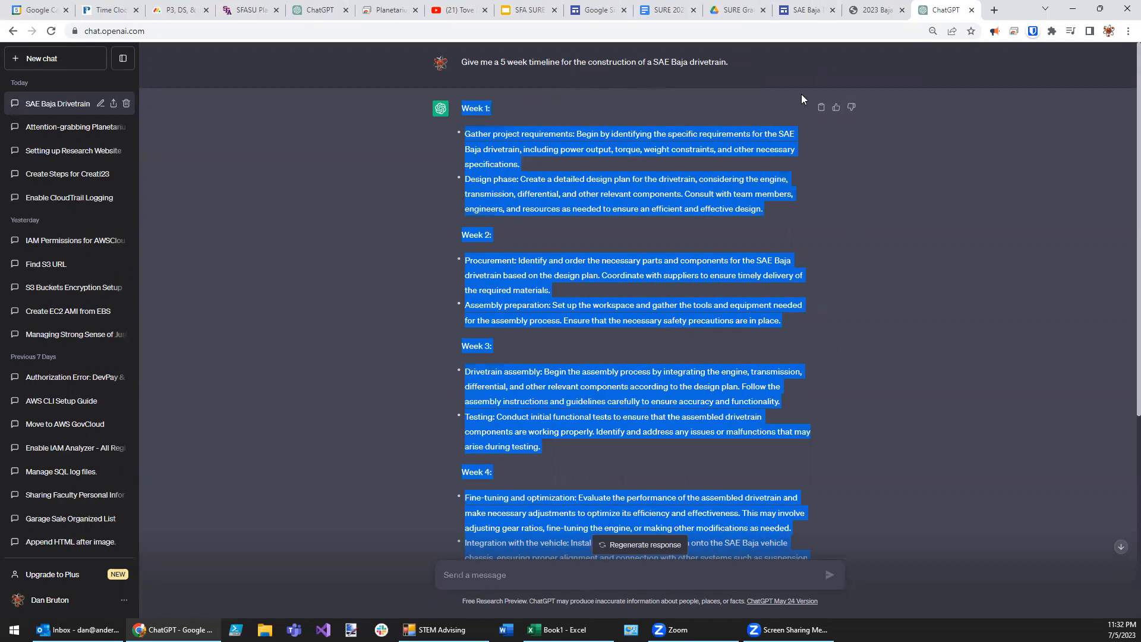
Step: Paste the 5-week ChatGPT plan into the Timeline page text box
click(806, 10)
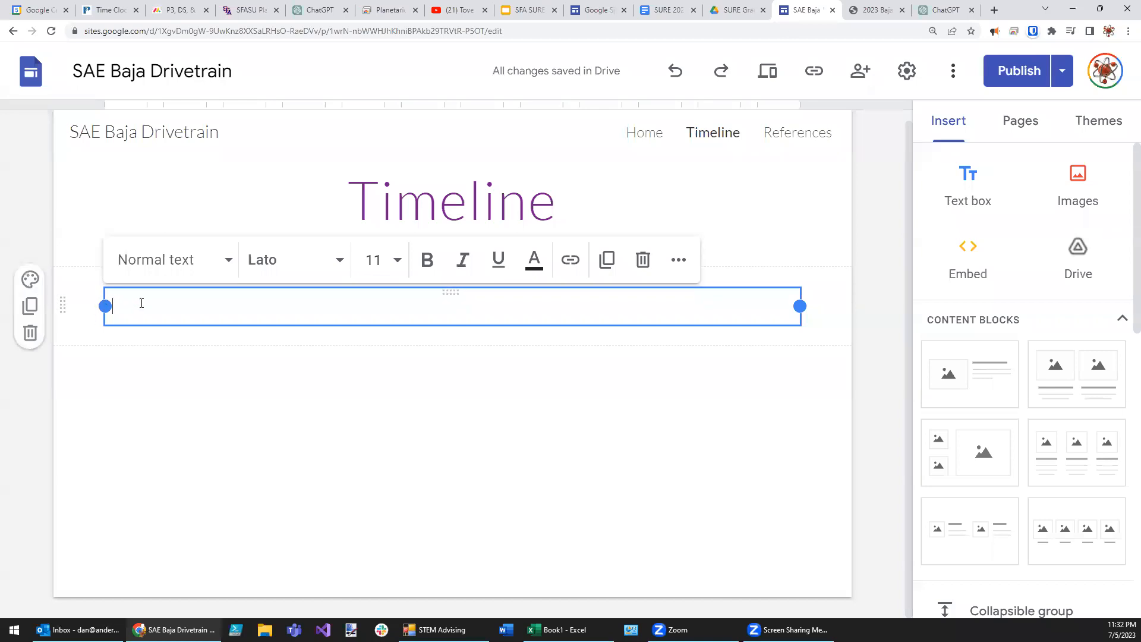
right_click(141, 304)
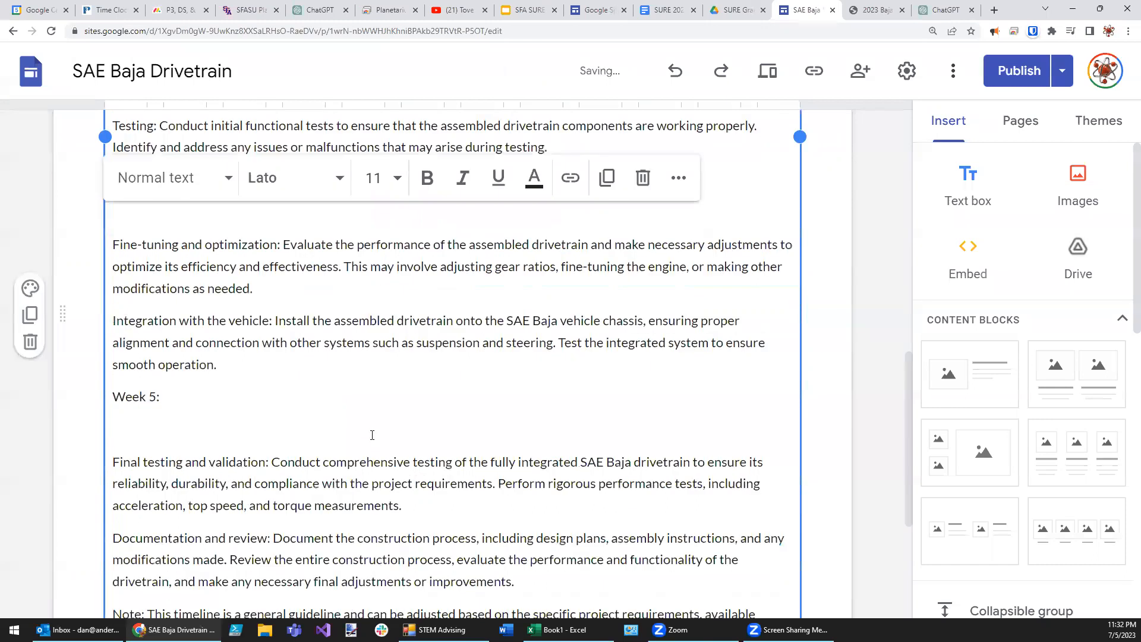
scroll(up, 3)
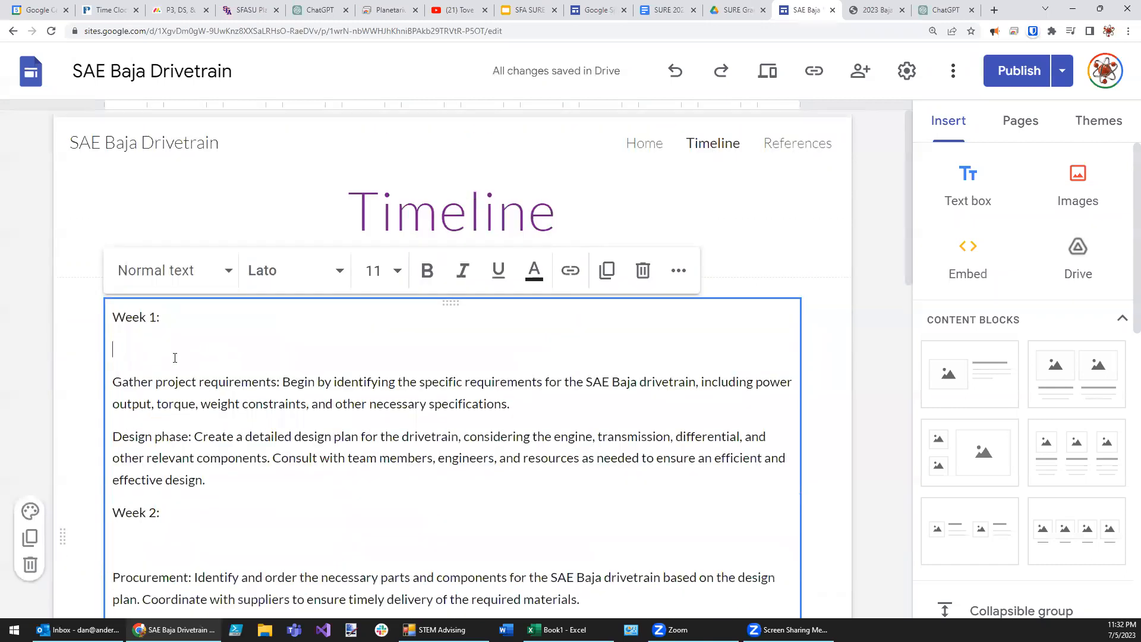
mouse_move(610, 492)
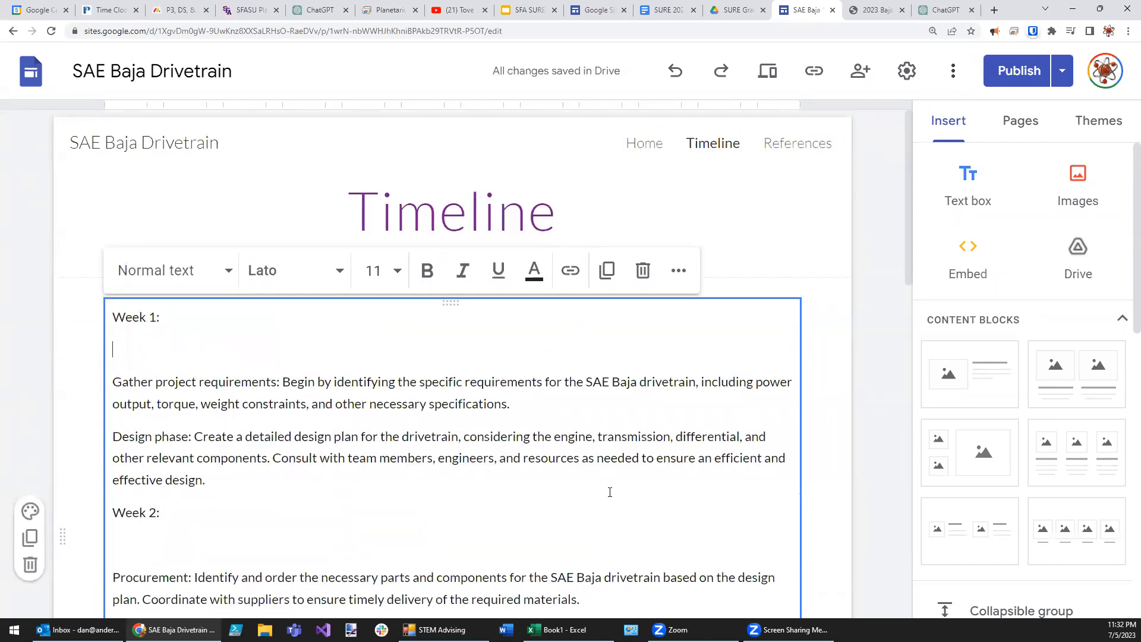
scroll(down, 3)
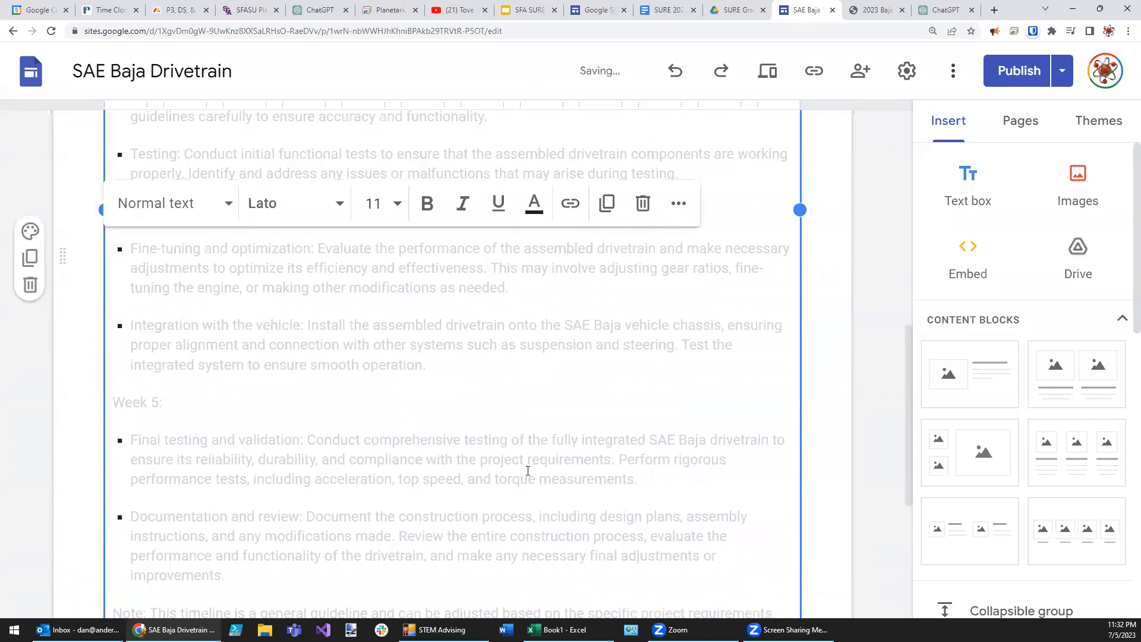
scroll(up, 3)
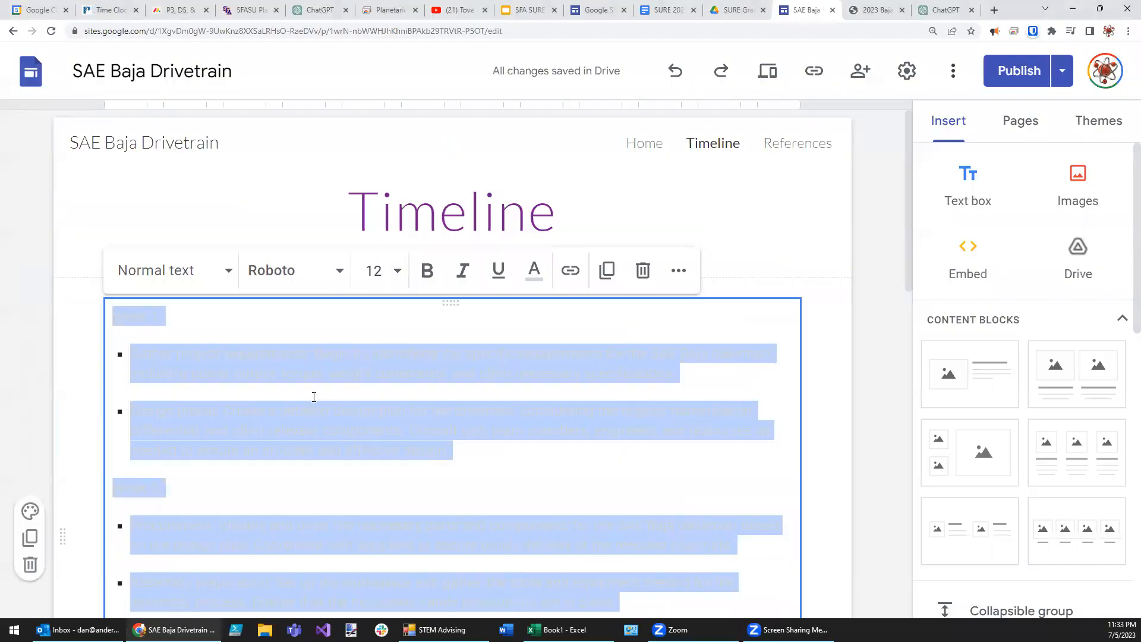
Step: Recolour the pasted timeline text black and review it top to bottom
click(533, 270)
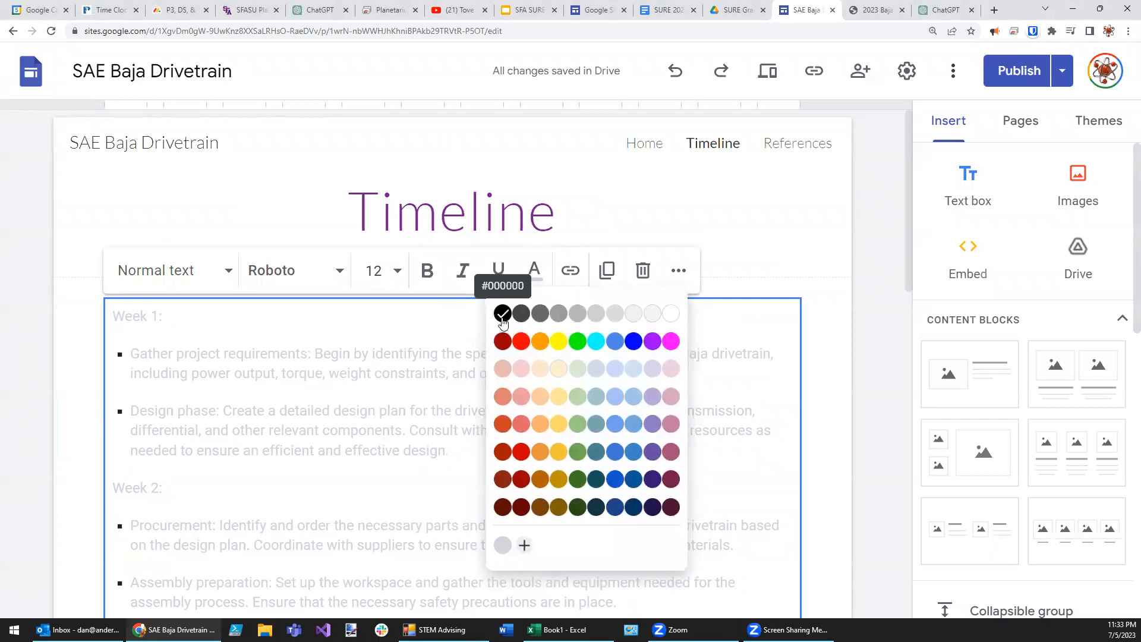
click(502, 313)
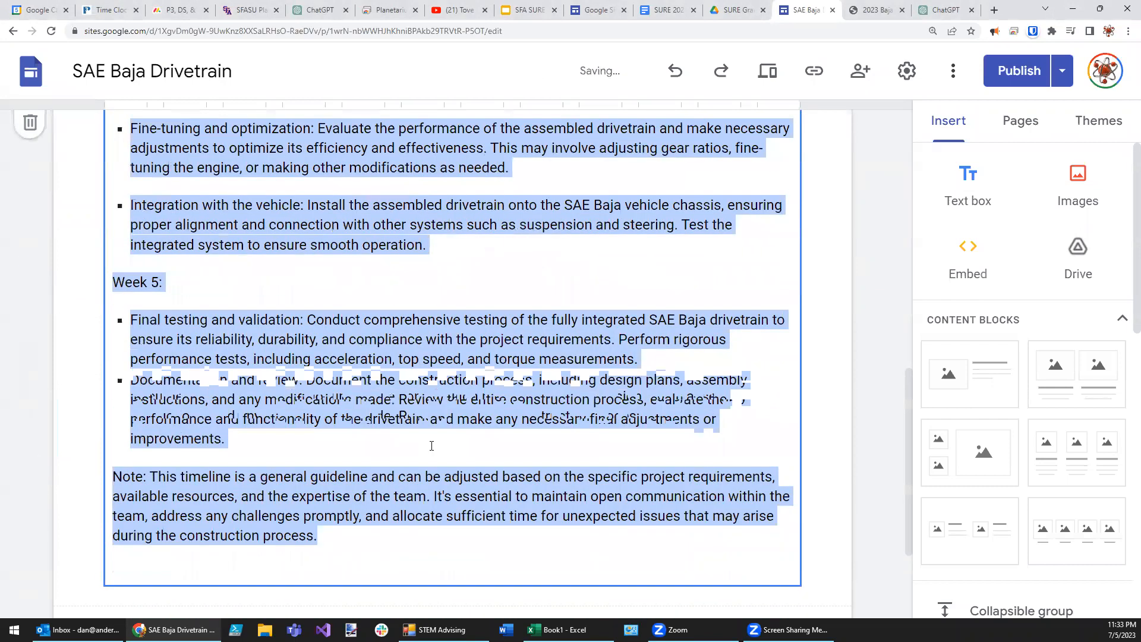
scroll(up, 3)
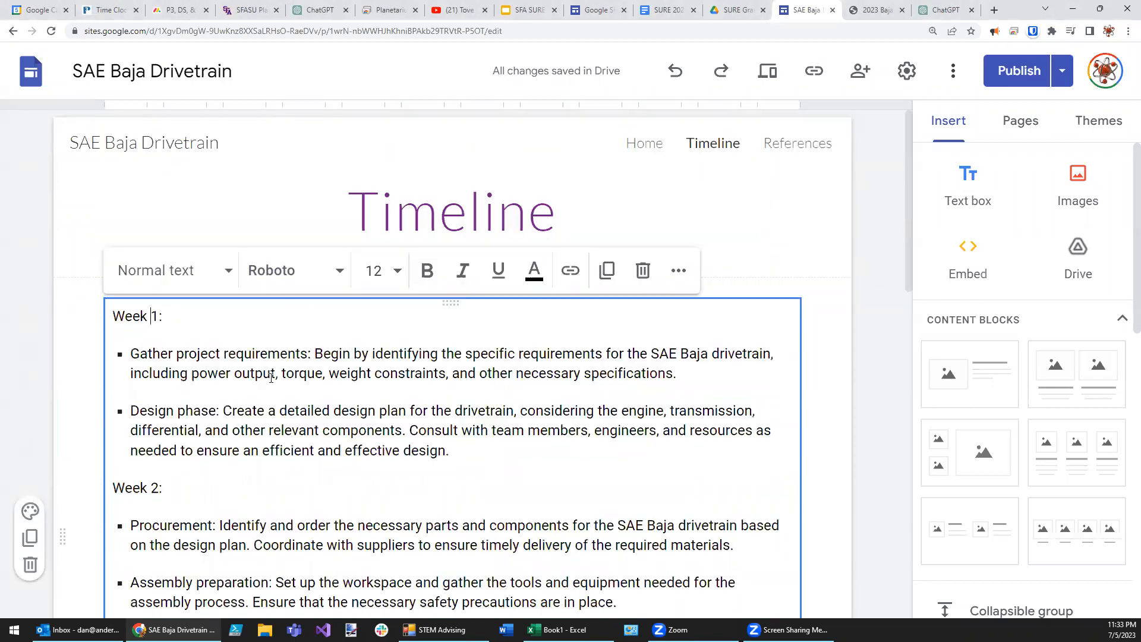
scroll(down, 3)
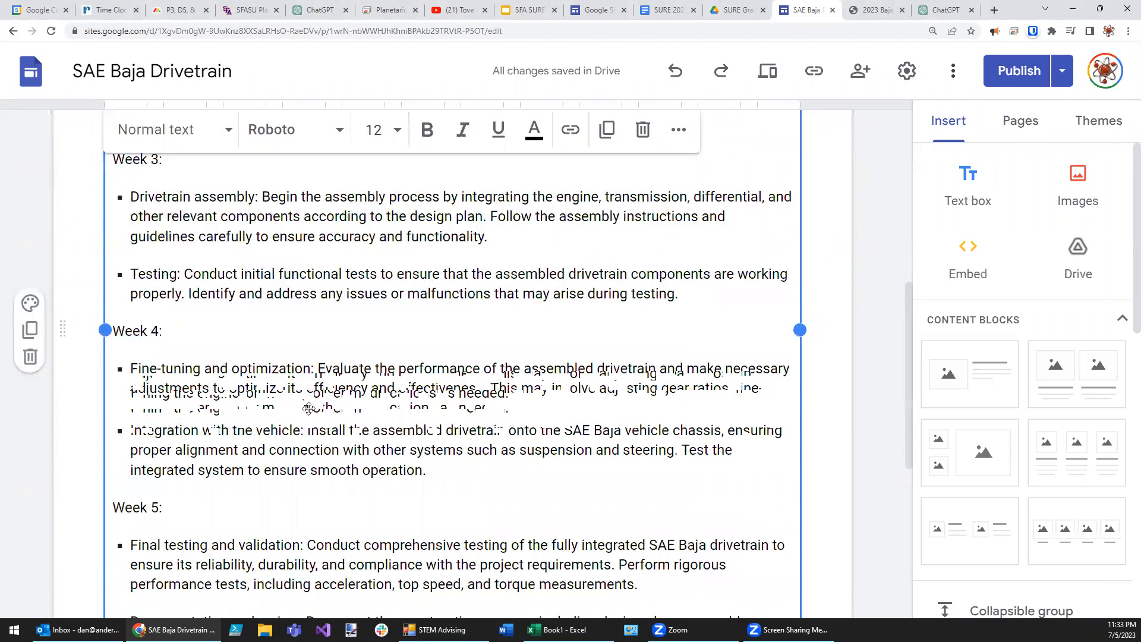
scroll(down, 3)
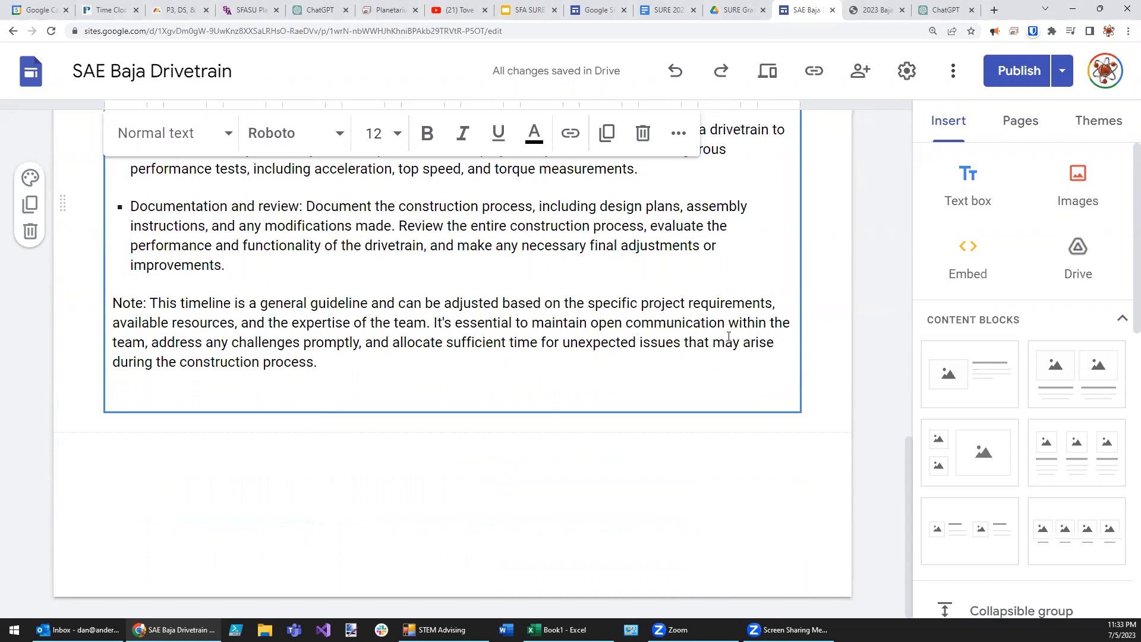
scroll(up, 3)
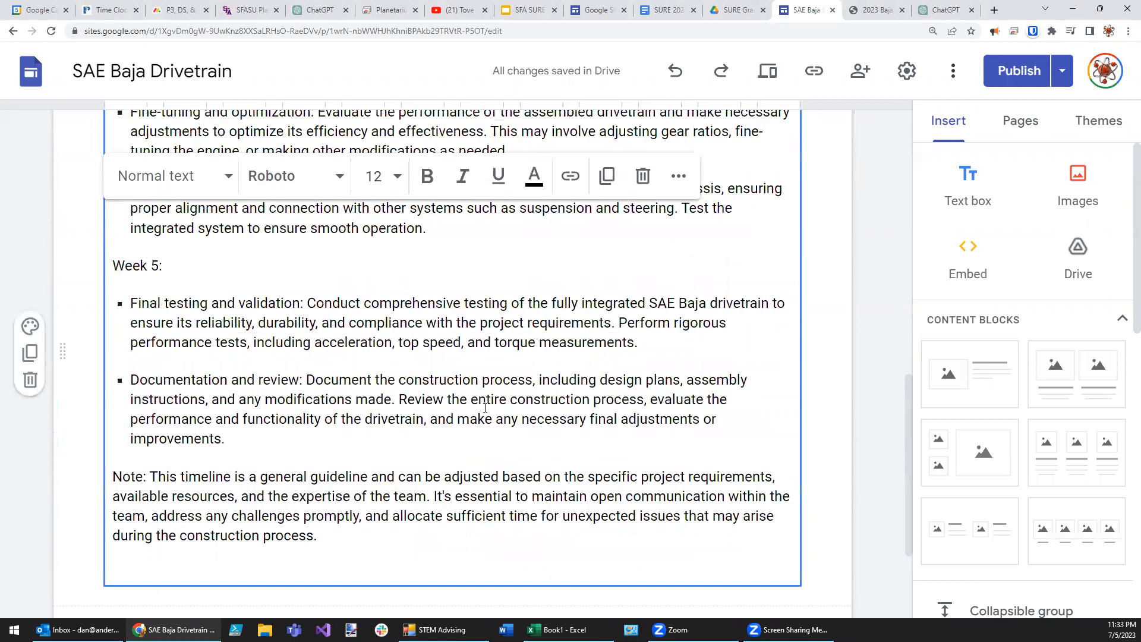
scroll(up, 3)
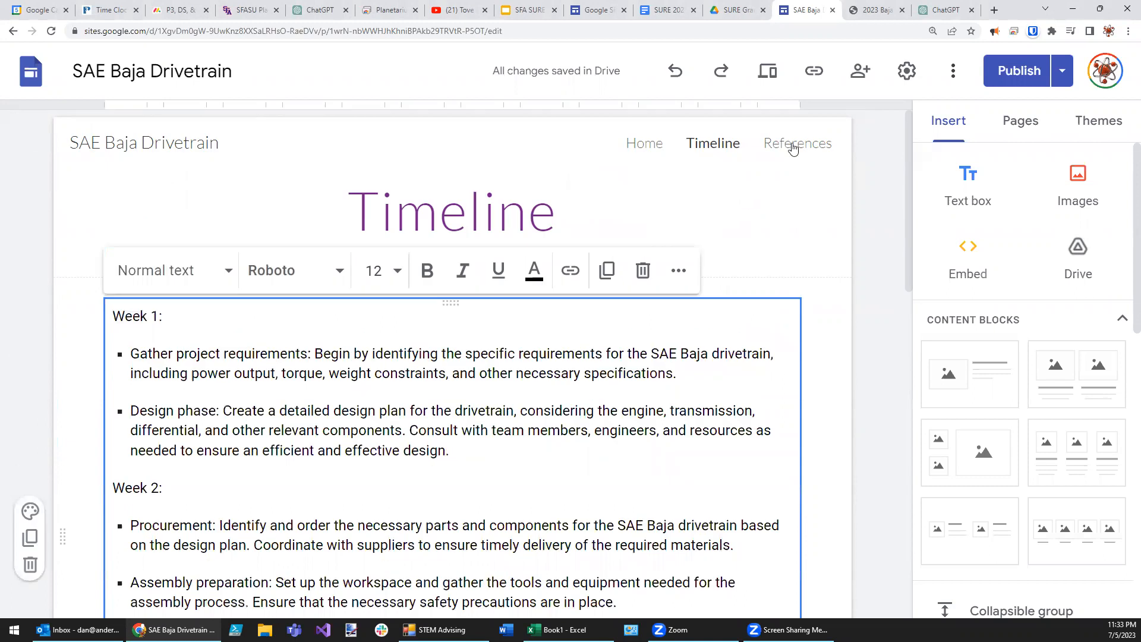
click(797, 143)
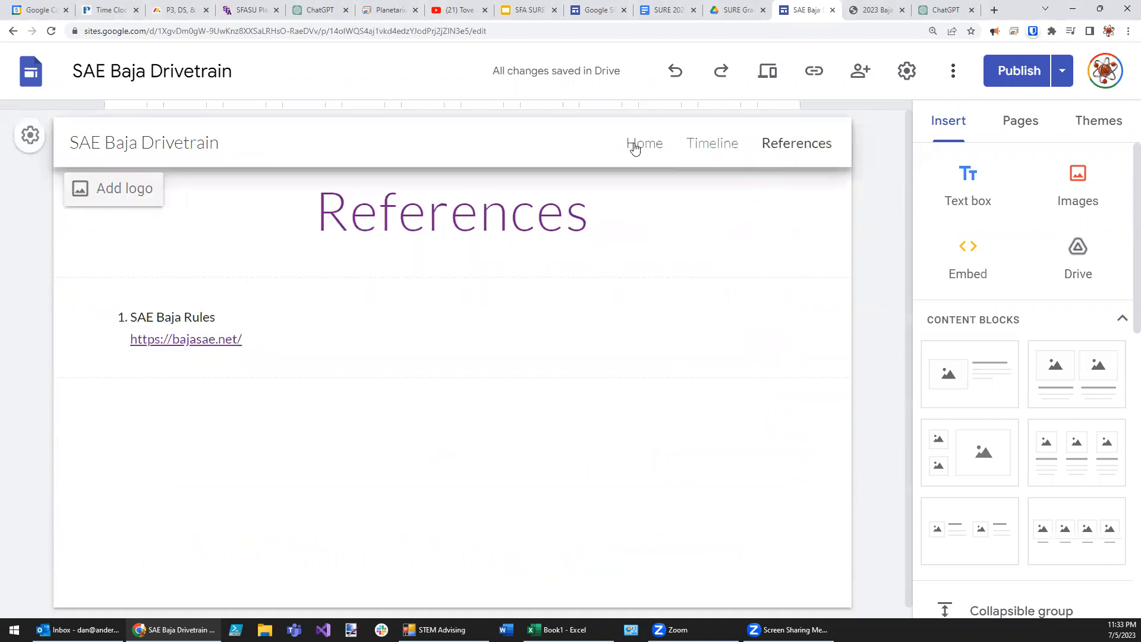
click(645, 143)
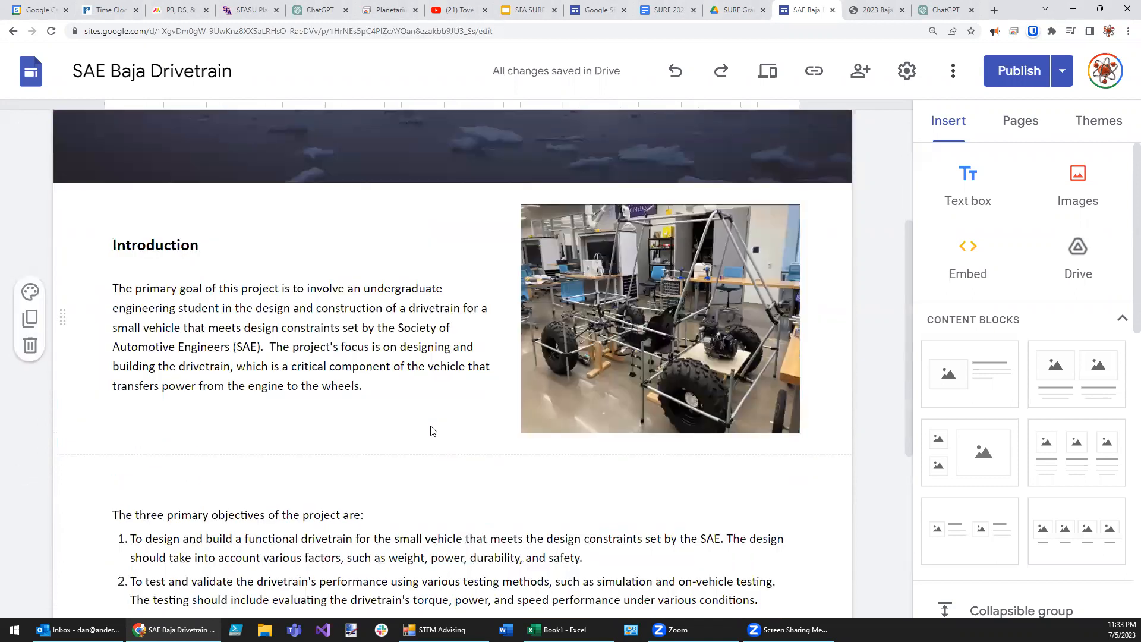
click(713, 143)
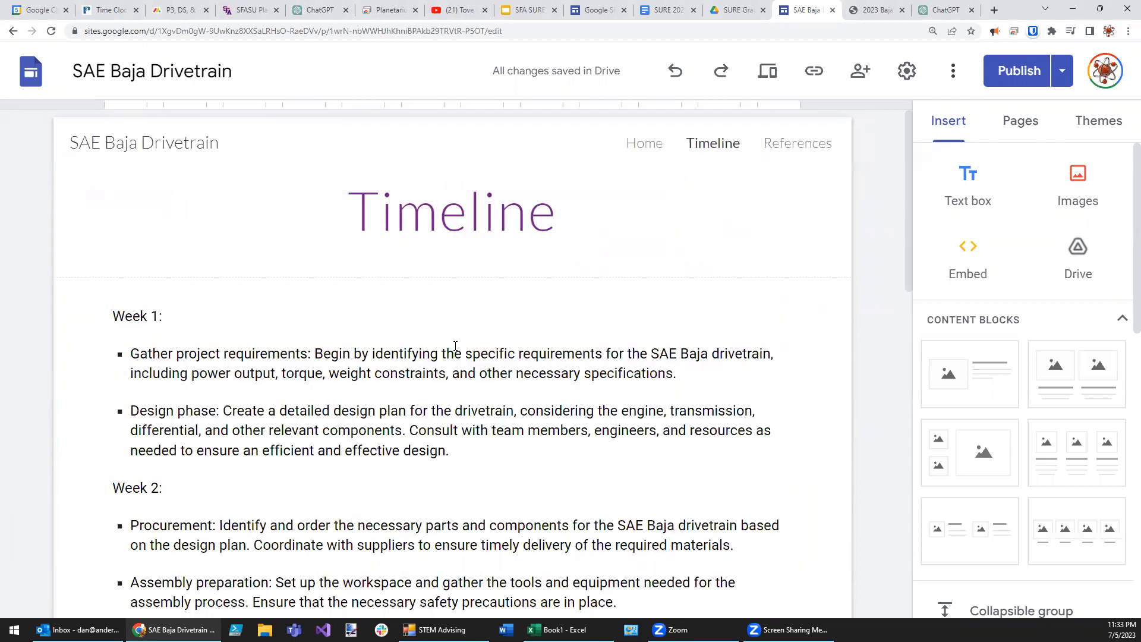
click(495, 455)
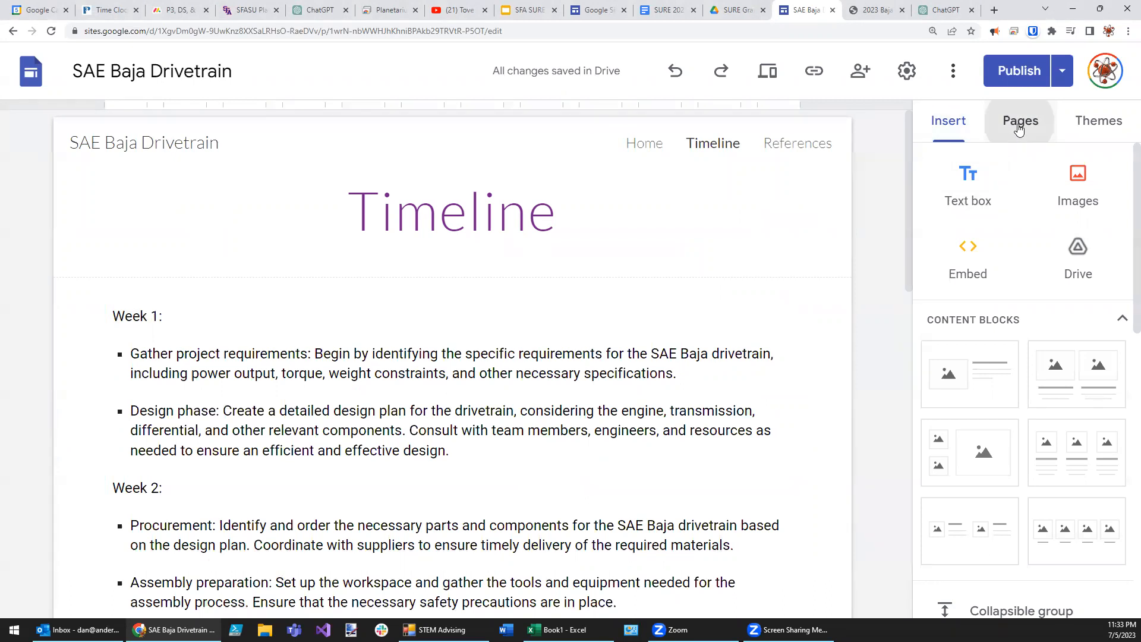
Step: Create a page named 'Progress' and place it after Home as a top-level page
click(1020, 121)
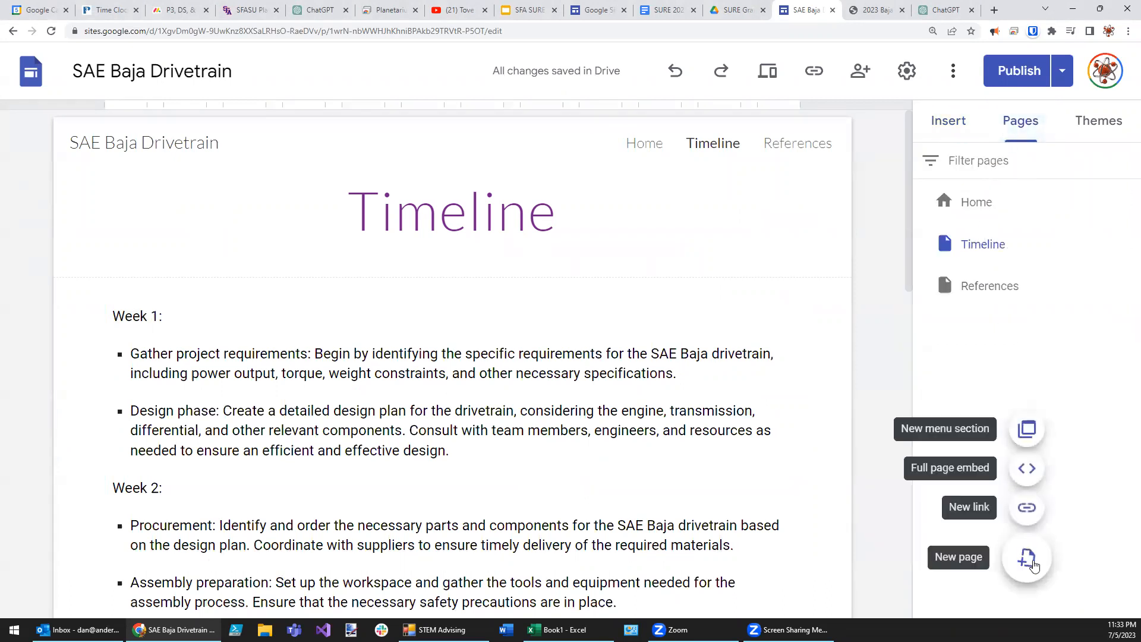
click(1028, 557)
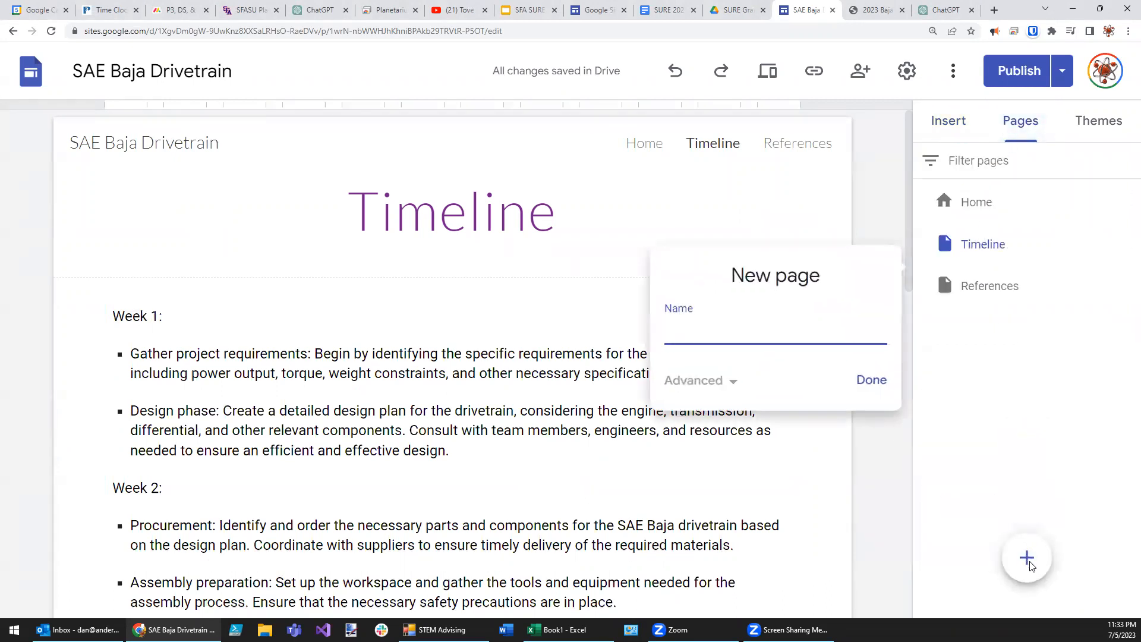
text(Prog)
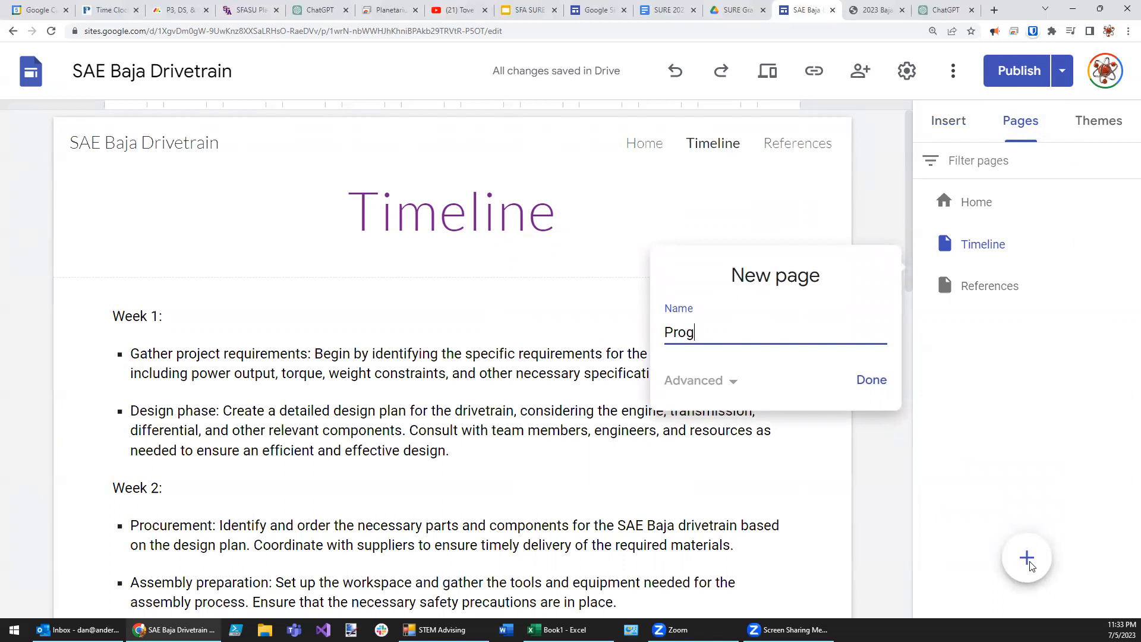
text(ress)
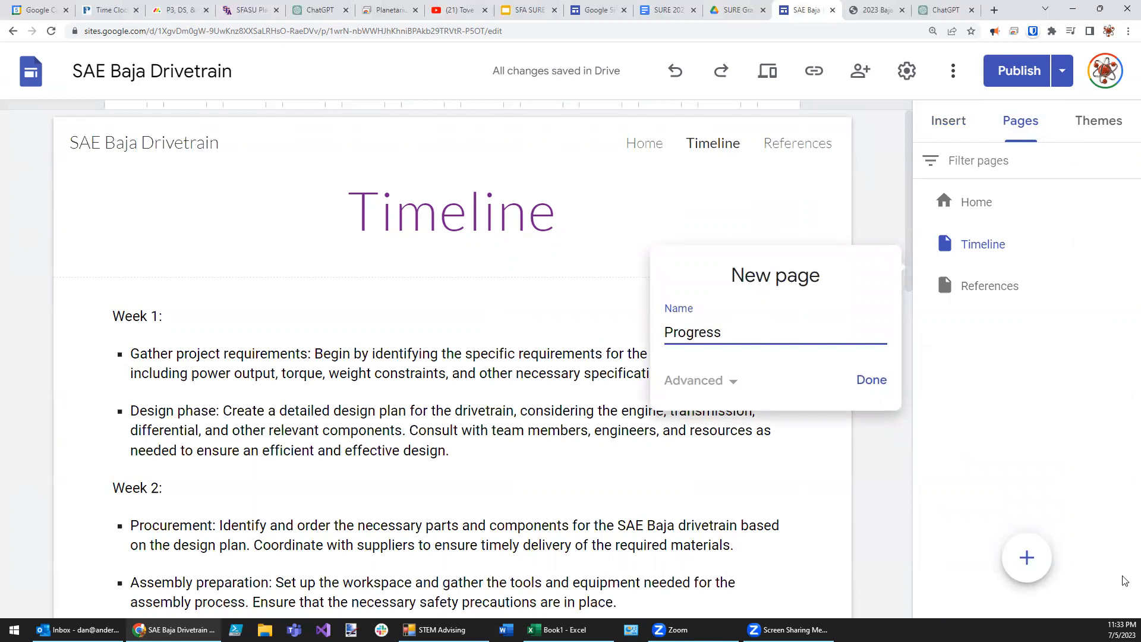
click(871, 380)
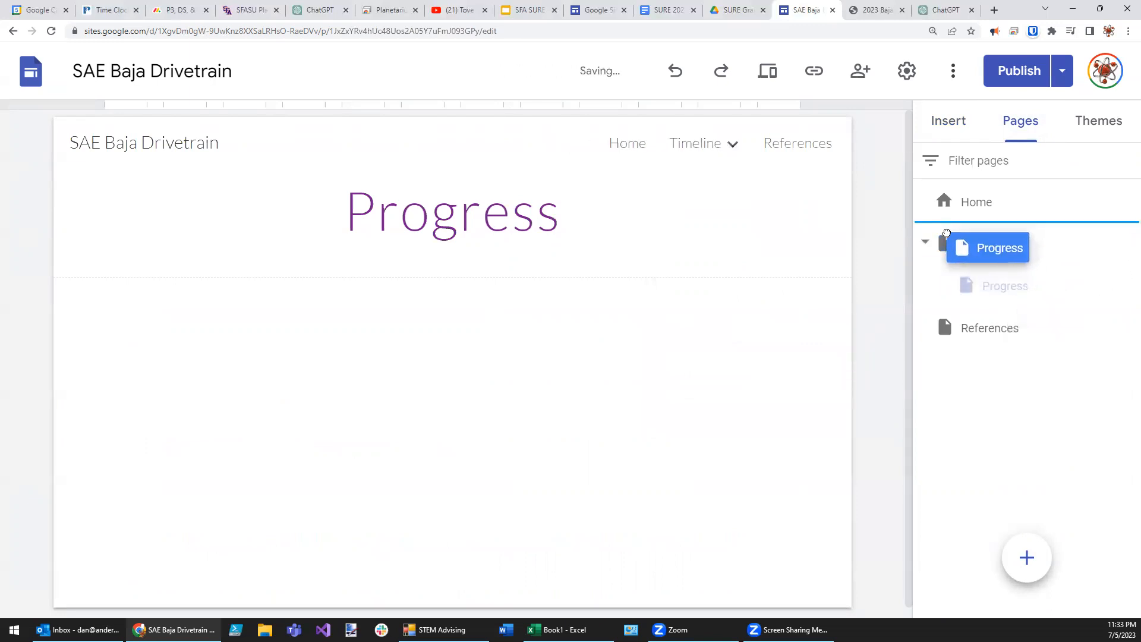
click(925, 242)
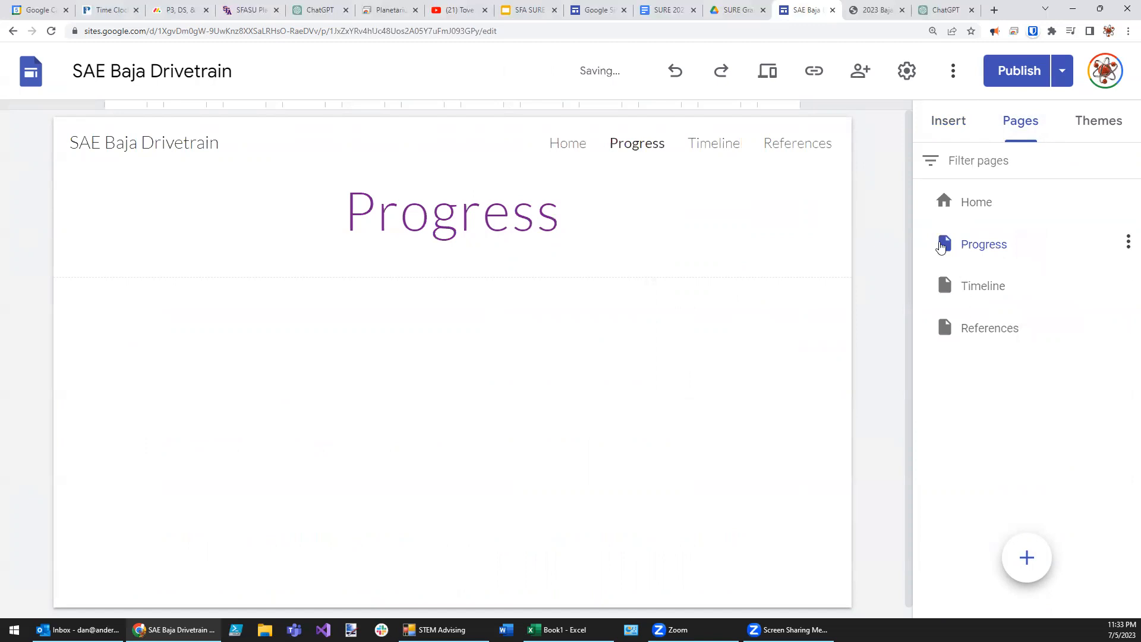
mouse_move(771, 391)
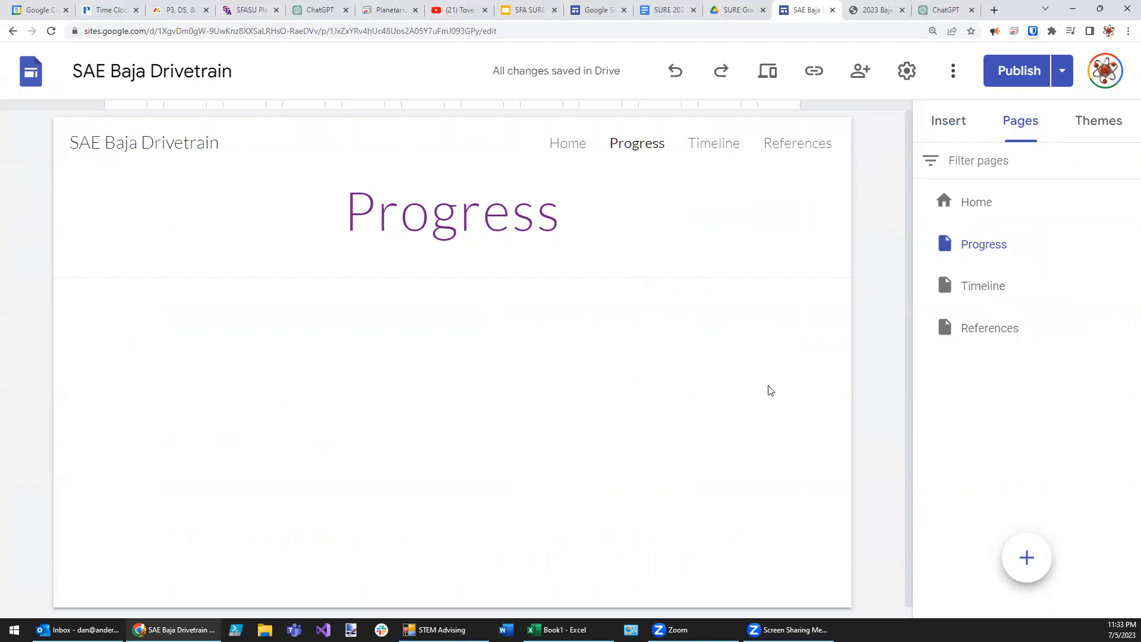
Step: Add a text box on the Progress page containing 'July 5, 2023'
click(949, 121)
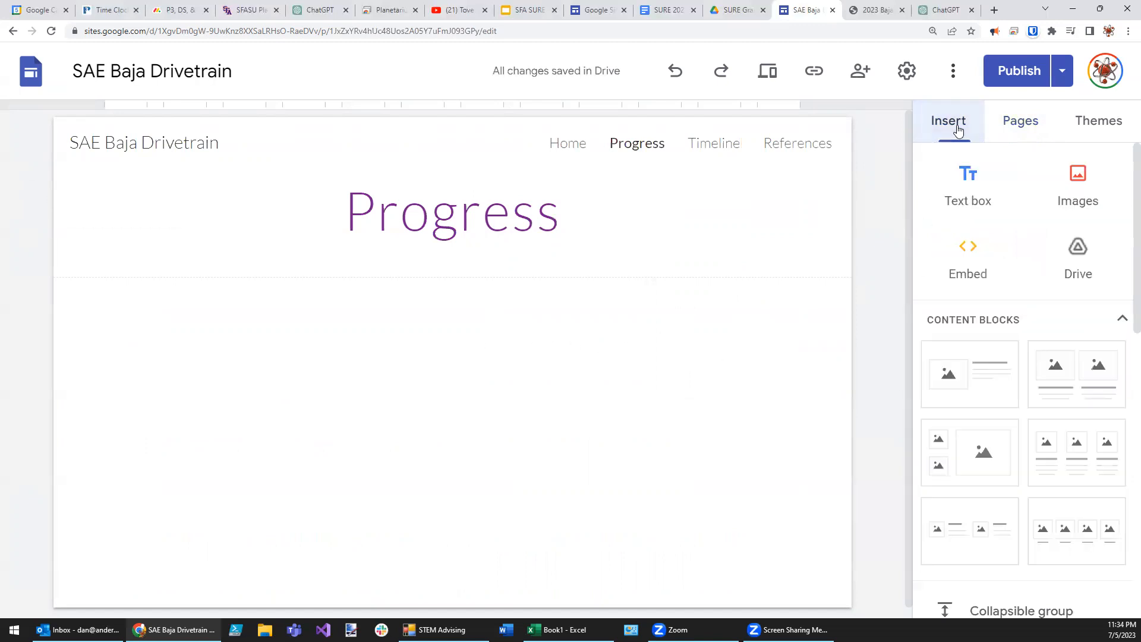
click(967, 184)
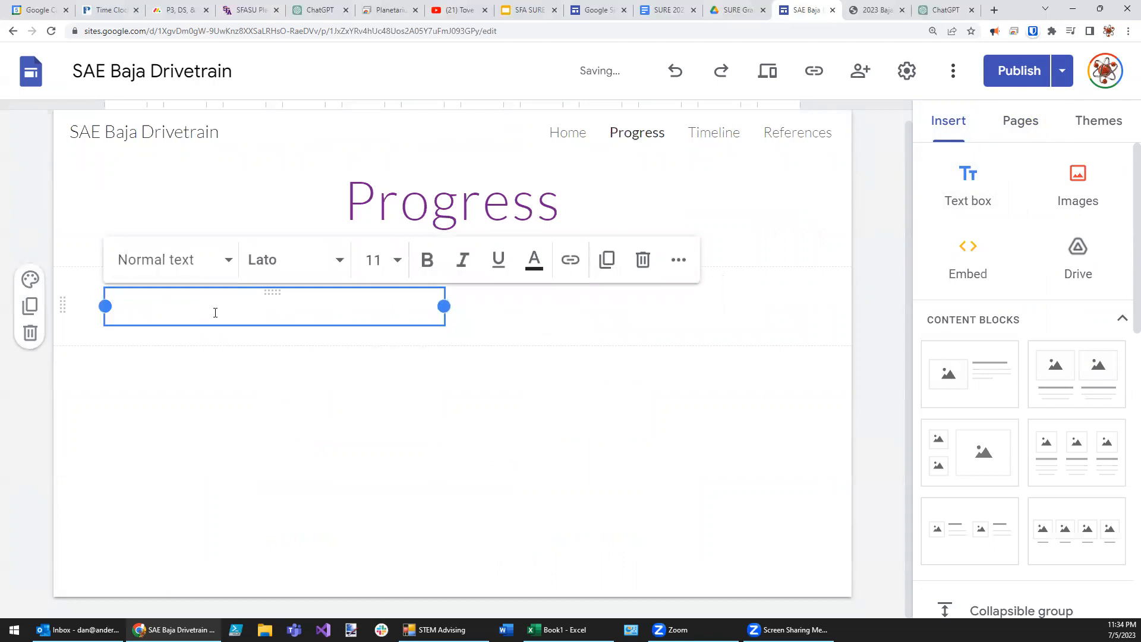
text(July)
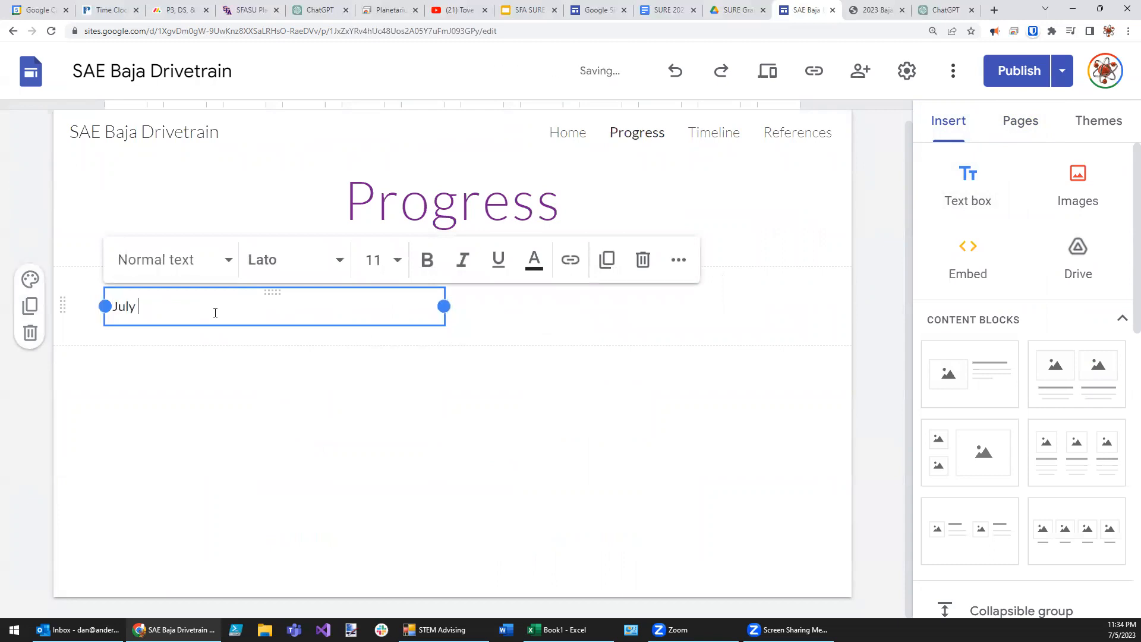
text(5, 2023)
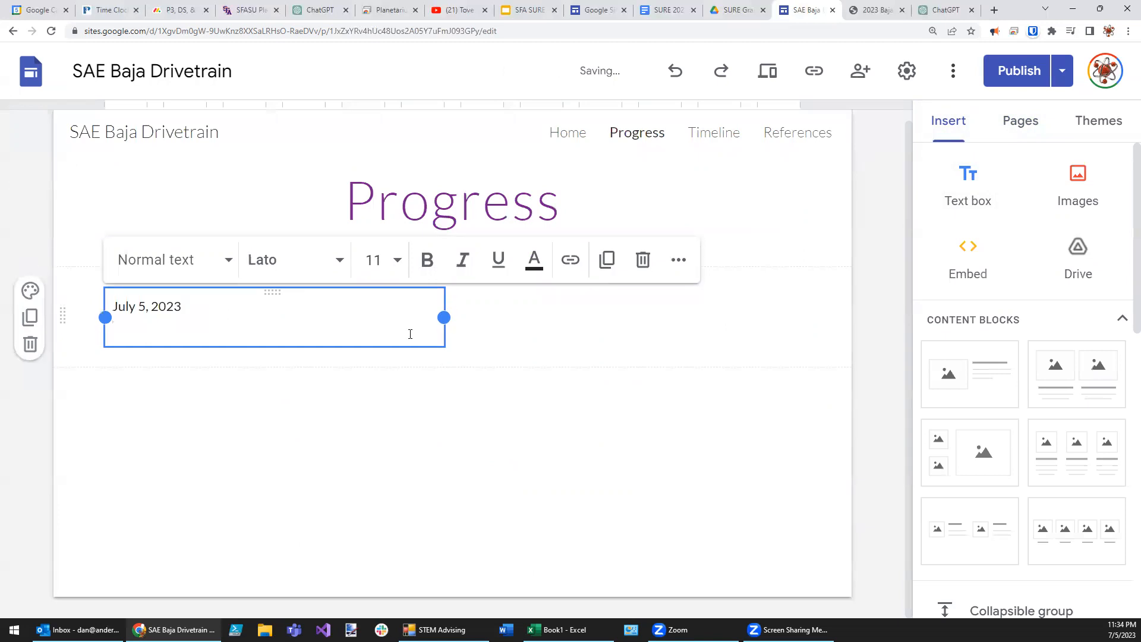
mouse_move(663, 291)
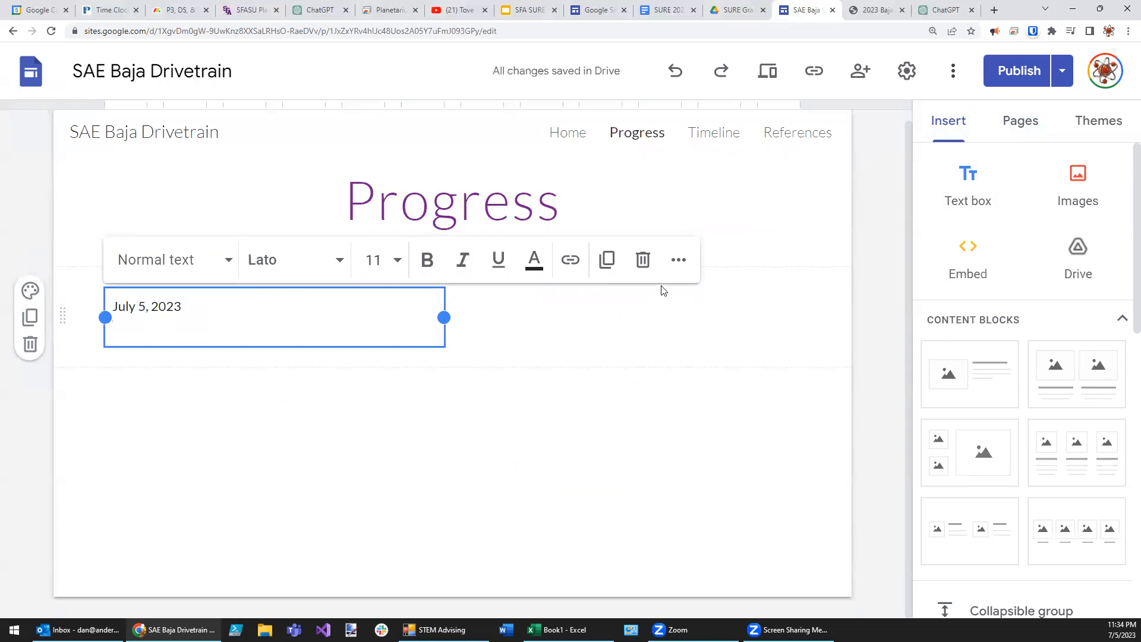
Step: Start a bulleted list beneath the date and finish editing the text box
click(678, 260)
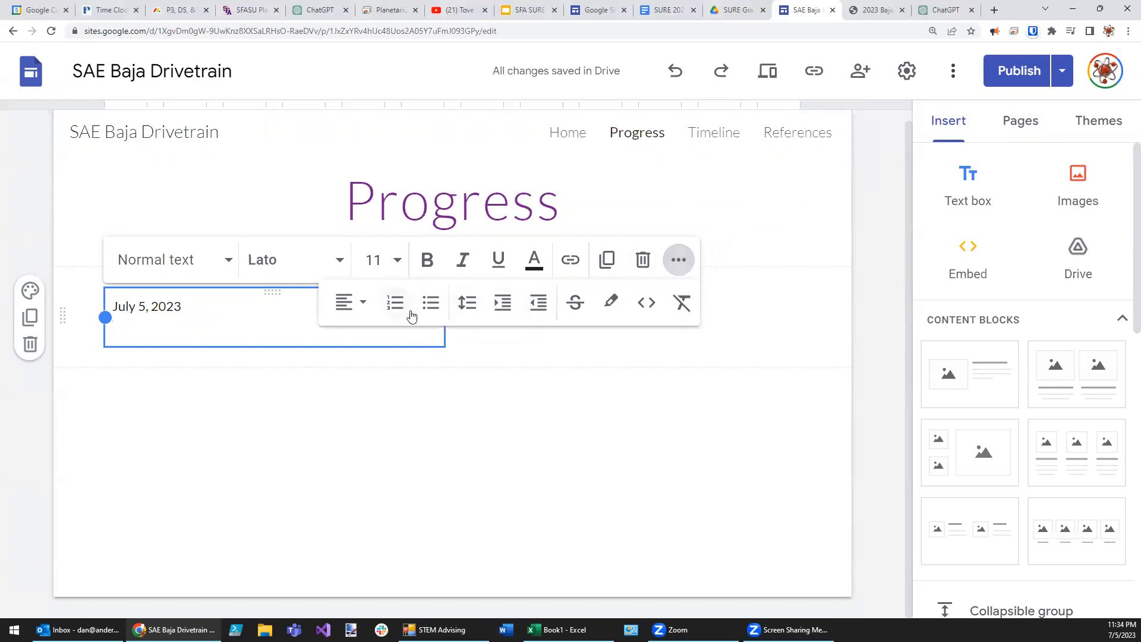
click(431, 302)
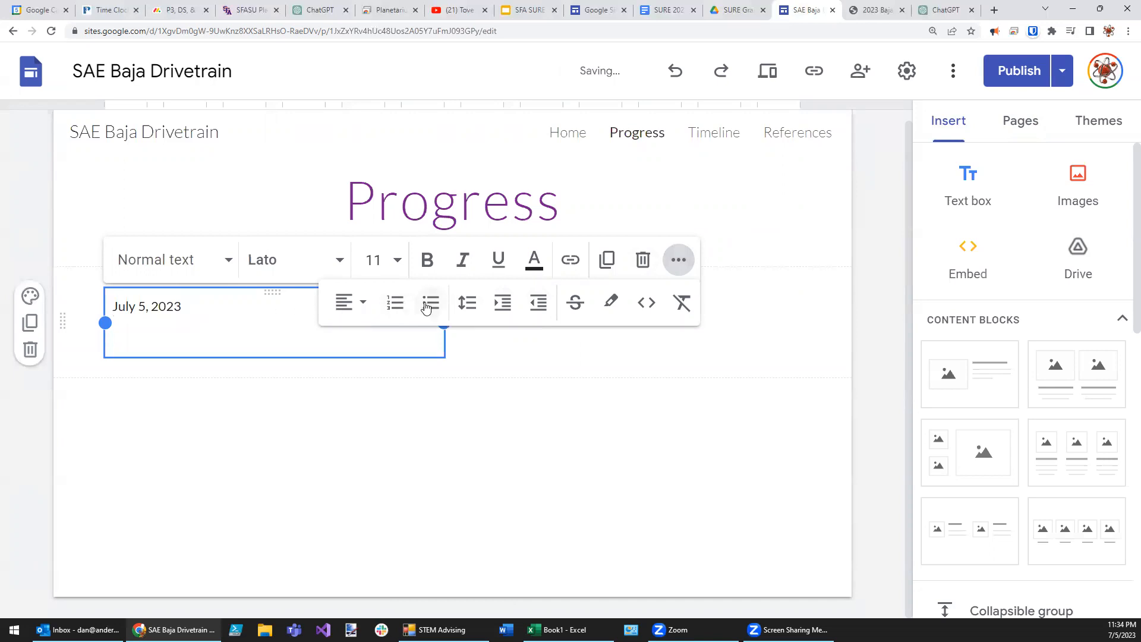
click(430, 302)
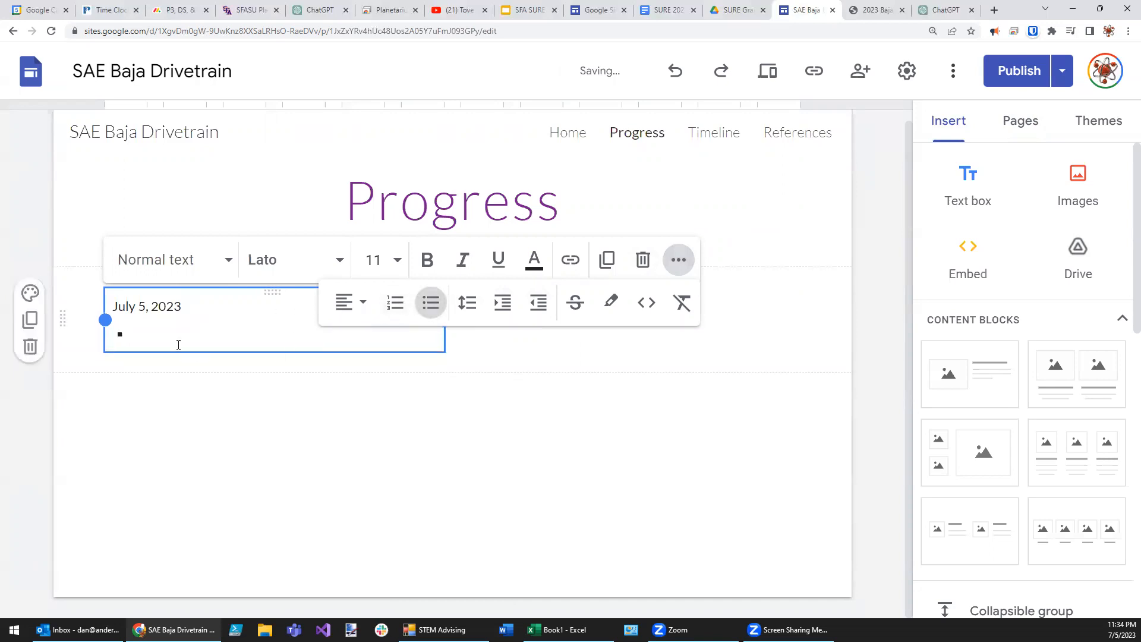
click(783, 406)
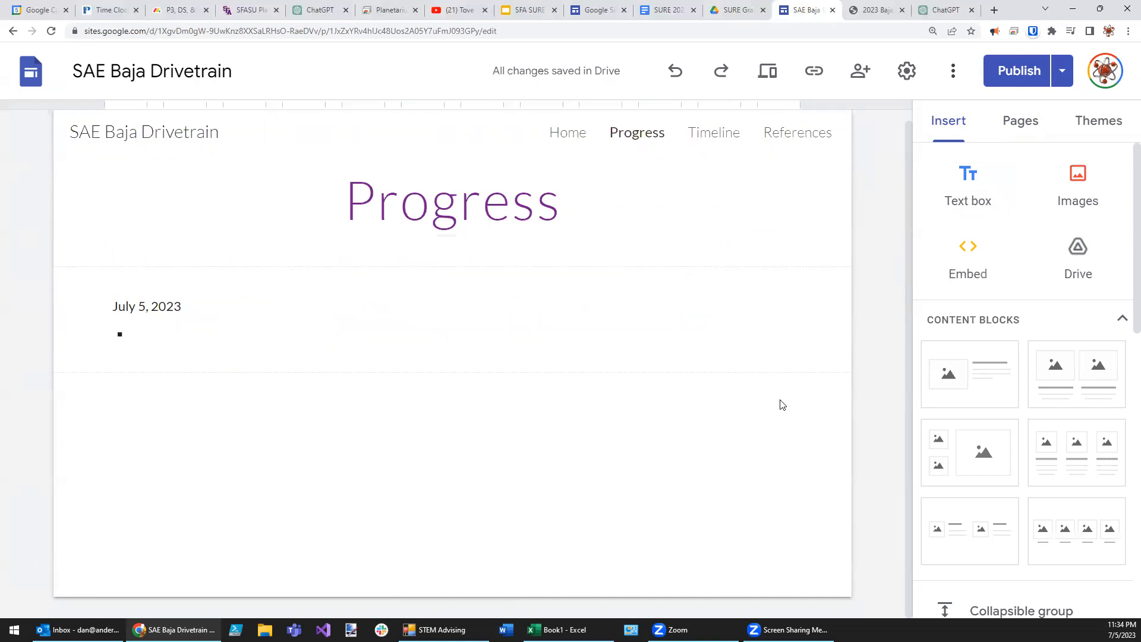
Step: Glance at the Images options, then return to the Home page and view the introduction
click(1078, 184)
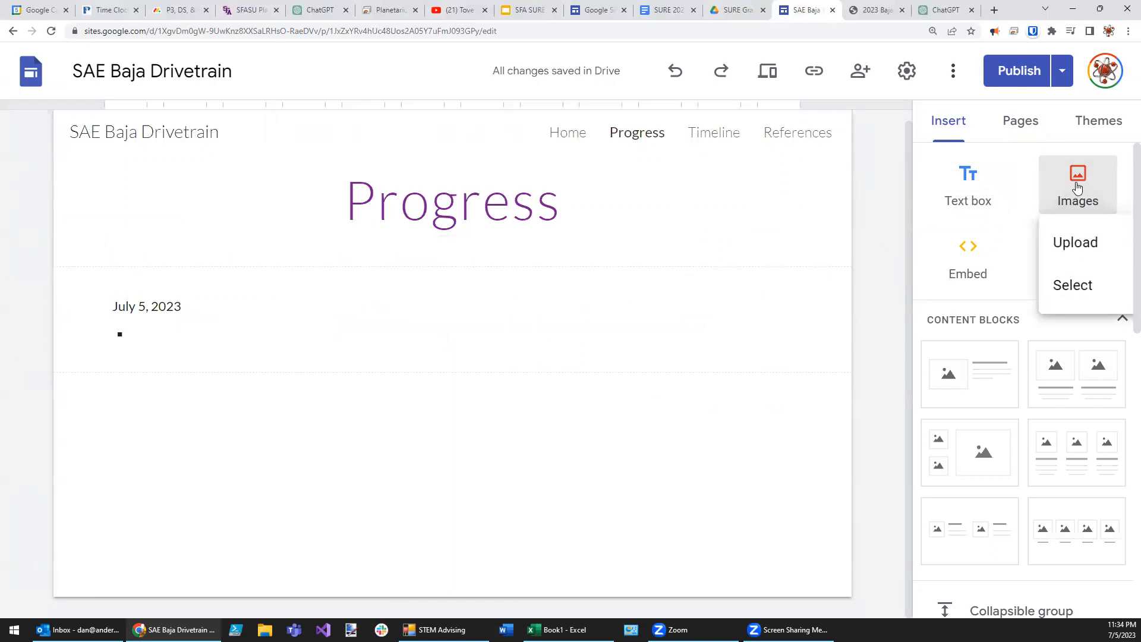
mouse_move(419, 443)
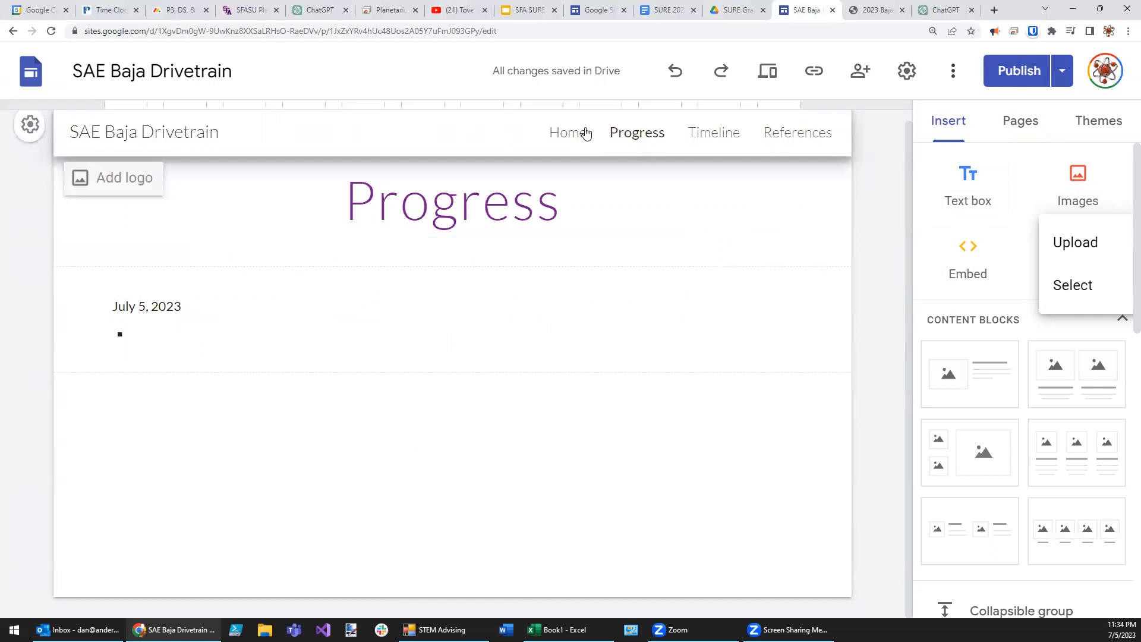
mouse_move(574, 138)
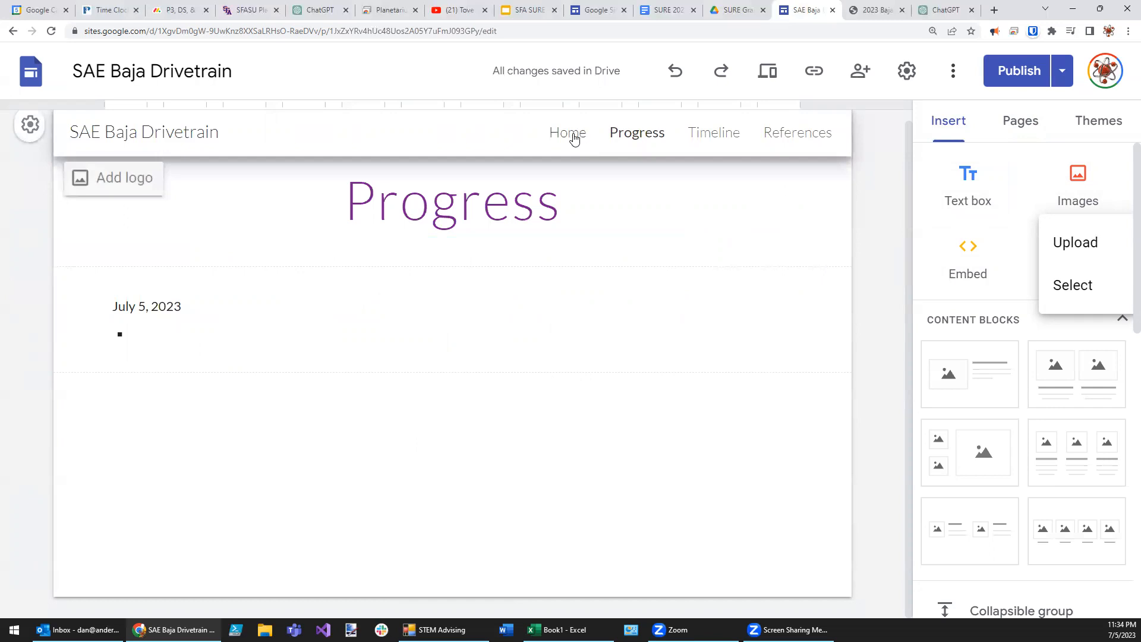
click(568, 133)
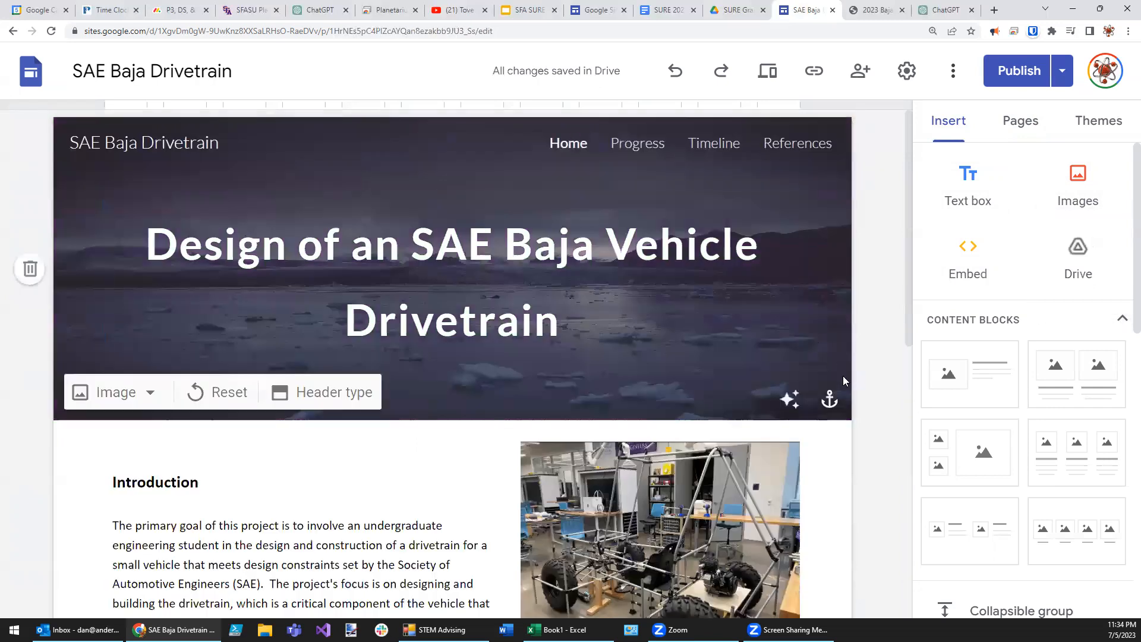
scroll(down, 3)
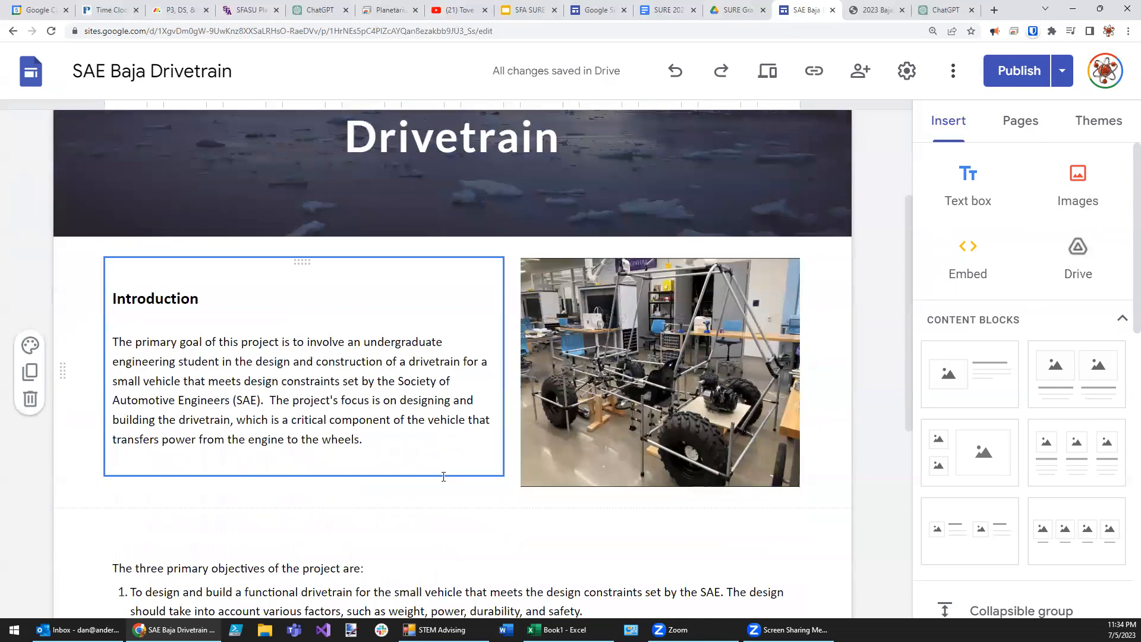